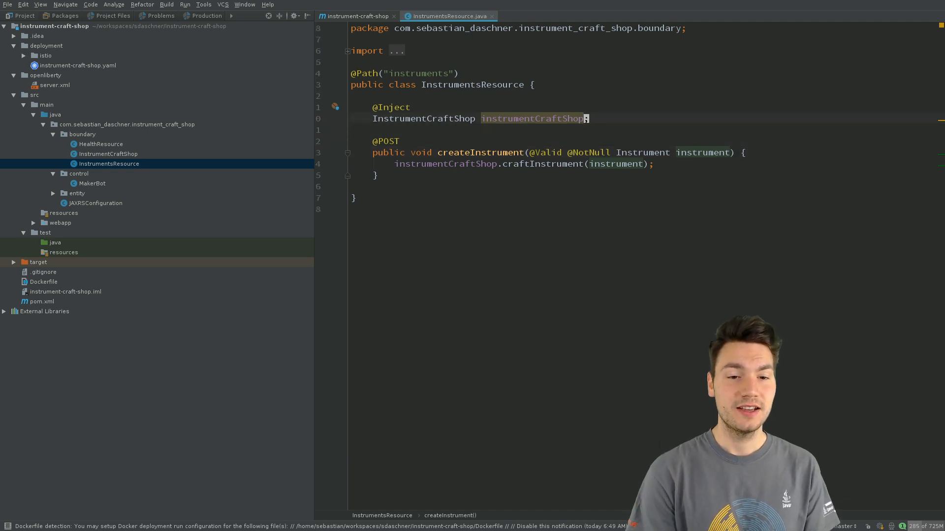
# In MakerBot.java, add port :9080 after the maker-bot host in the client.target URL.
pyautogui.click(107, 154)
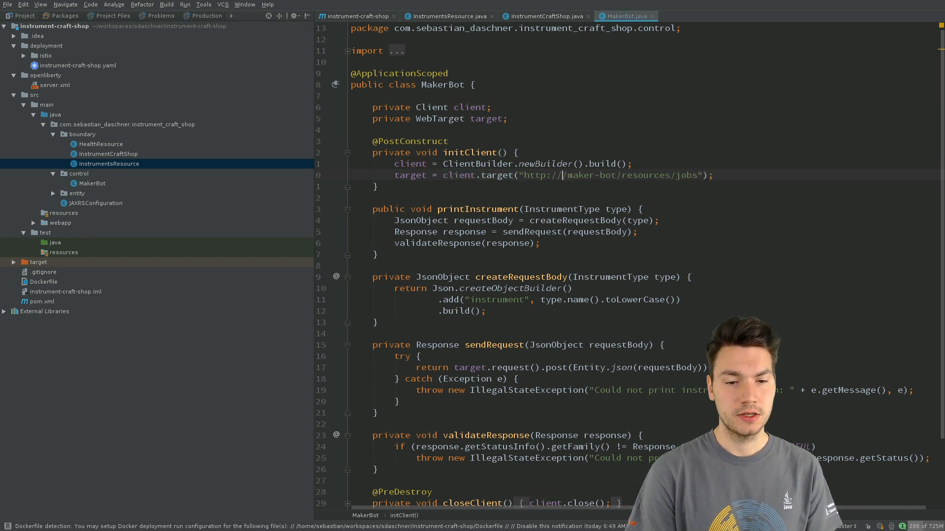
pyautogui.write(':9080')
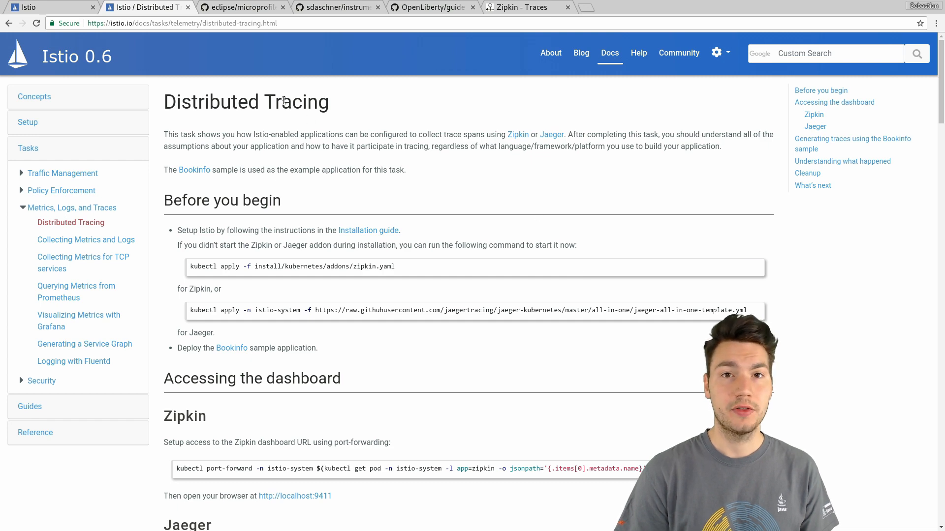
# Scroll the Istio tracing page to the Java reviews sample that forwards x-b3 headers.
pyautogui.scroll(-3)
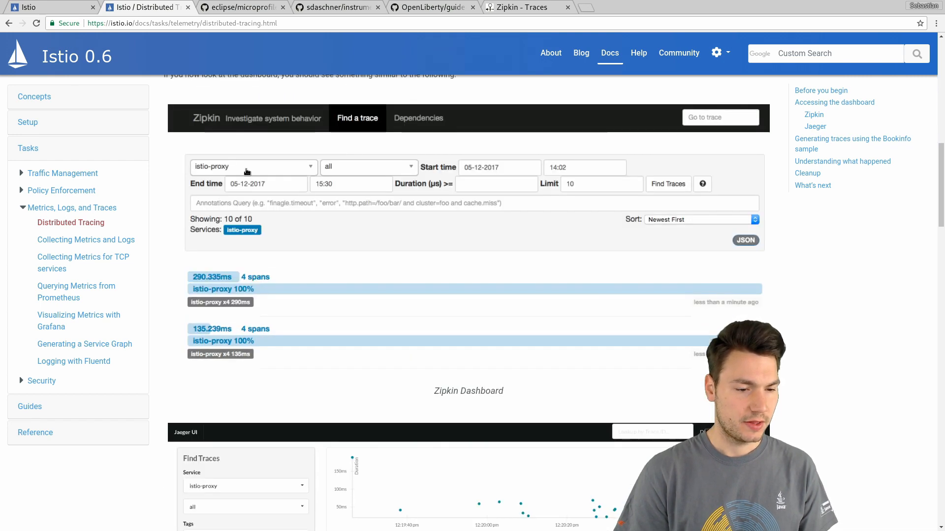
pyautogui.scroll(-3)
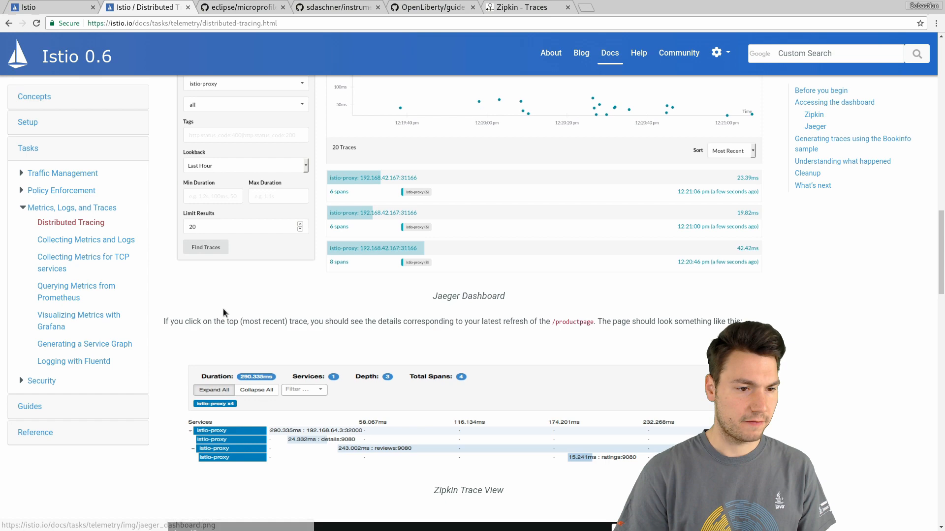
pyautogui.scroll(3)
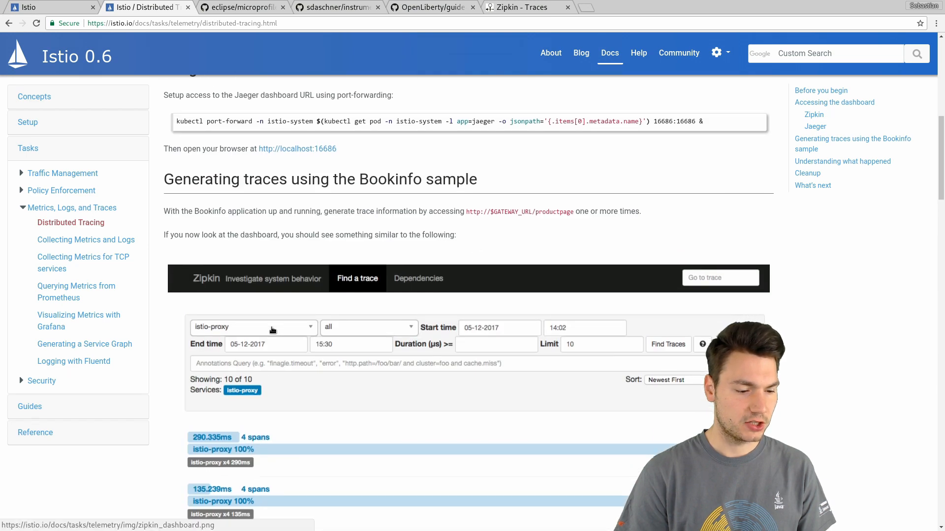
pyautogui.scroll(-3)
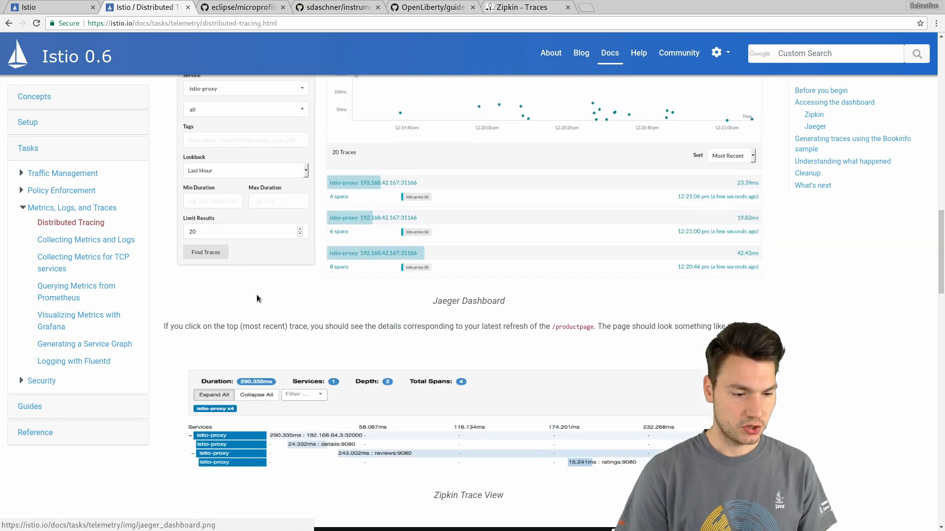
pyautogui.scroll(-3)
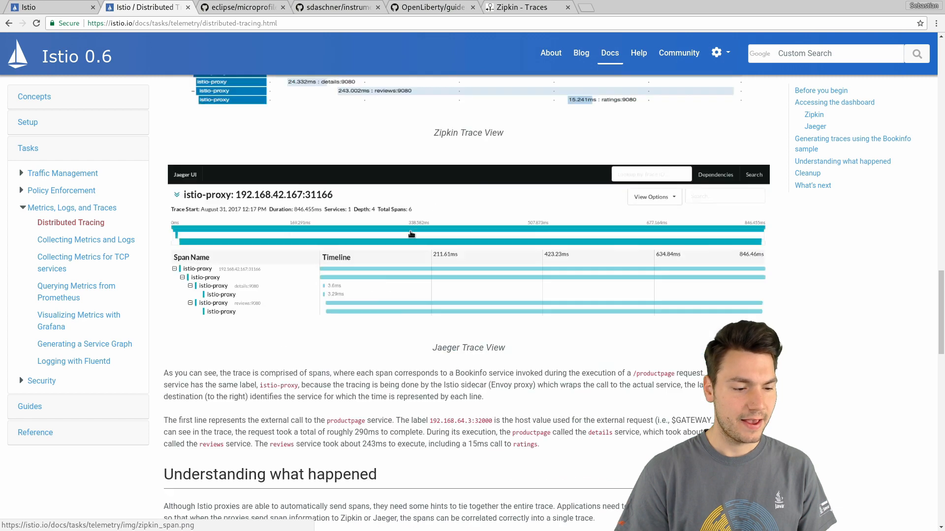
pyautogui.scroll(-3)
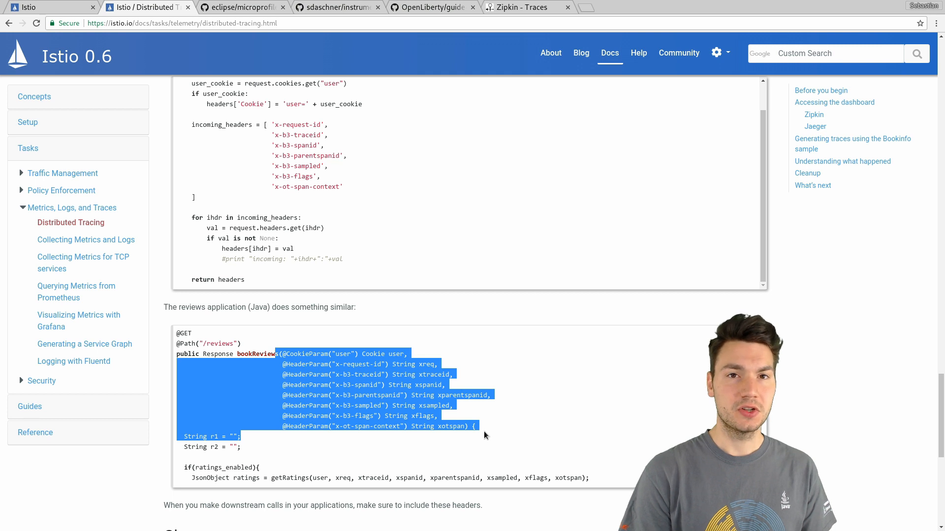
pyautogui.moveTo(307, 368)
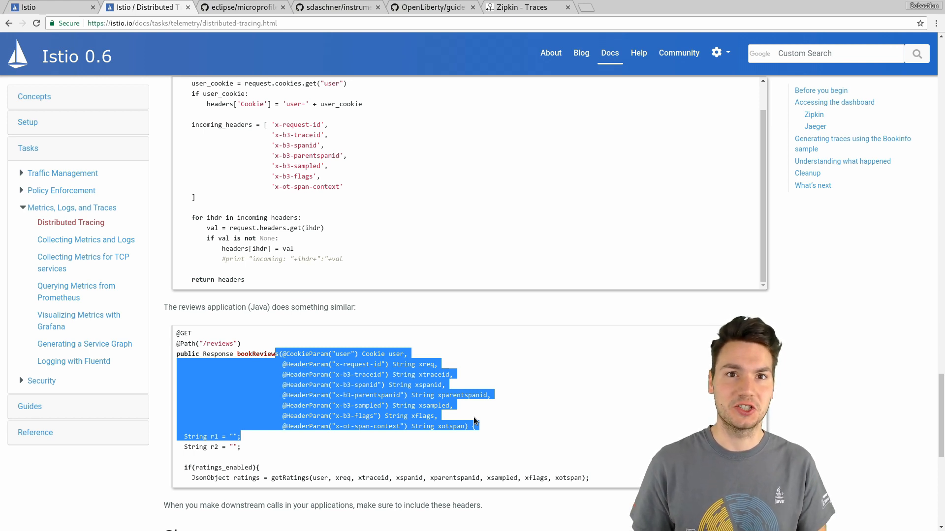
# Skim the eclipse/microprofile-opentracing README, then move to the Open Liberty tracing guide.
pyautogui.click(241, 8)
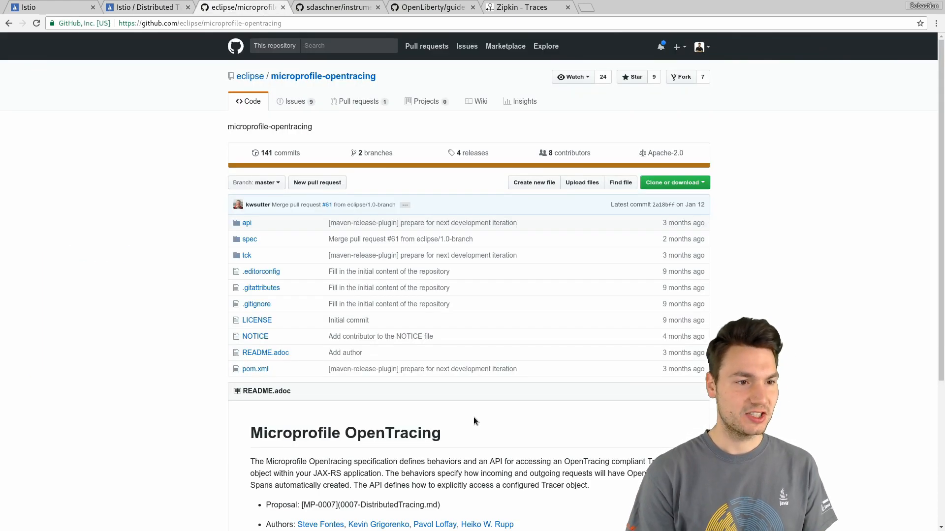
pyautogui.moveTo(190, 303)
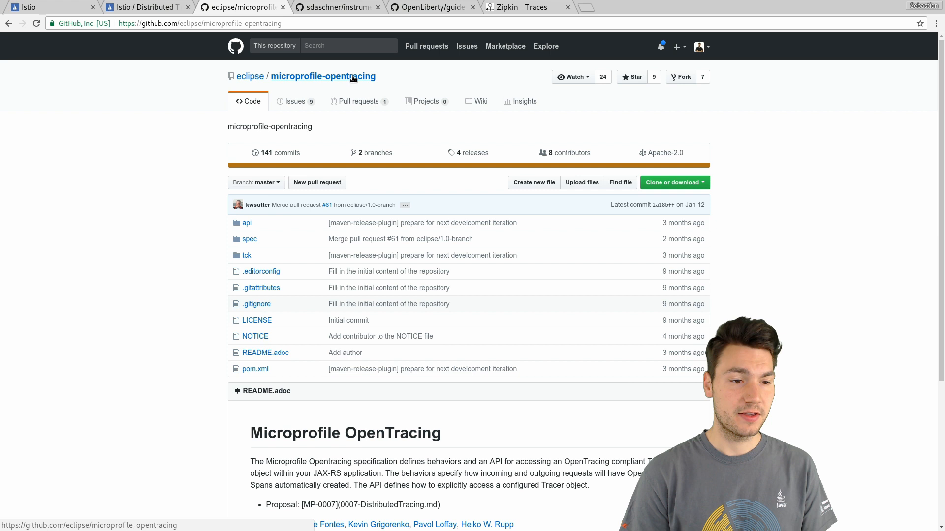
pyautogui.moveTo(121, 202)
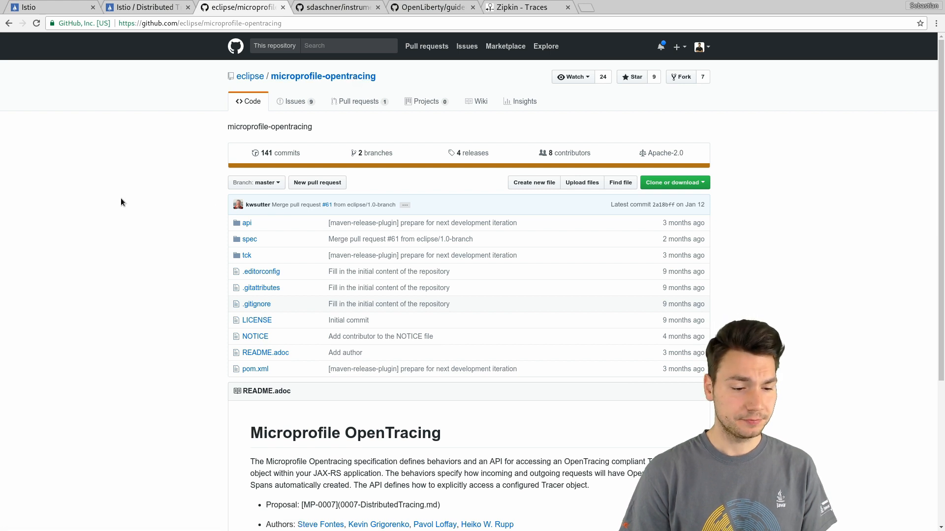
pyautogui.scroll(-3)
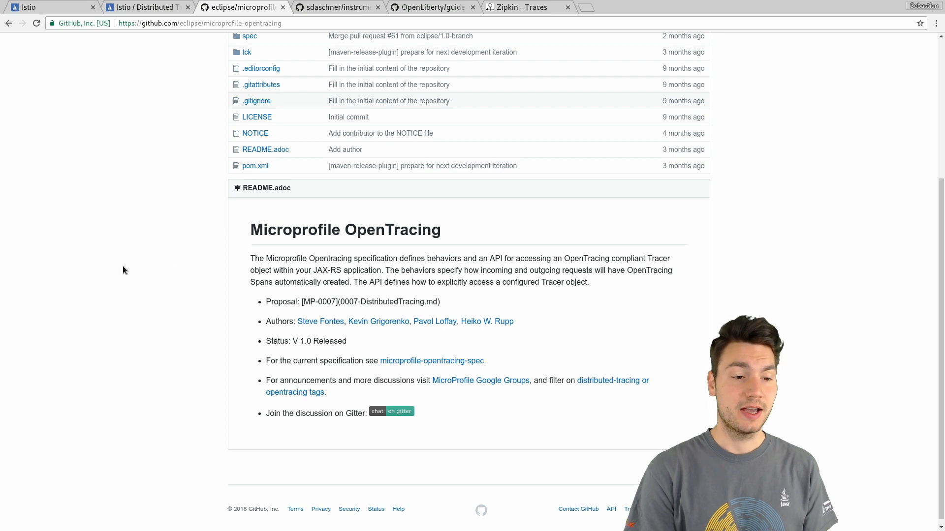
pyautogui.scroll(3)
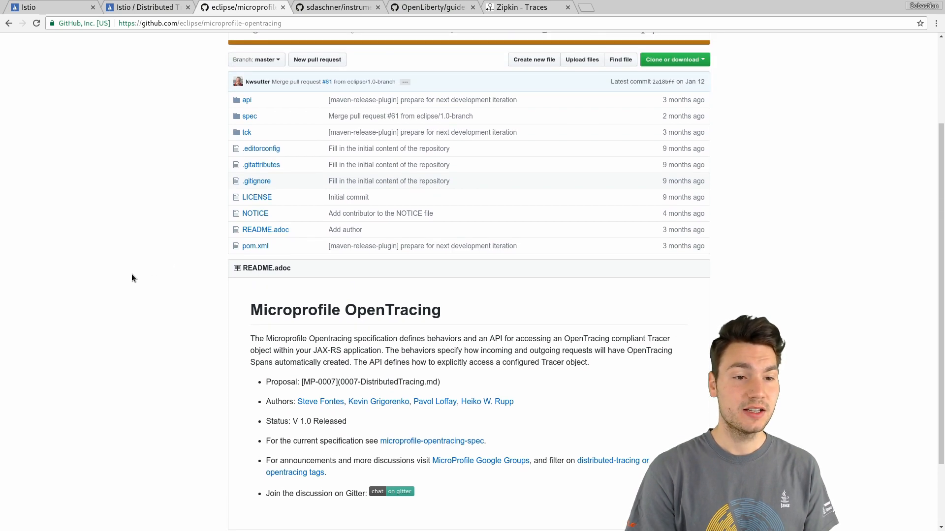
pyautogui.click(336, 6)
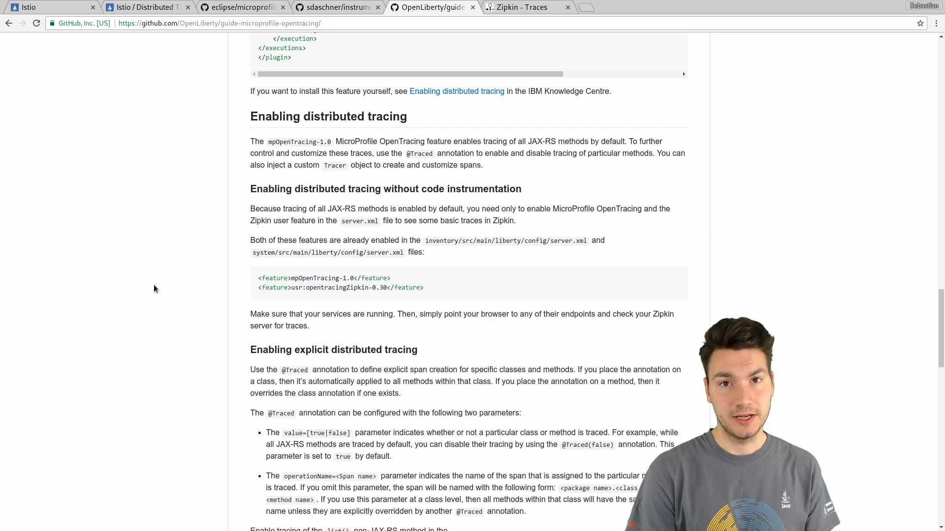
pyautogui.moveTo(255, 286)
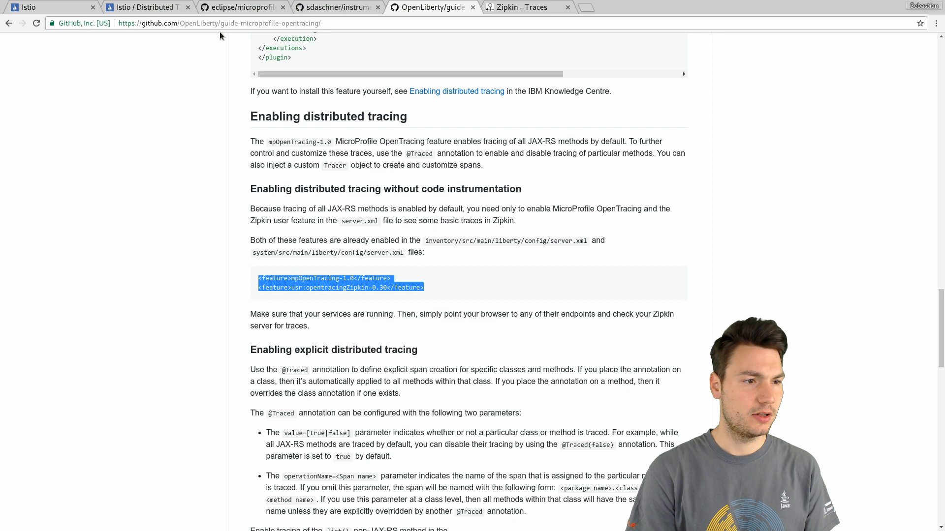
pyautogui.moveTo(193, 260)
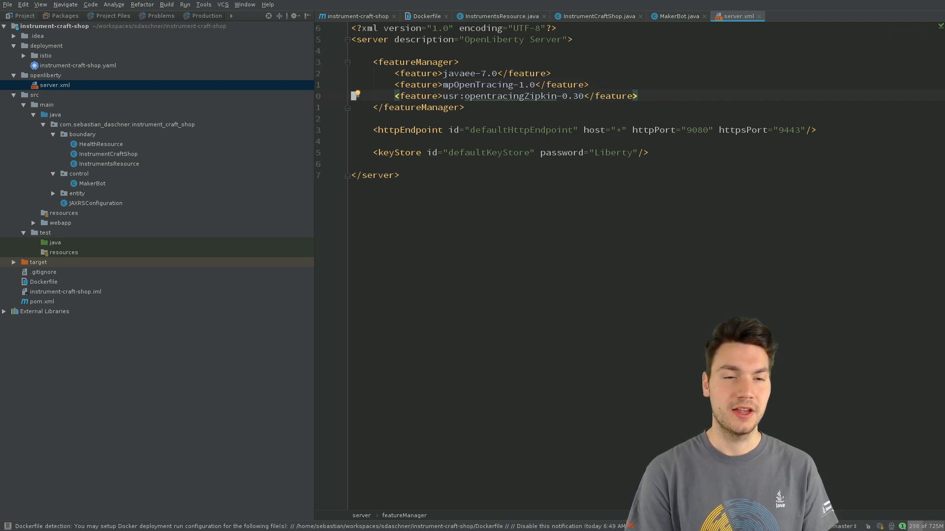
# Look over the Dockerfile, InstrumentsResource and MakerBot files, ending back on InstrumentsResource.
pyautogui.click(424, 16)
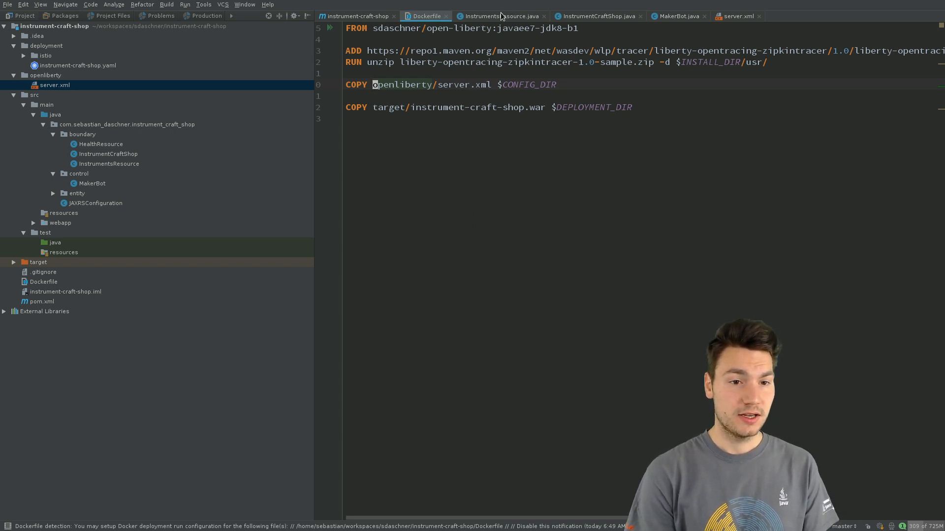
pyautogui.click(497, 16)
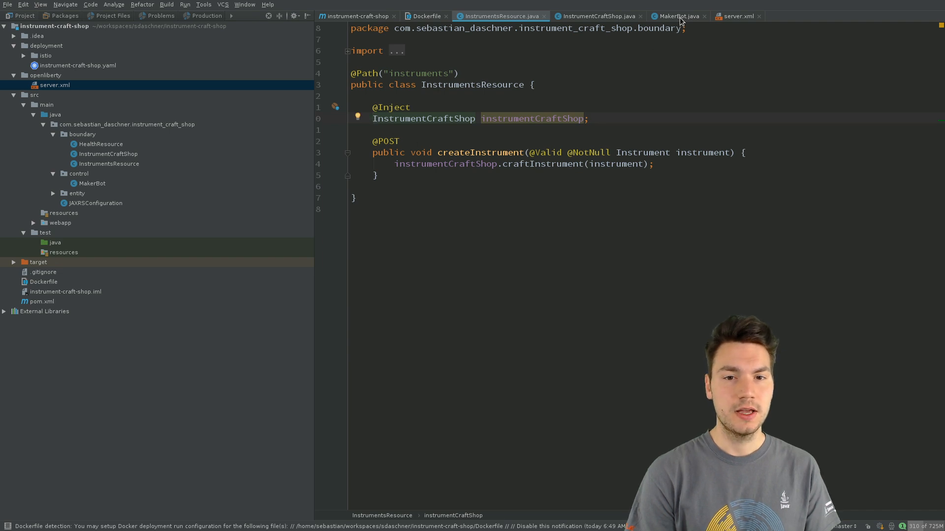
pyautogui.click(677, 16)
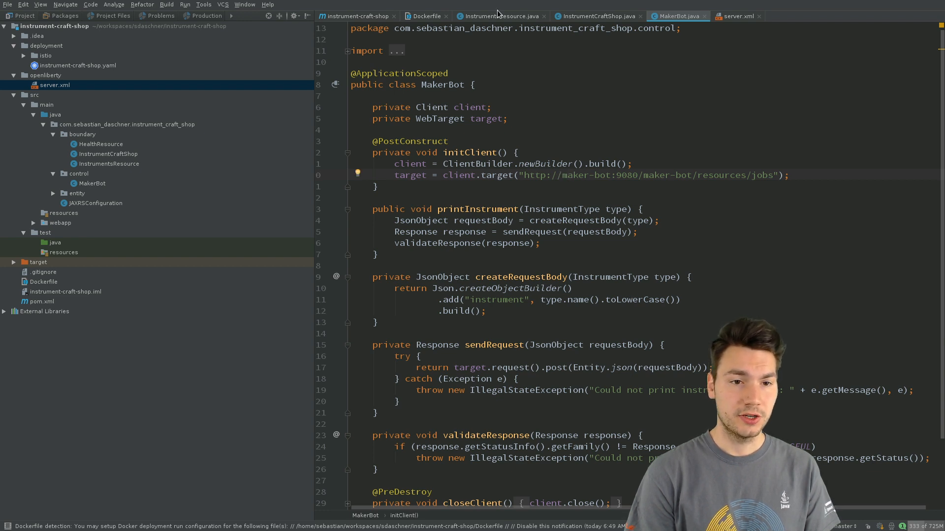
pyautogui.click(499, 16)
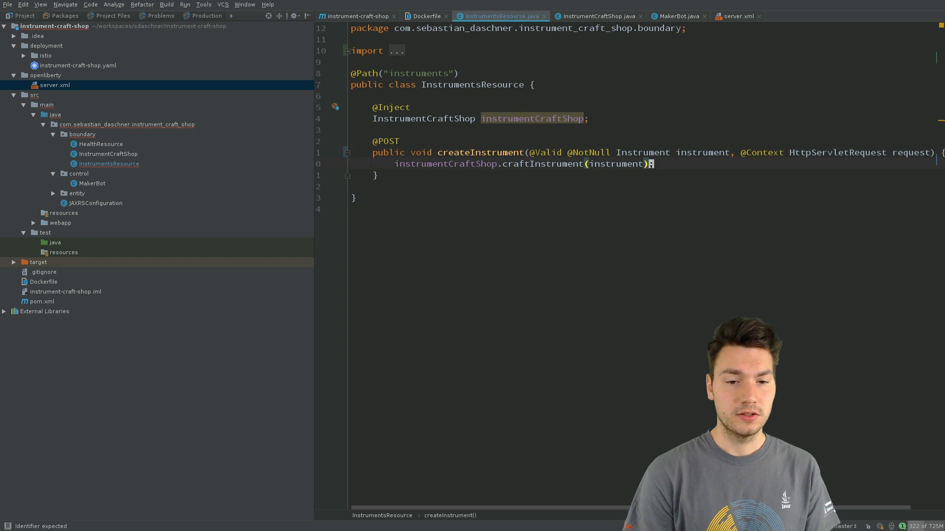
# Add the header-logging call and fetch request.getHeaderNames() inside logHeaders.
pyautogui.write('logR')
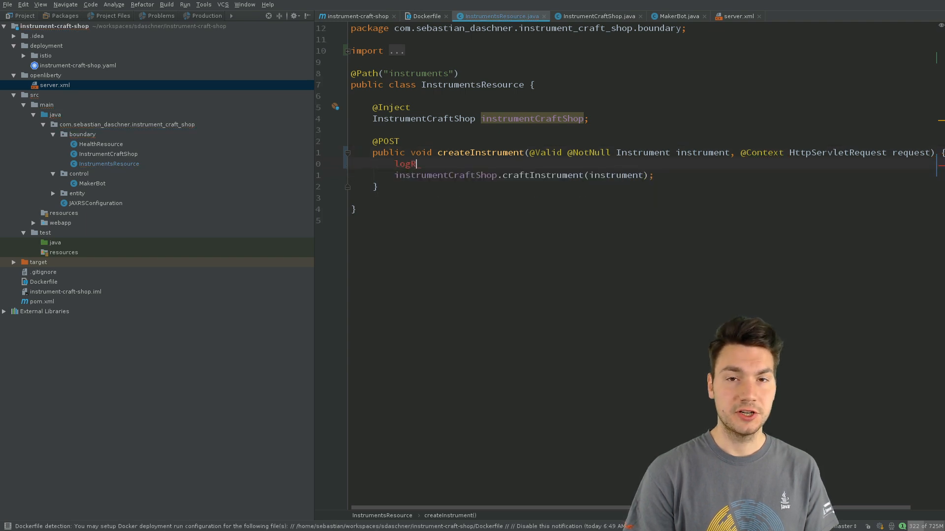
pyautogui.write('H')
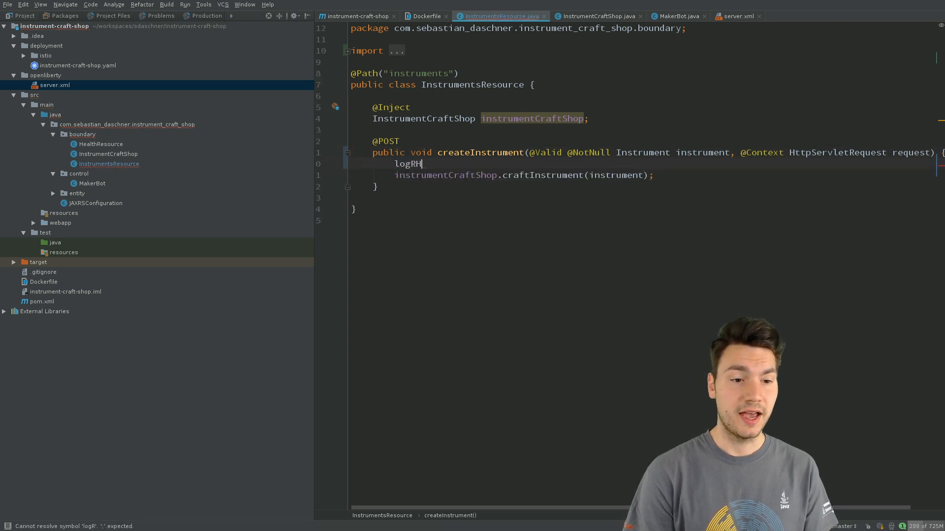
pyautogui.write('eaders(request);')
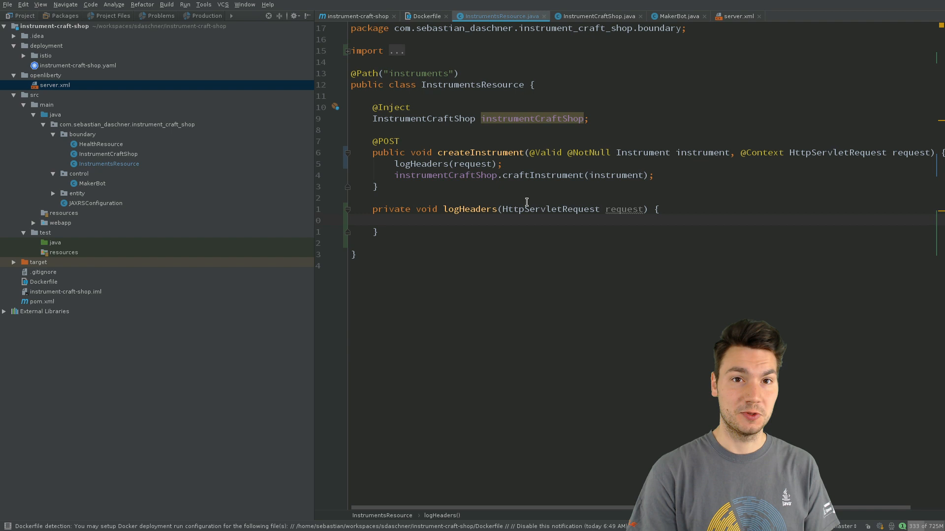
pyautogui.moveTo(557, 383)
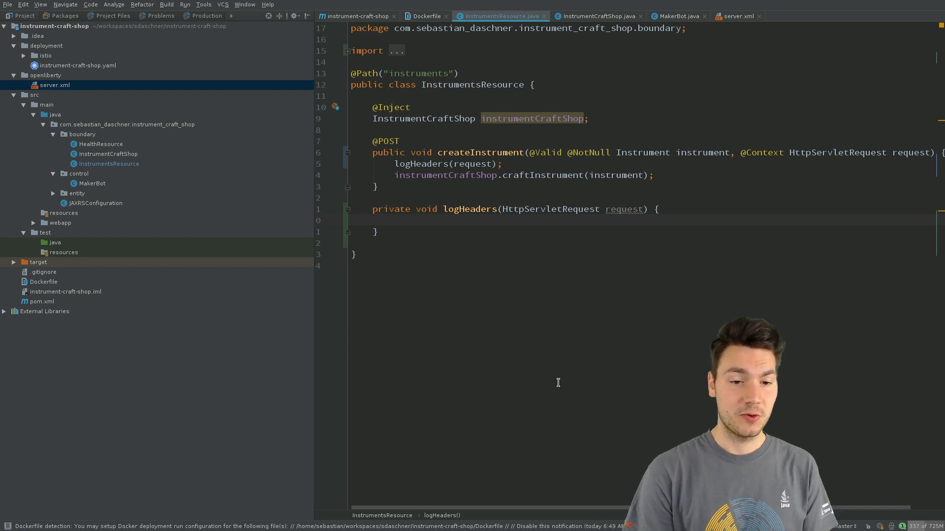
pyautogui.write('request.getH')
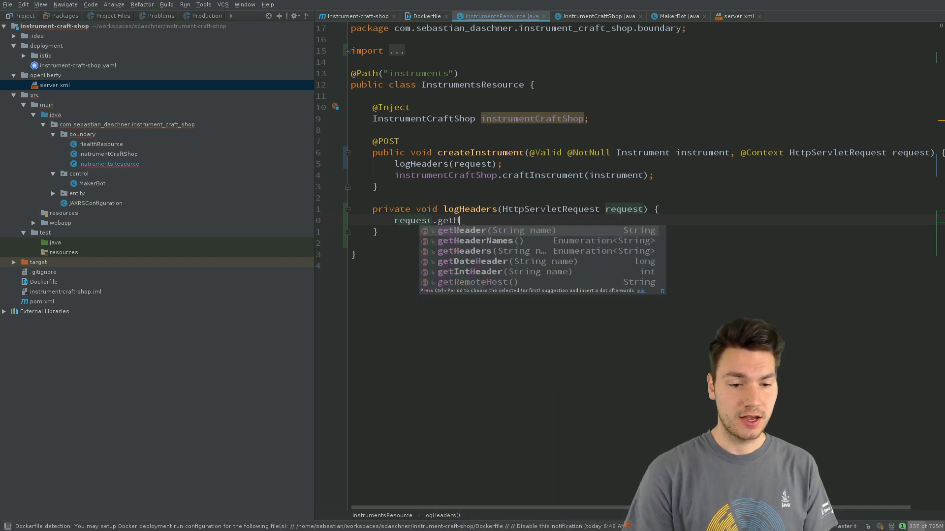
pyautogui.press('Enter')
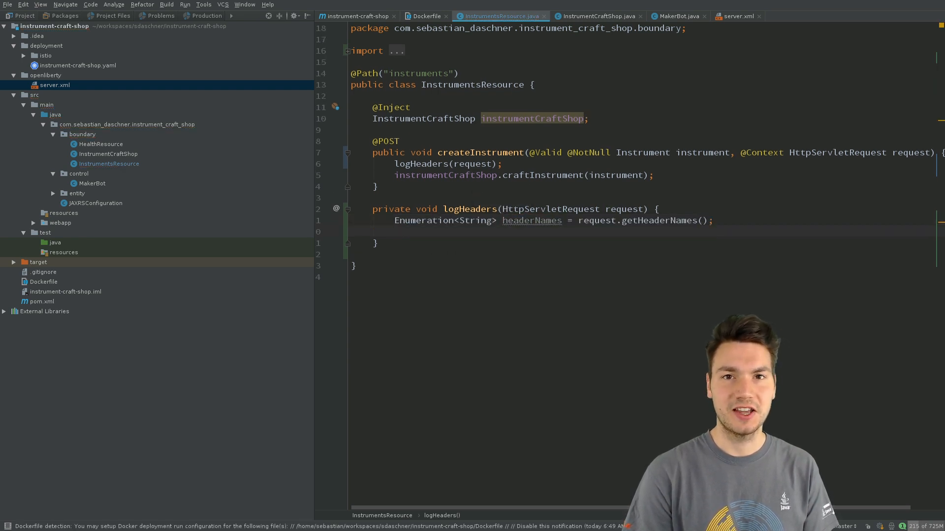
# Loop over the header names printing each as 'name: value', then an empty line.
pyautogui.write('iter')
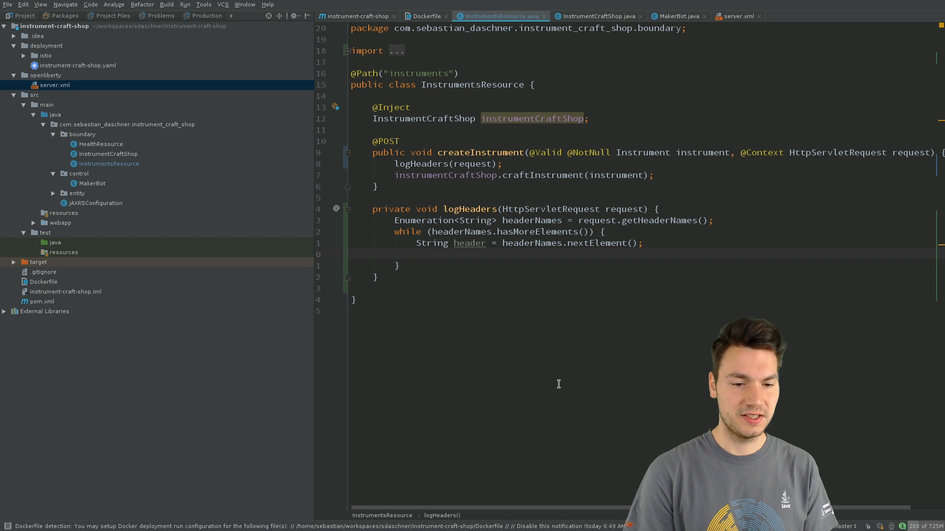
pyautogui.write('request.getHeader(header')
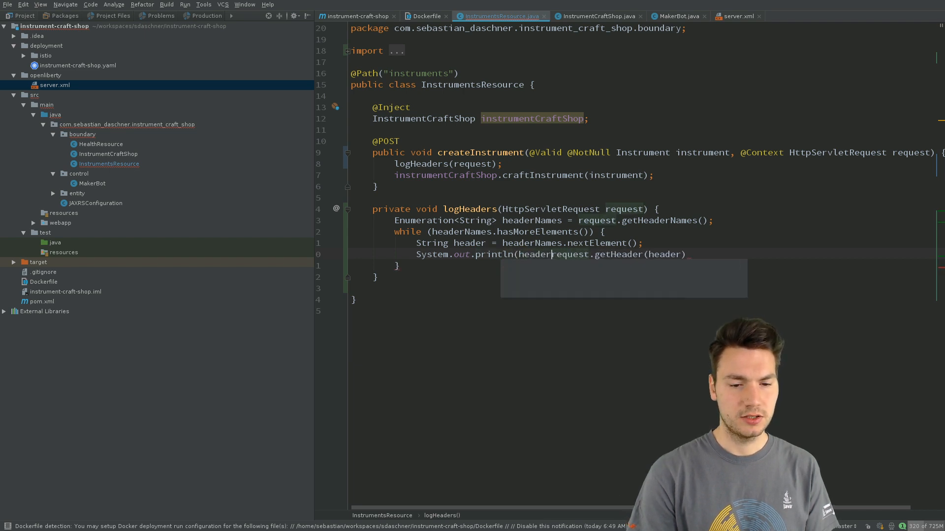
pyautogui.write('+": " +')
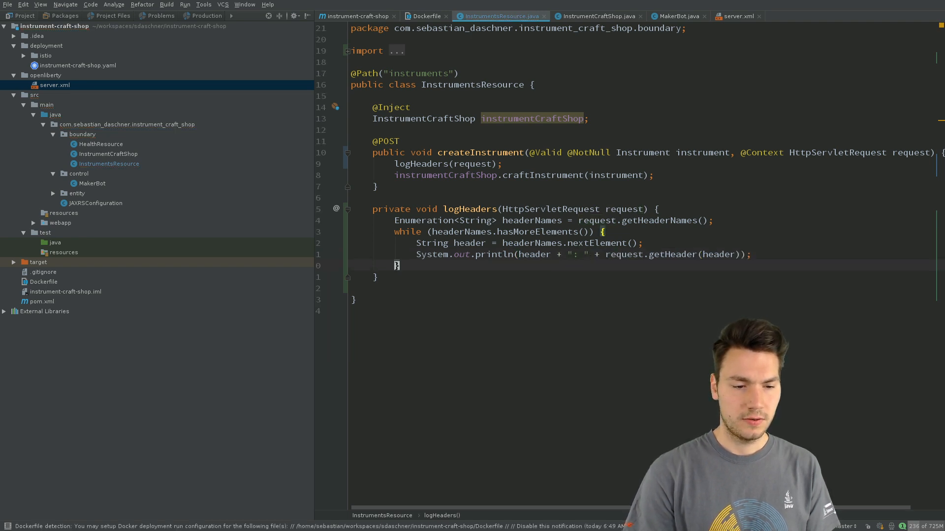
pyautogui.write('System.out.println();')
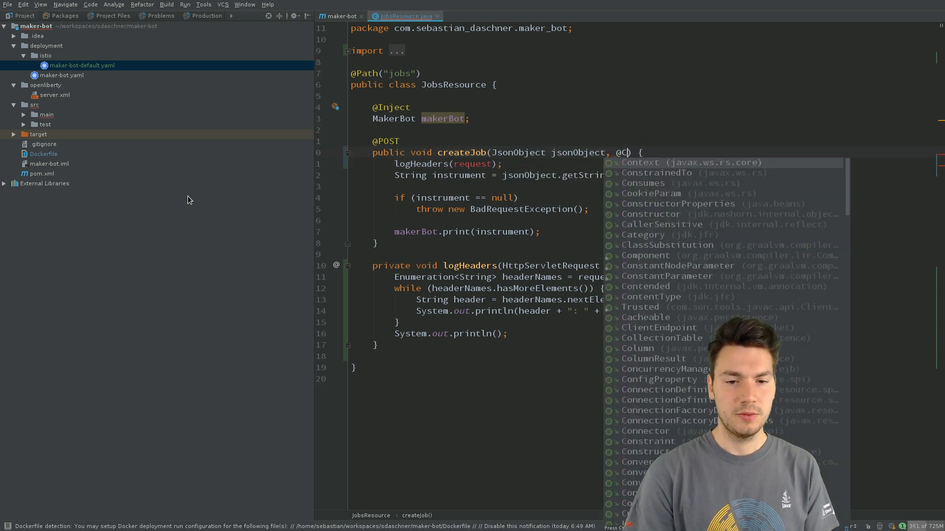
pyautogui.write('ontext Ht')
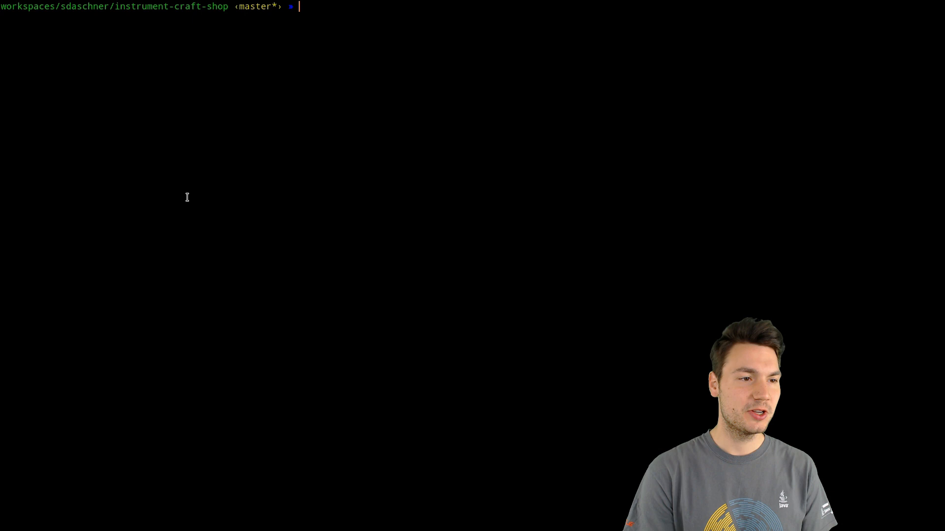
# Package instrument-craft-shop with Maven and build image docker.sebastian-daschner.com/instrument-craft-shop:1.
pyautogui.write('mvn clean package')
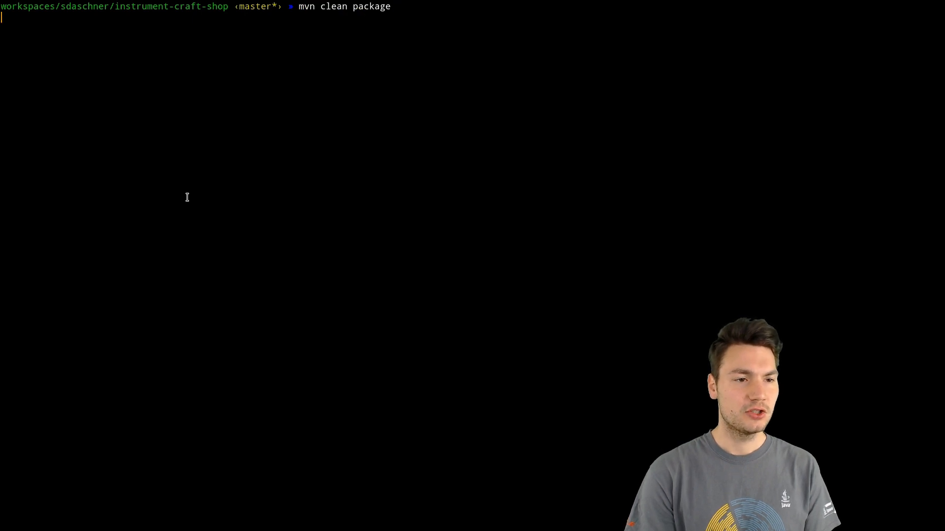
pyautogui.press('Return')
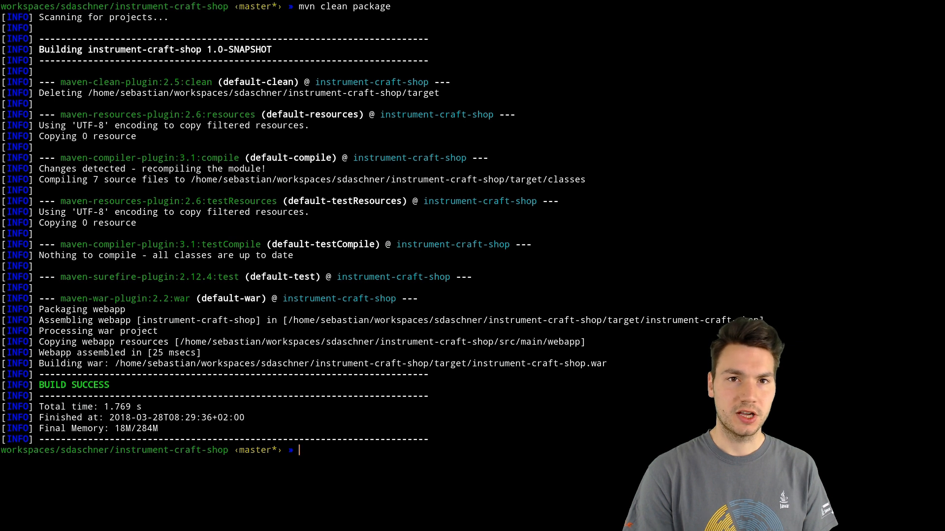
pyautogui.write('dkb')
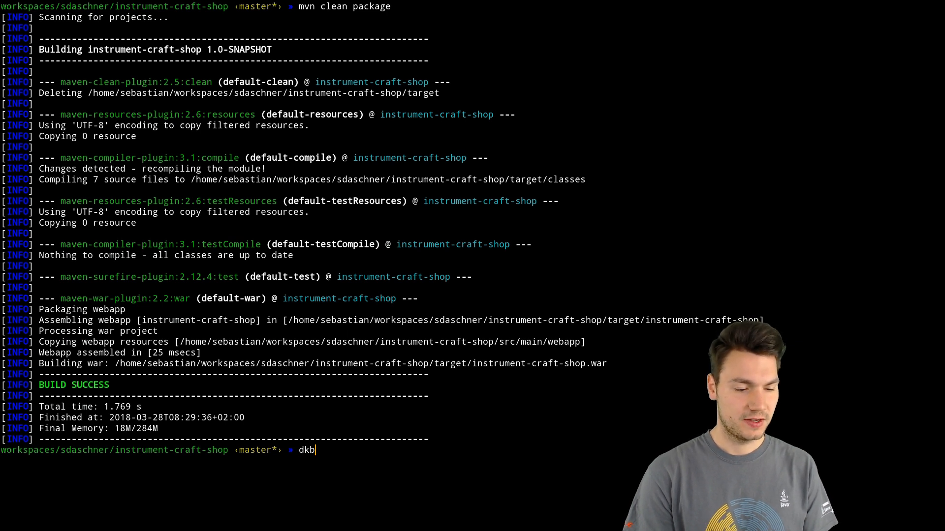
pyautogui.write('ocker build -t docker.se')
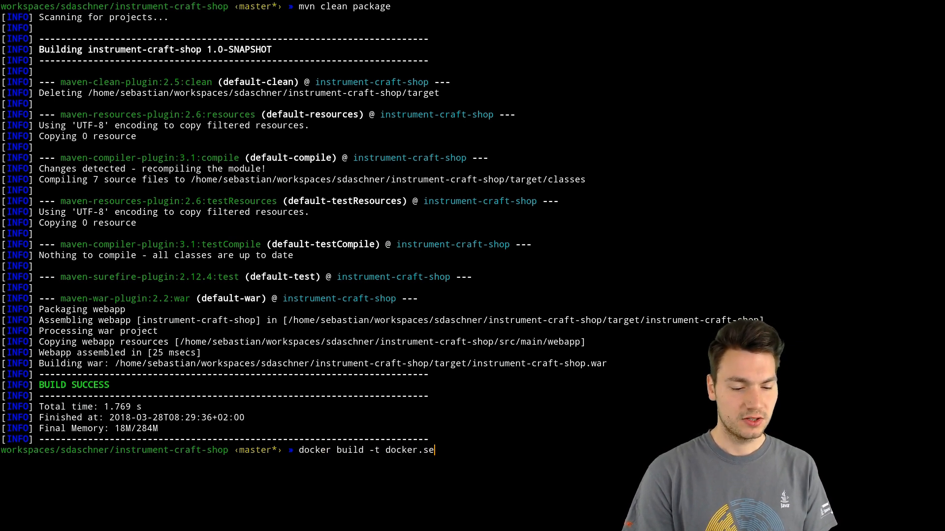
pyautogui.write('bastian-daschner.com/')
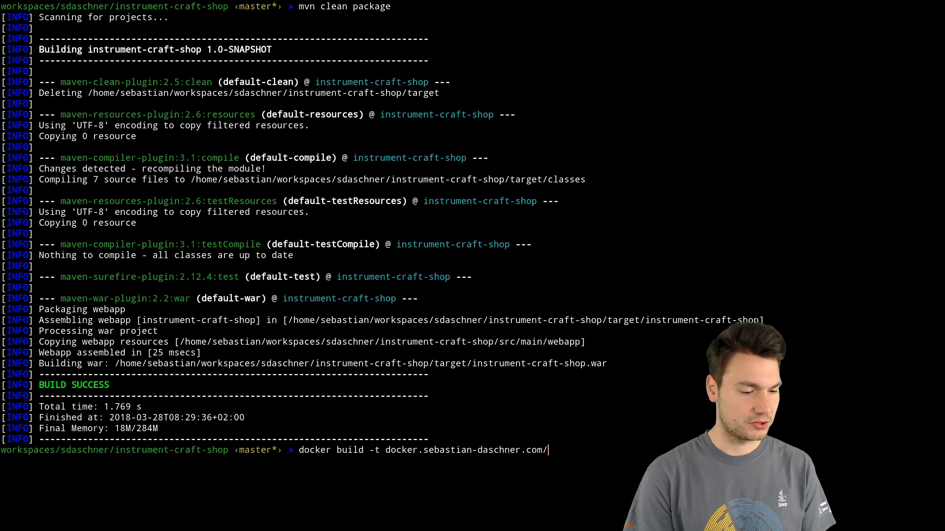
pyautogui.write('instrument-craft-shop:1 .')
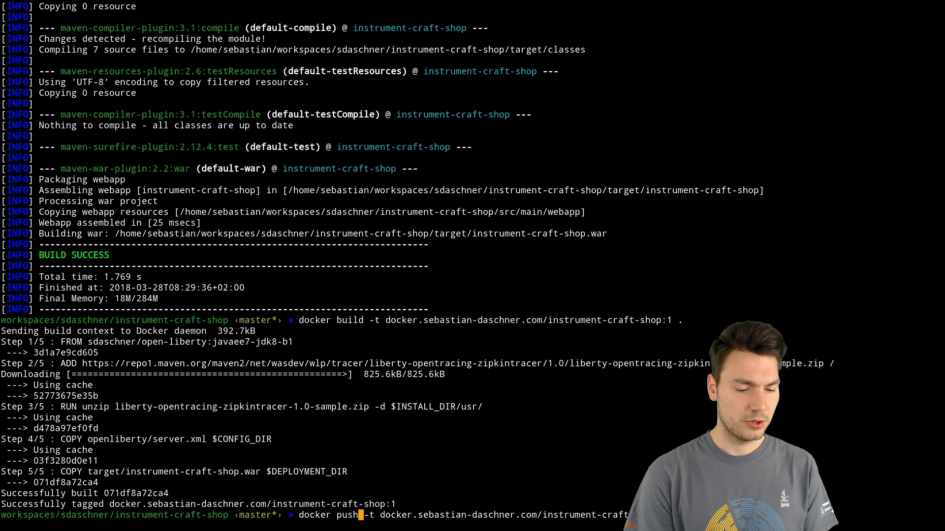
pyautogui.press('Return')
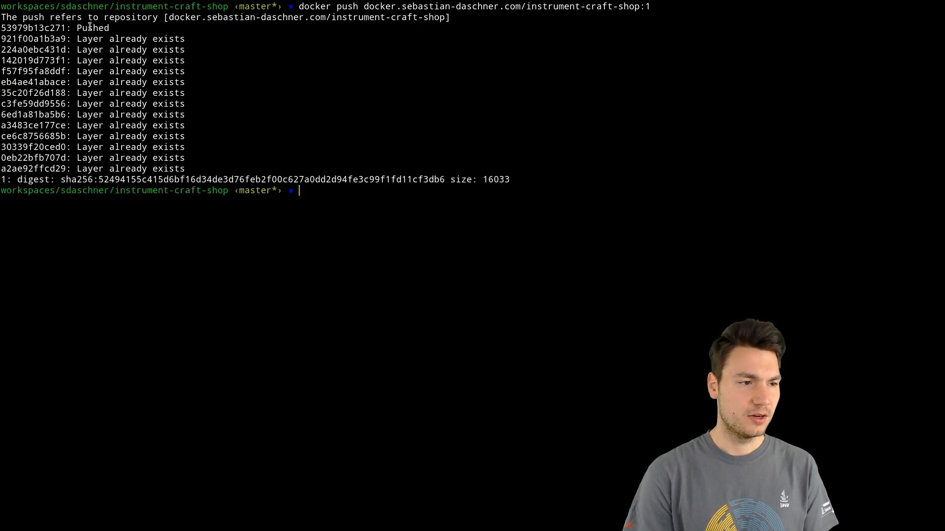
# Push the image, noting the single pushed layer, and list target to show the small war.
pyautogui.doubleClick(91, 27)
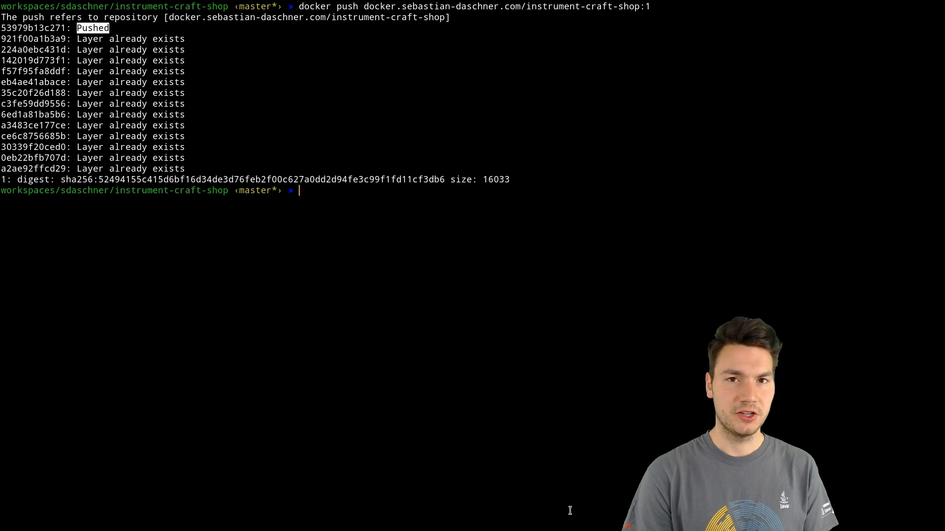
pyautogui.press('Return')
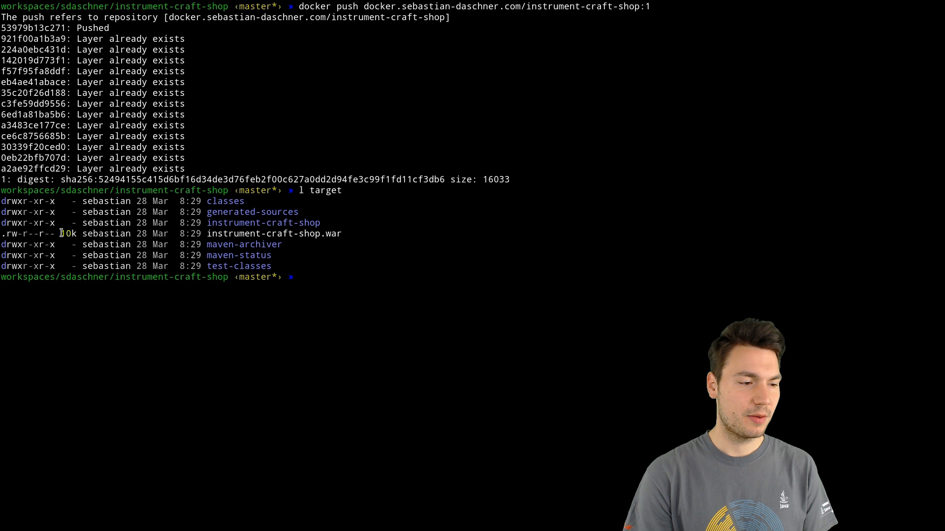
pyautogui.doubleClick(66, 233)
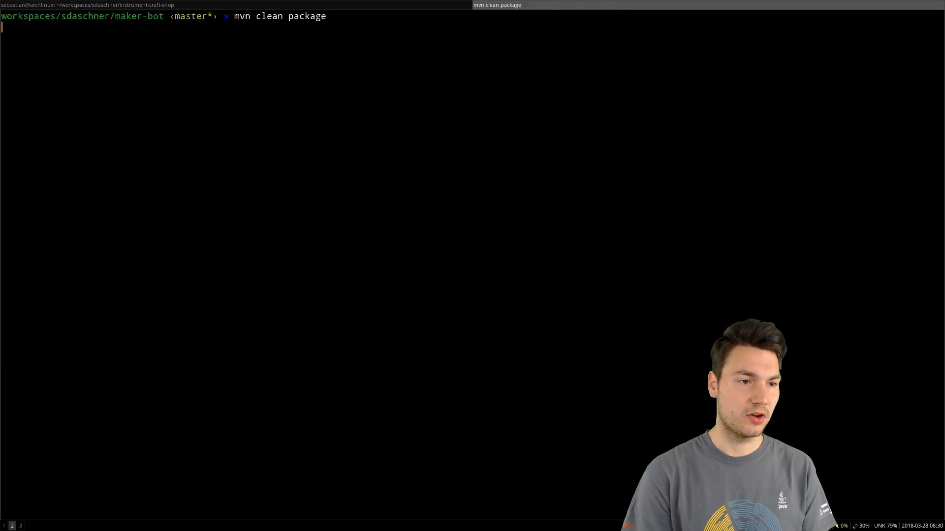
# Package maker-bot and build its docker.sebastian-daschner.com/maker-bot:1 image for pushing.
pyautogui.press('Return')
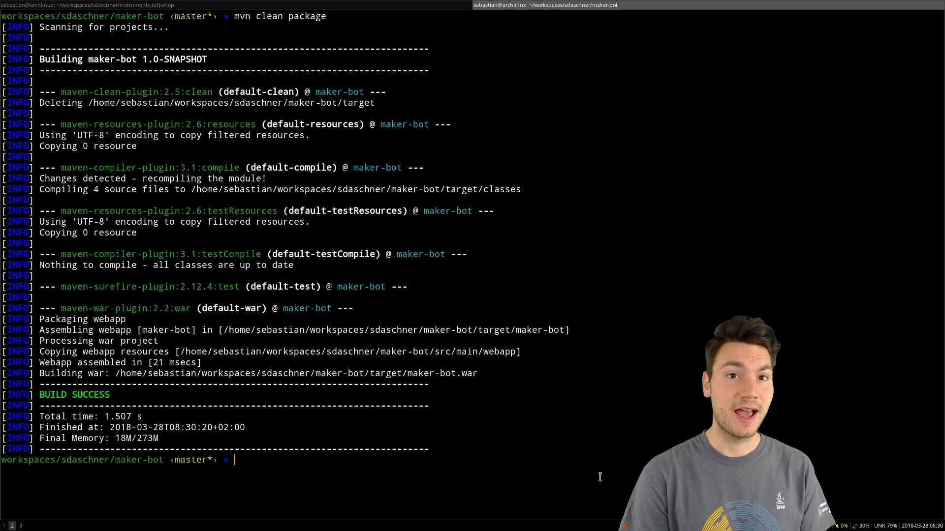
pyautogui.write('docker build -t do')
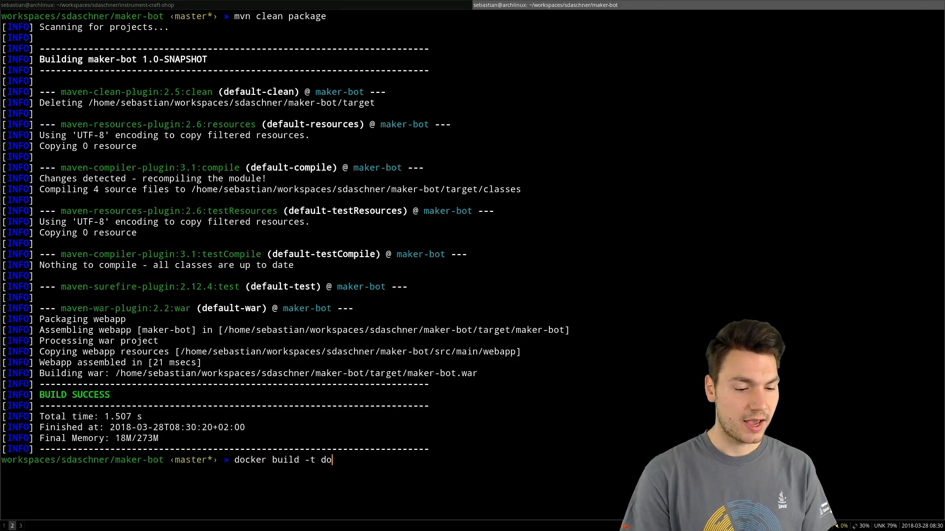
pyautogui.write('cker.sebastian-daschner.com/m')
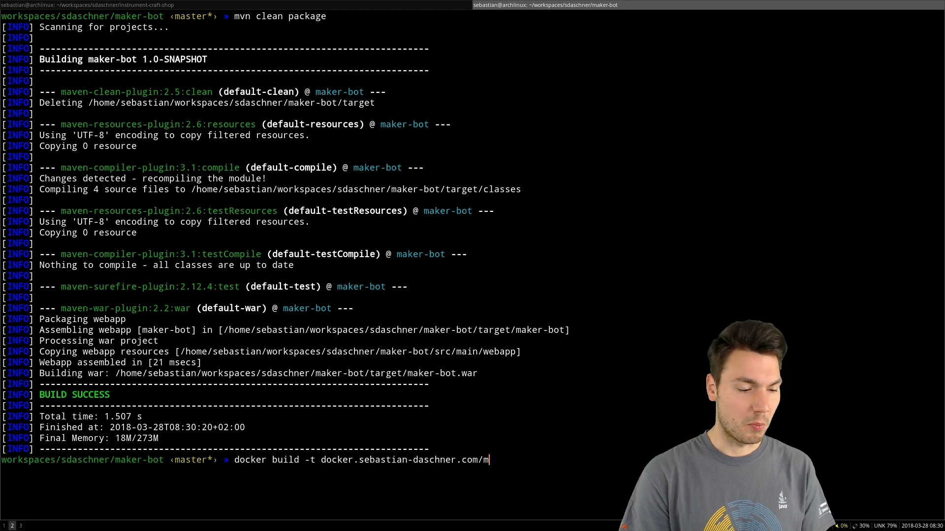
pyautogui.write('aker-bot:1')
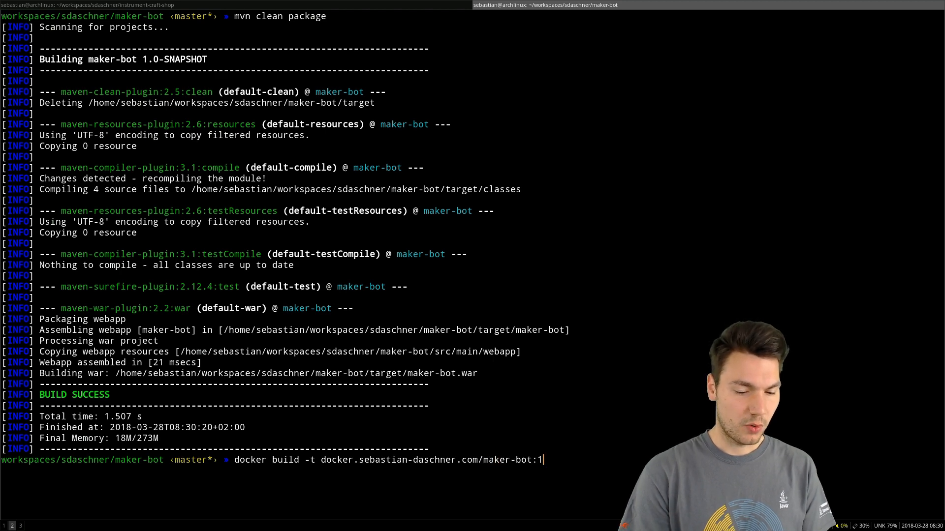
pyautogui.press('Return')
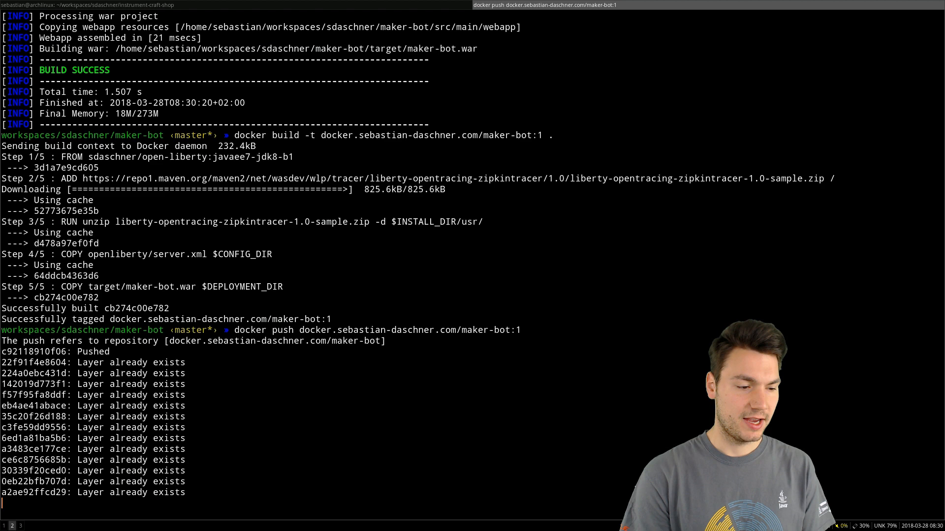
pyautogui.scroll(-3)
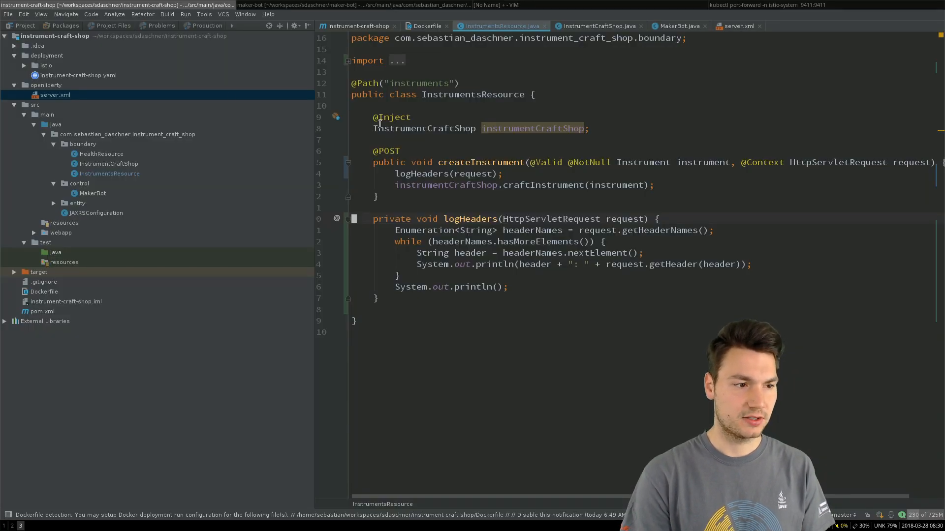
# Open deployment/instrument-craft-shop.yaml and scroll through its Deployment, Service and Ingress.
pyautogui.click(78, 75)
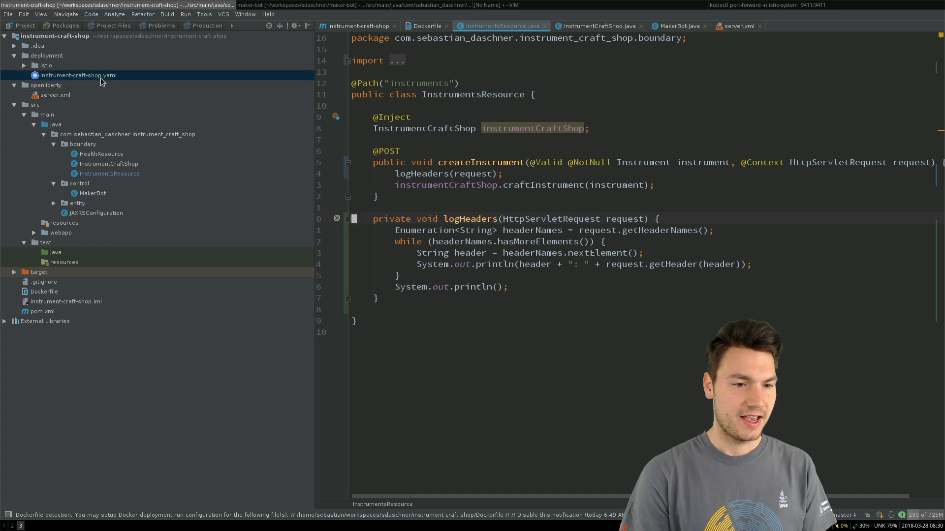
pyautogui.doubleClick(78, 75)
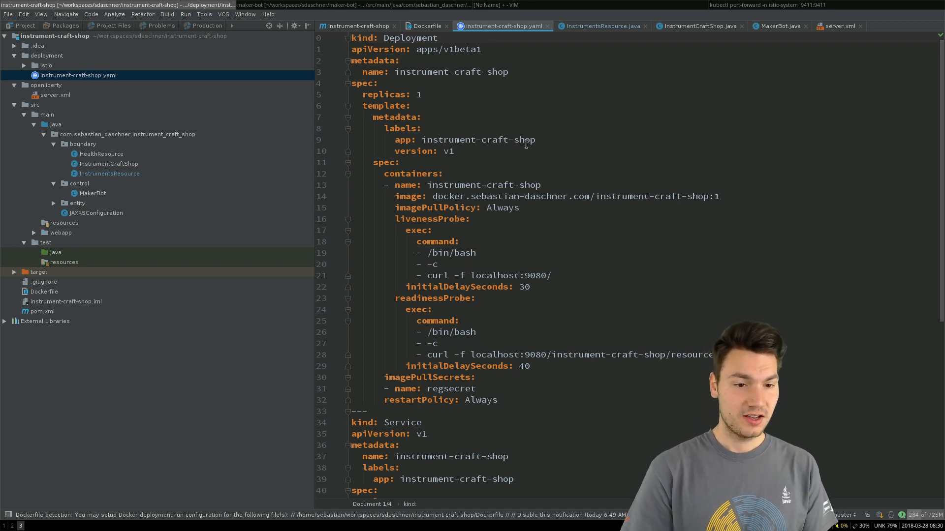
pyautogui.scroll(-3)
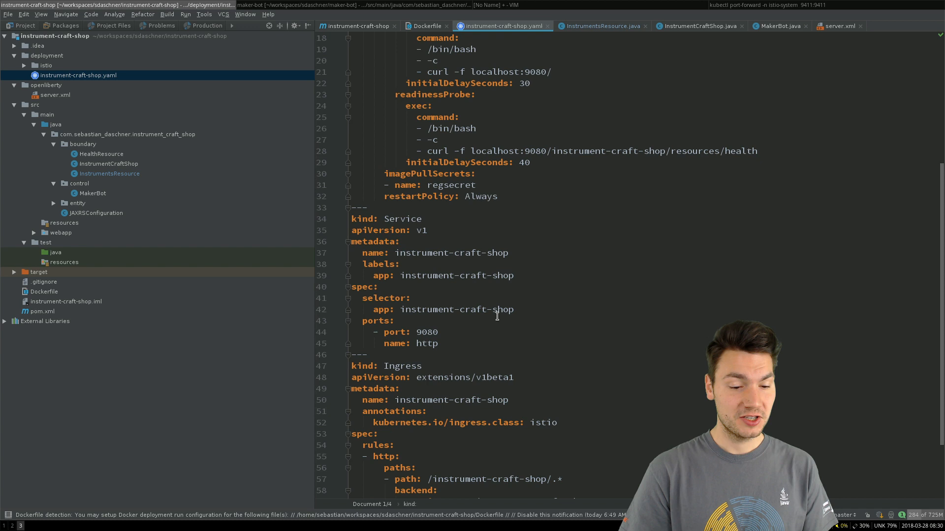
pyautogui.scroll(-3)
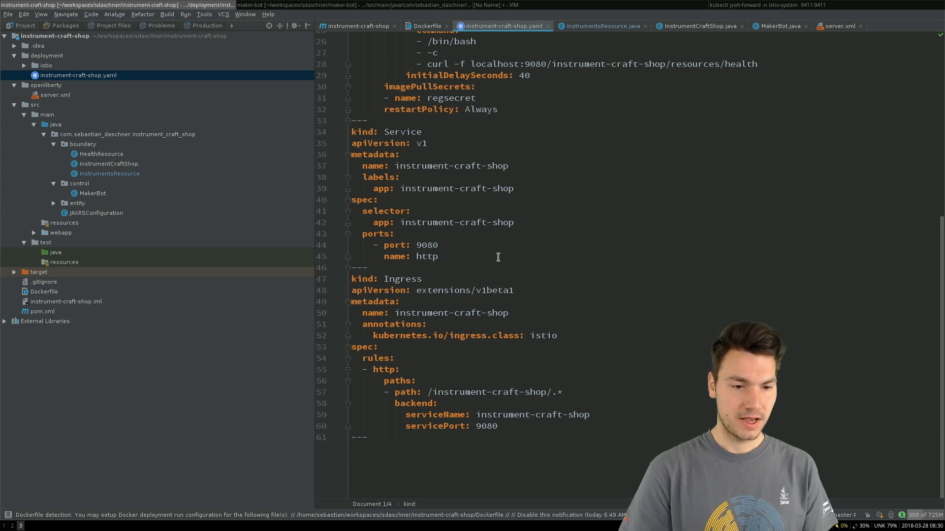
pyautogui.scroll(3)
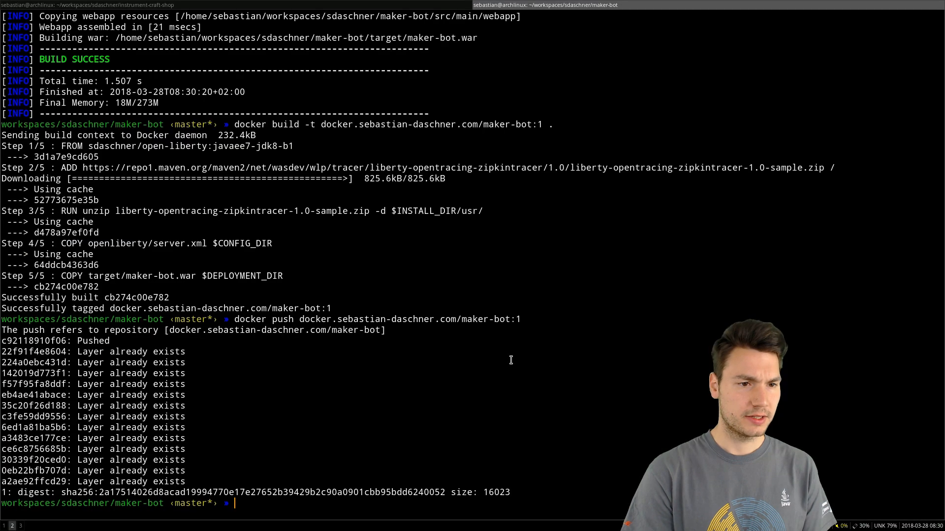
# Apply maker-bot's manifests to the cluster with kubectl apply -f deployment/.
pyautogui.write('kubectl apply -f')
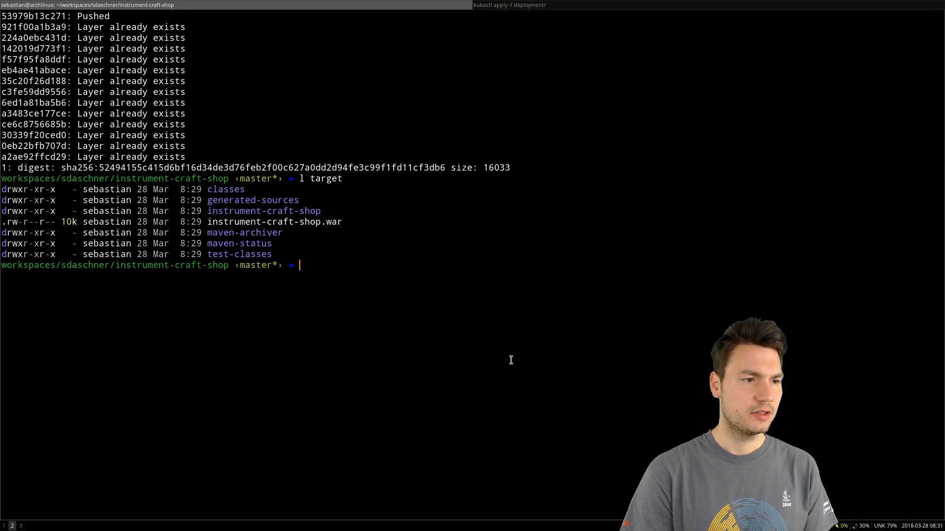
pyautogui.write('kubectl apply -f deployment/')
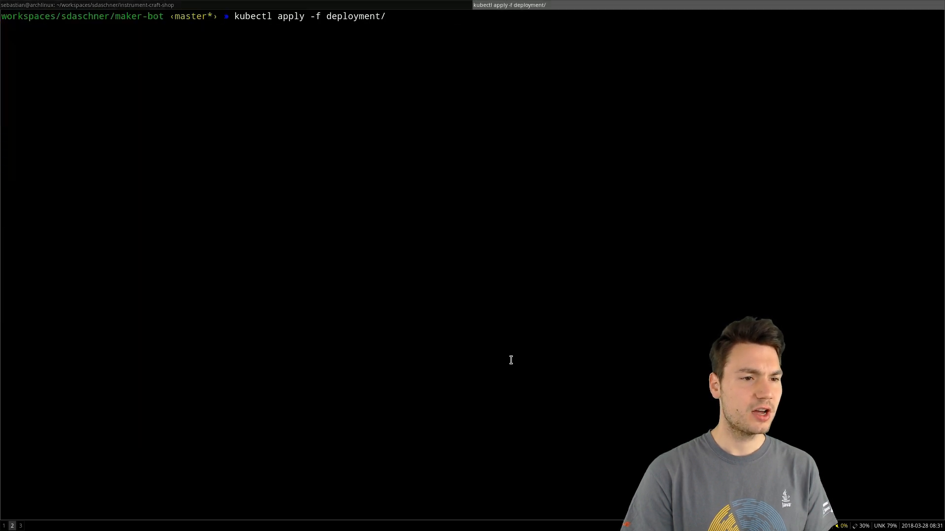
pyautogui.press('Return')
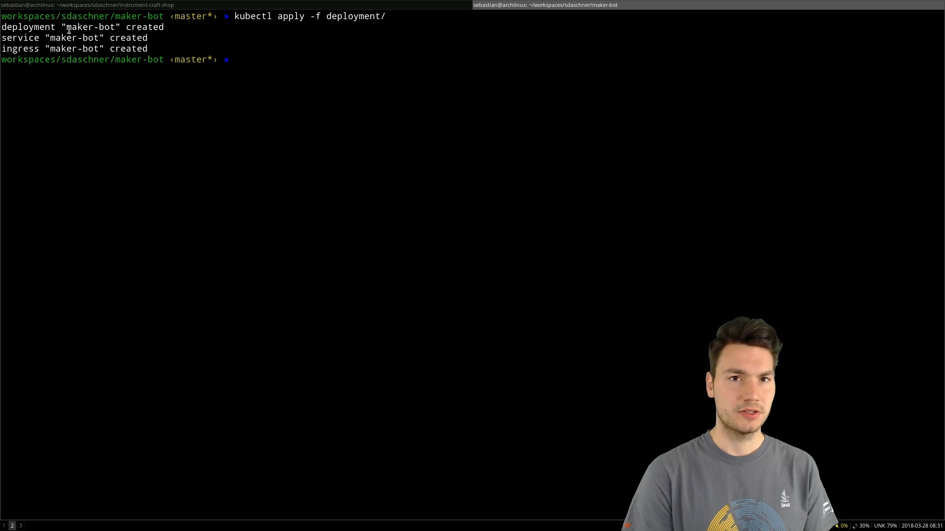
pyautogui.moveTo(594, 426)
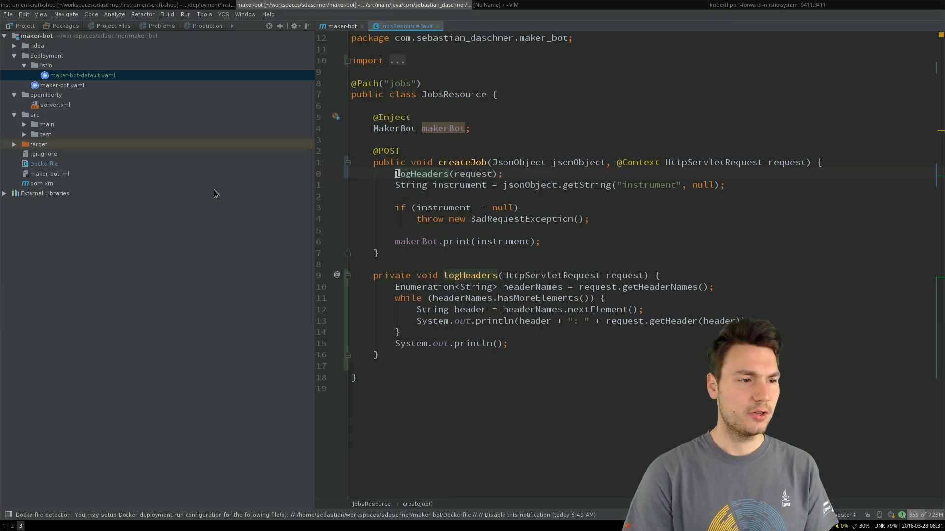
# Review maker-bot.yaml's Deployment, Service and Ingress, then bring up instrument-craft-shop.yaml.
pyautogui.click(61, 86)
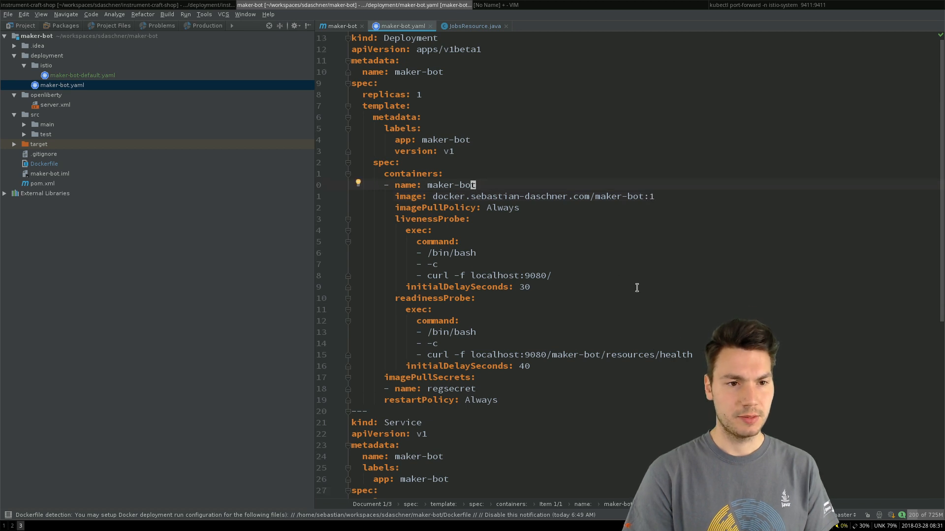
pyautogui.scroll(-3)
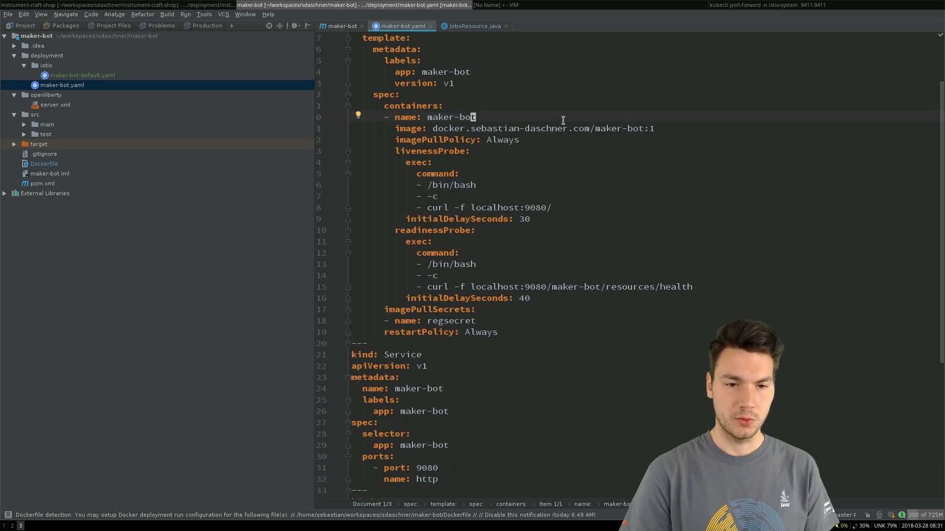
pyautogui.scroll(-3)
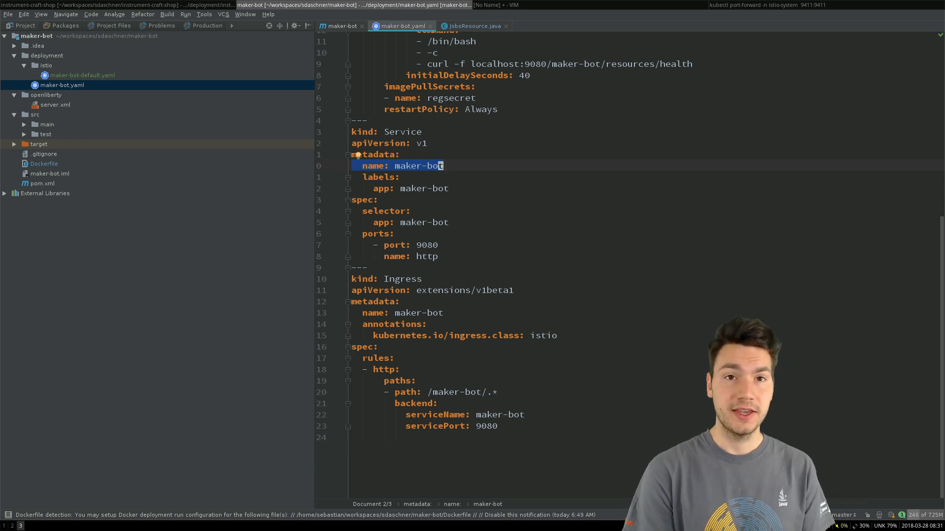
pyautogui.click(502, 26)
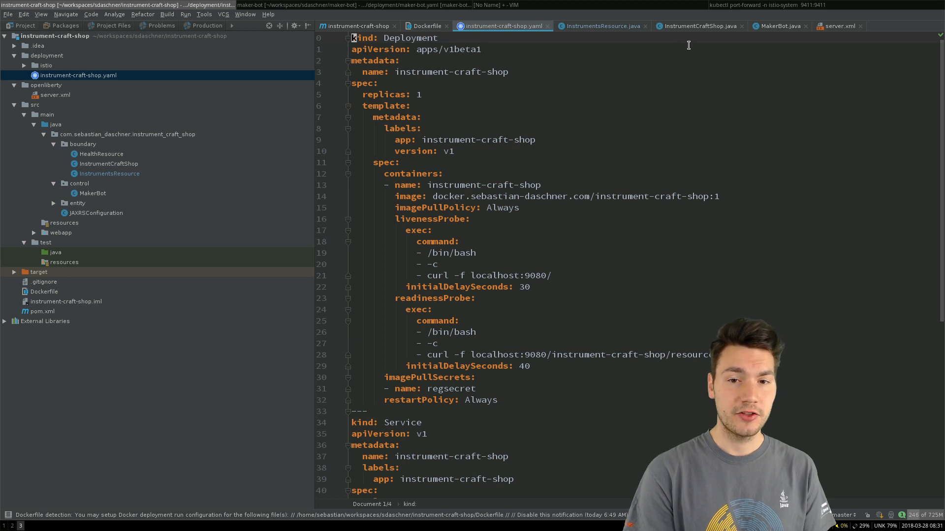
pyautogui.click(778, 26)
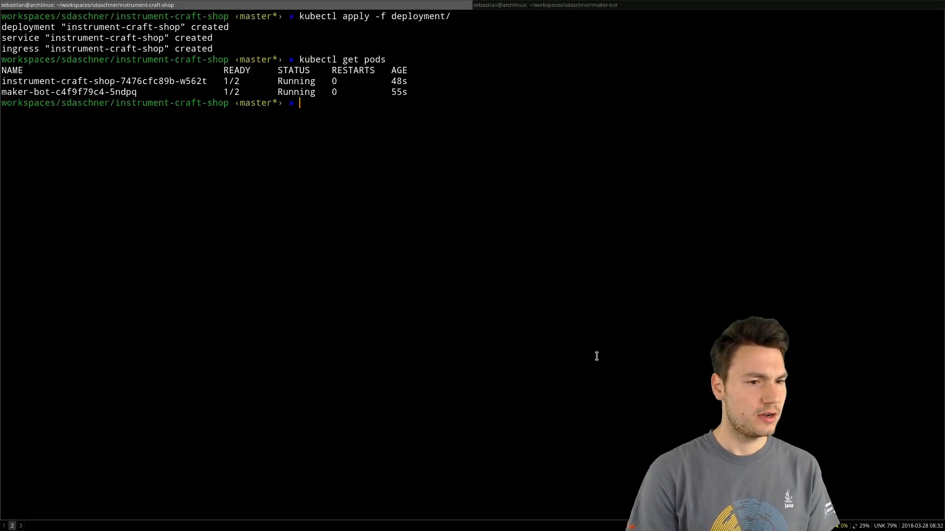
pyautogui.moveTo(218, 93)
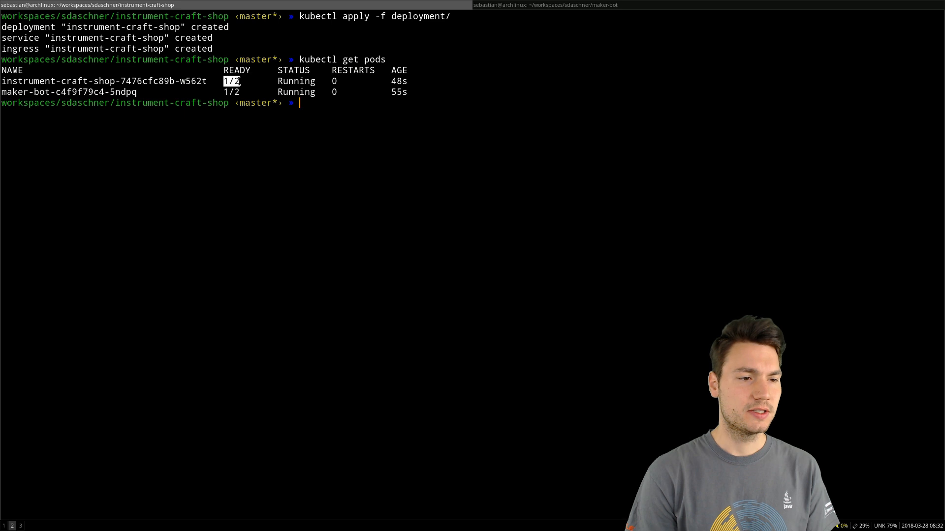
pyautogui.moveTo(288, 144)
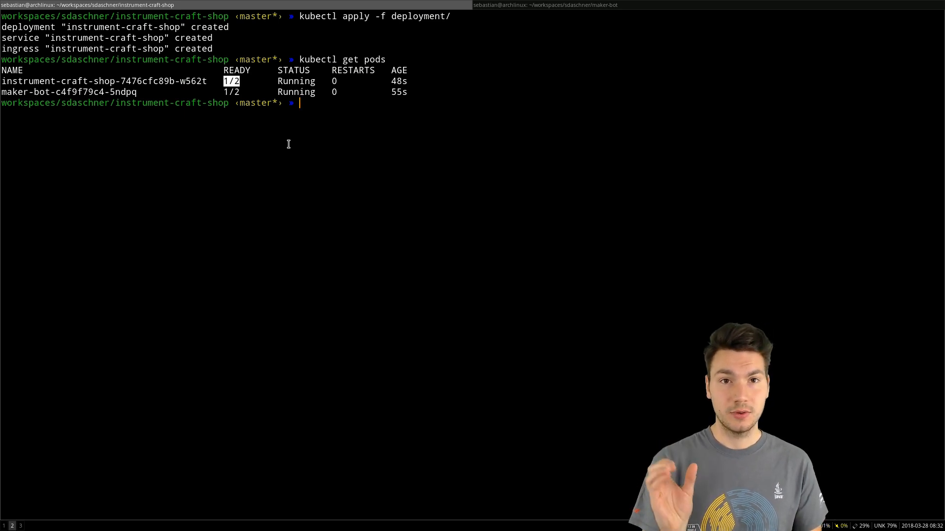
# List the istio-system pods with kubectl get pods -n istio-system.
pyautogui.write('kcg')
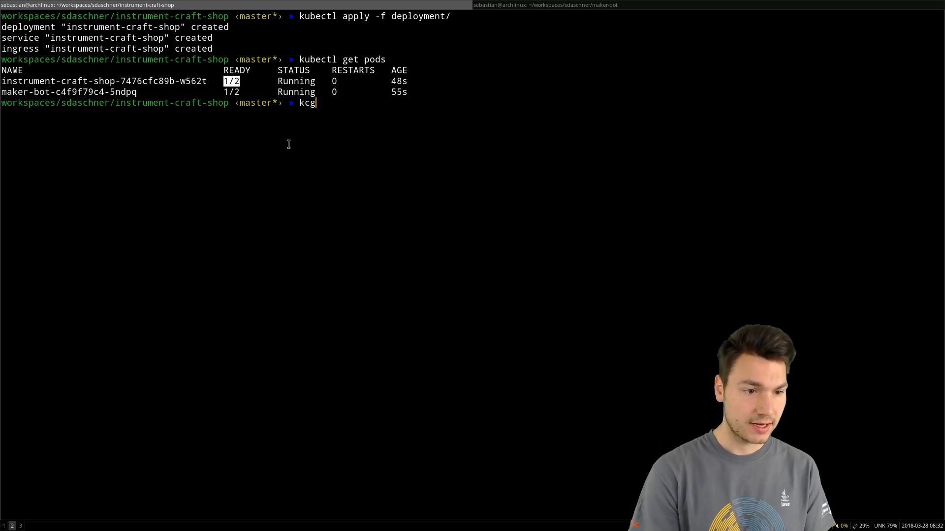
pyautogui.write('kubectl get pods -')
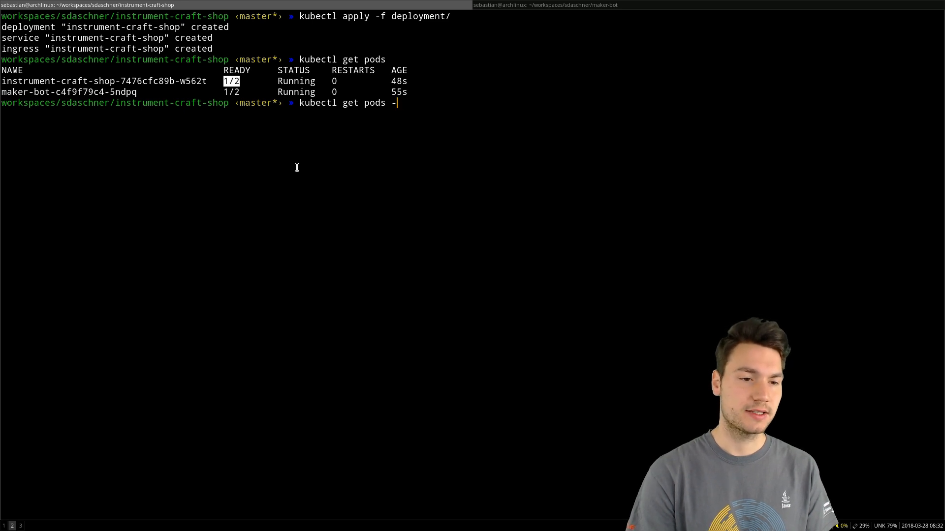
pyautogui.write('n istri')
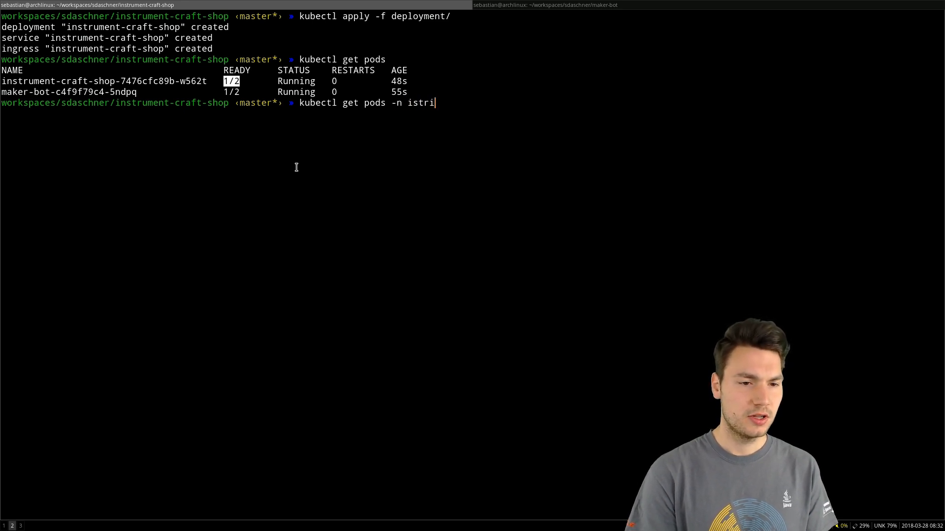
pyautogui.press('BackSpace')
pyautogui.write('o-system')
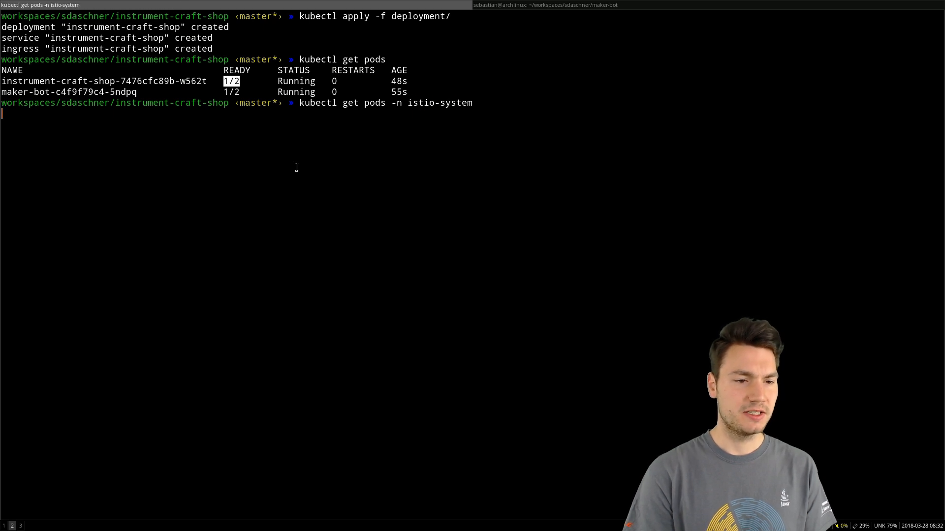
pyautogui.press('Return')
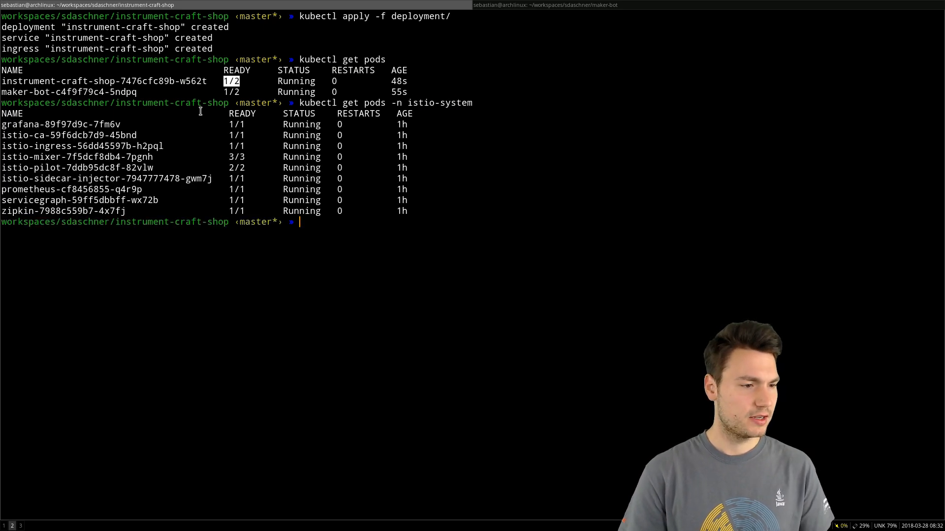
pyautogui.moveTo(139, 200)
pyautogui.write('kcg')
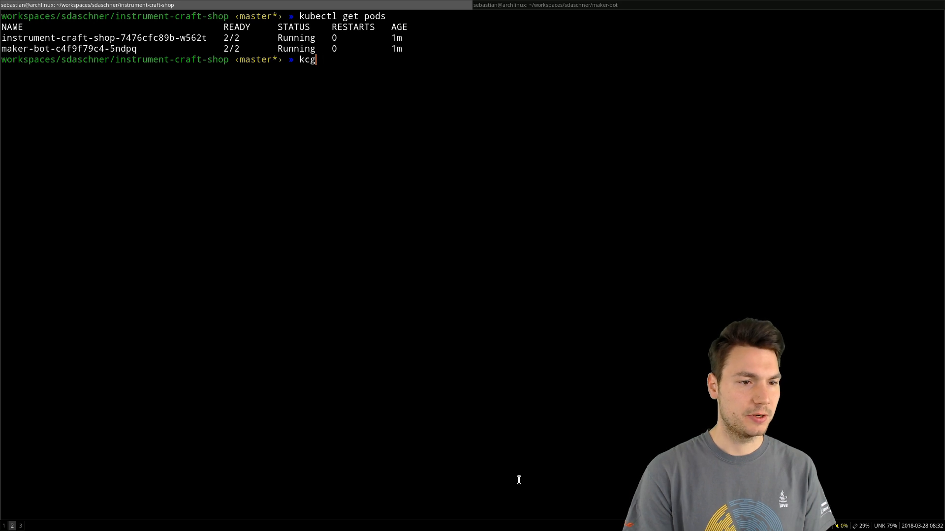
# List the ingresses, both at 35.184.221.72 port 80, and begin a curl command.
pyautogui.press('Return')
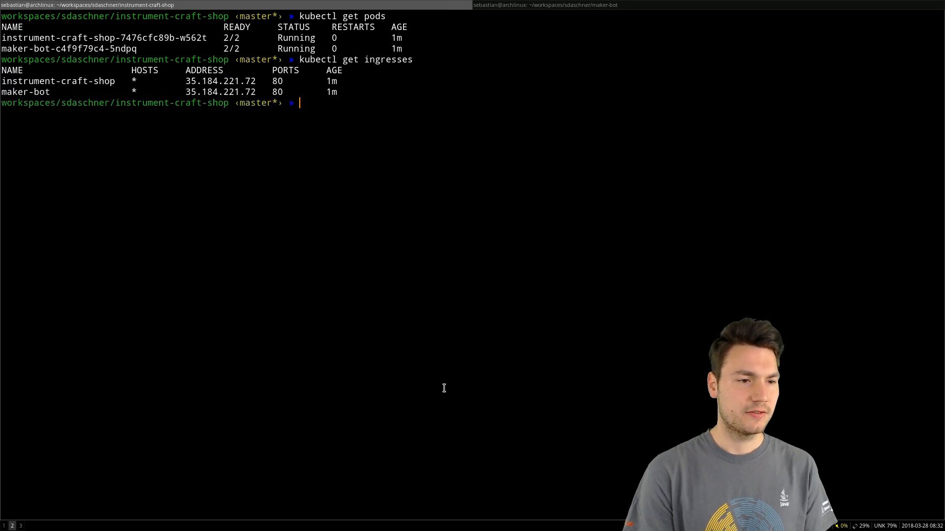
pyautogui.moveTo(537, 456)
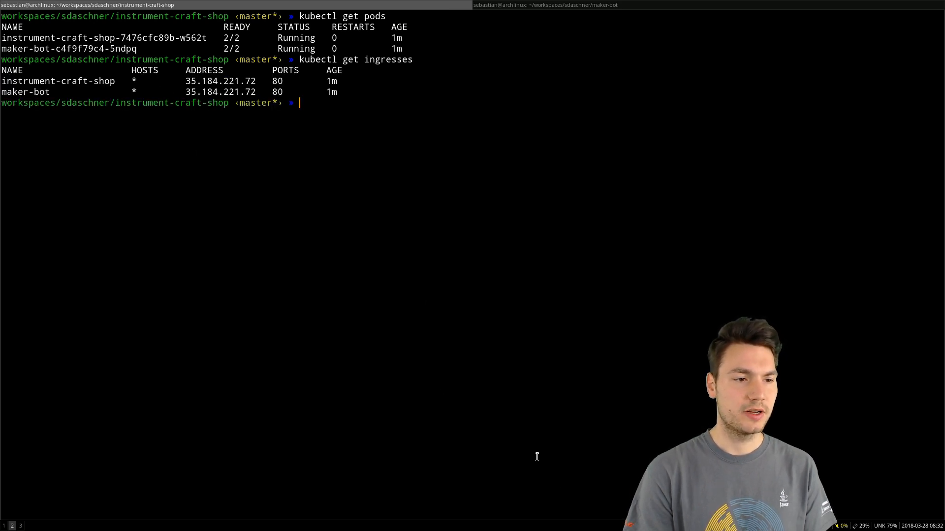
pyautogui.write('curl')
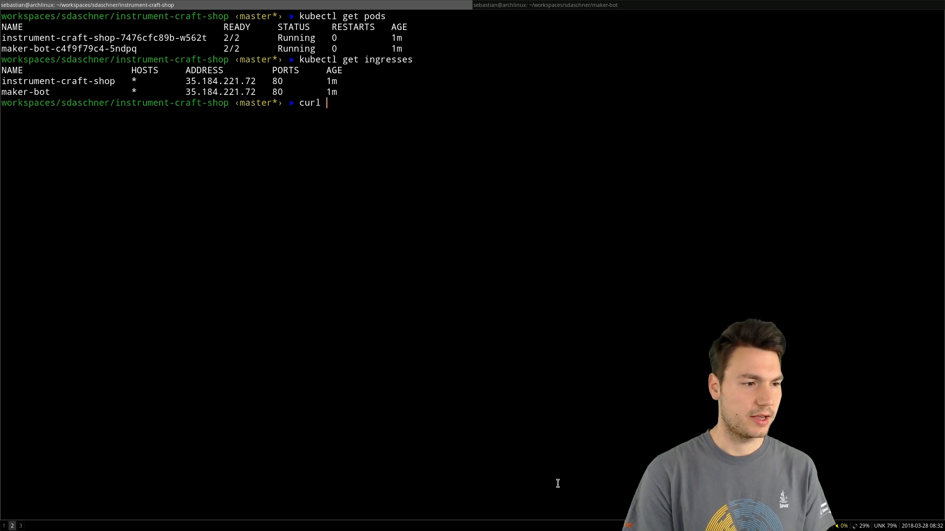
# Curl 35.184.221.72/instrument-craft-shop/resources/health and get OK.
pyautogui.write('35.1')
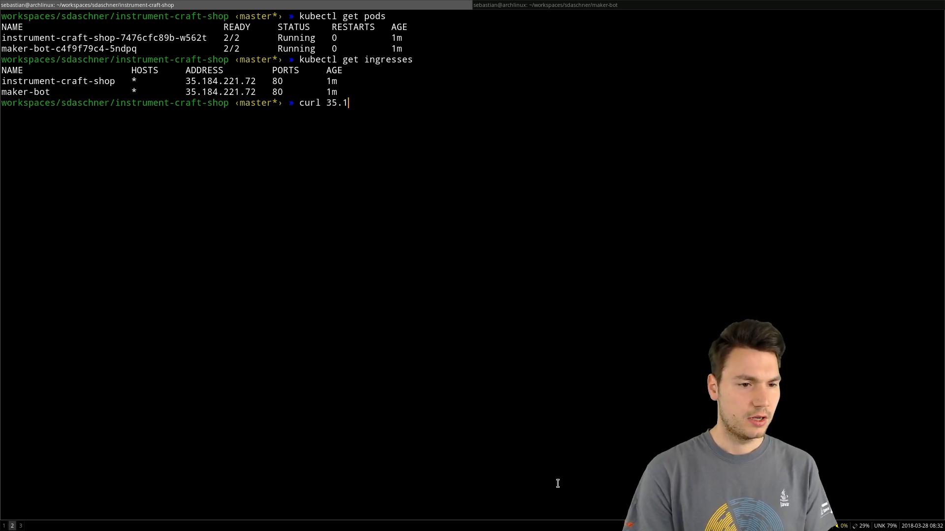
pyautogui.write('84.221.72/instrume')
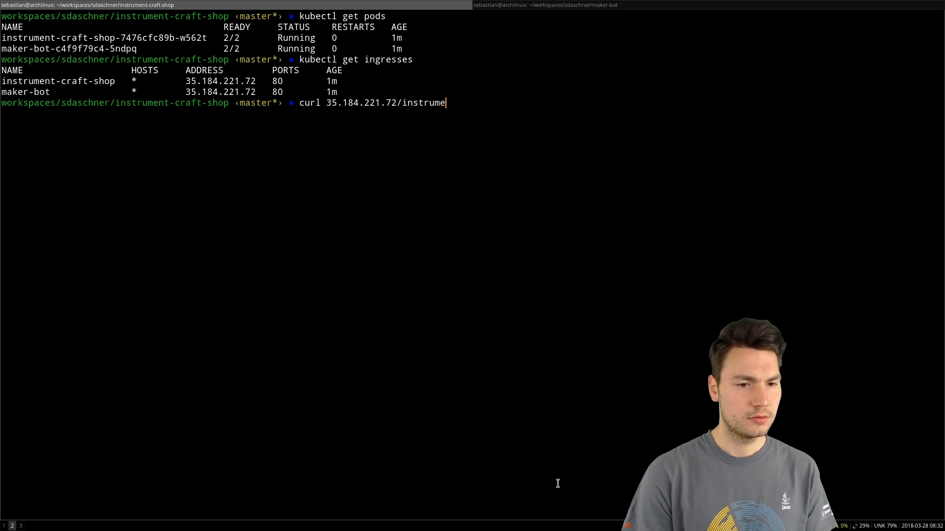
pyautogui.write('nt-craft-sop/resou')
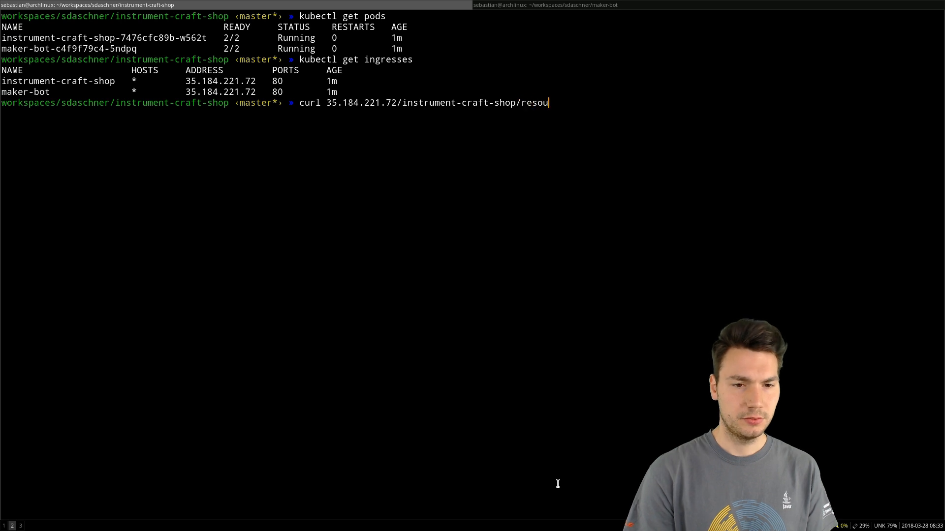
pyautogui.write('rces/')
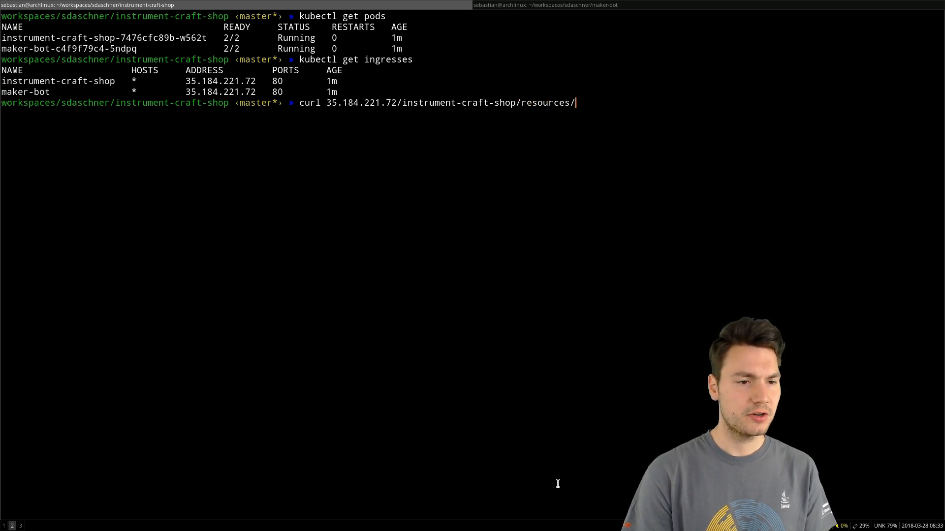
pyautogui.write('health')
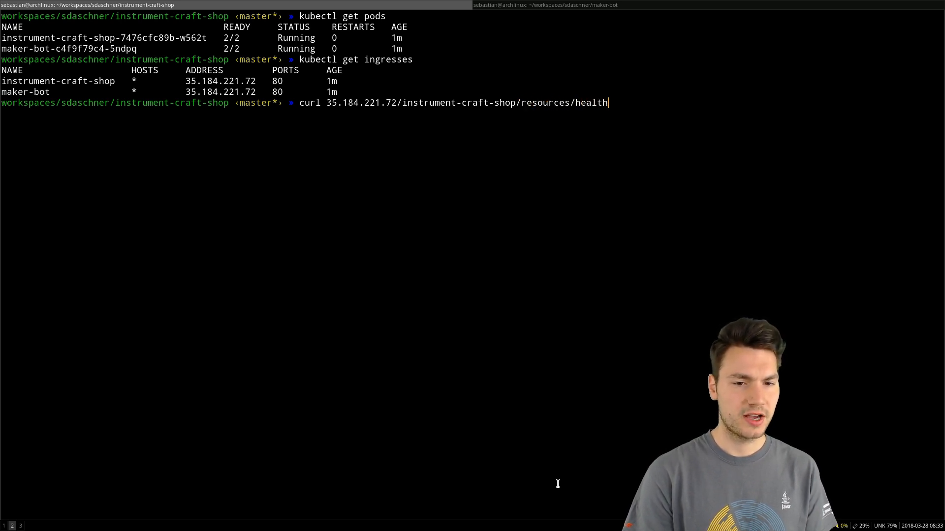
pyautogui.press('Return')
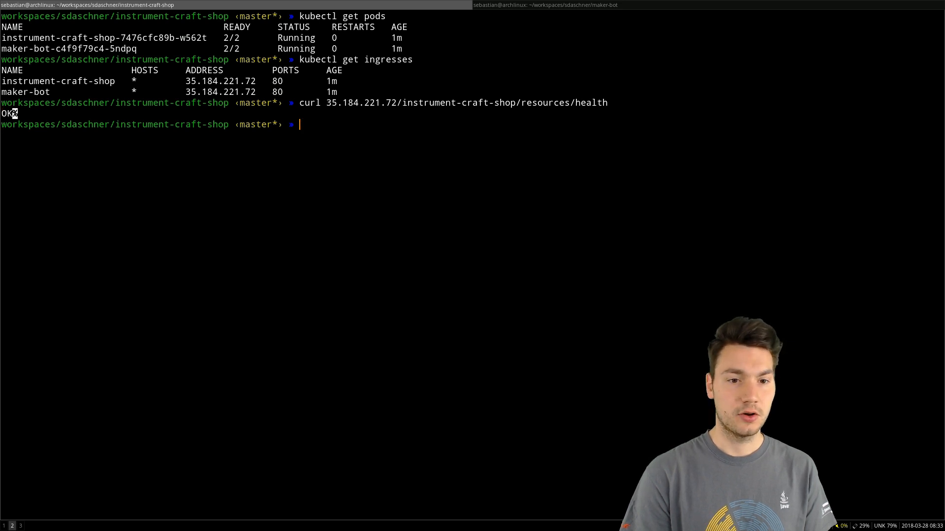
pyautogui.write('curl 35.184.221.72/instrument-craft-shop/resources/instruments')
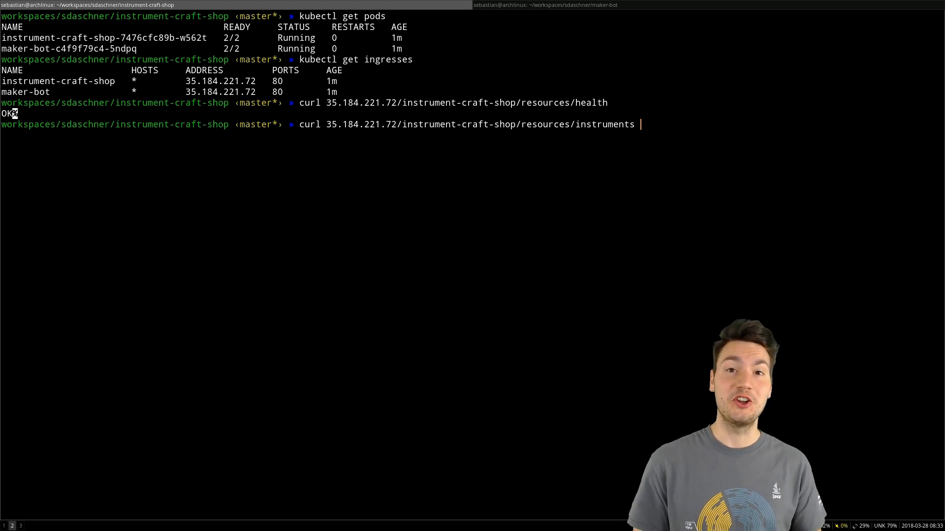
# POST JSON with type GUITAR and price 100 to /resources/instruments, getting 204 No Content.
pyautogui.write('-i')
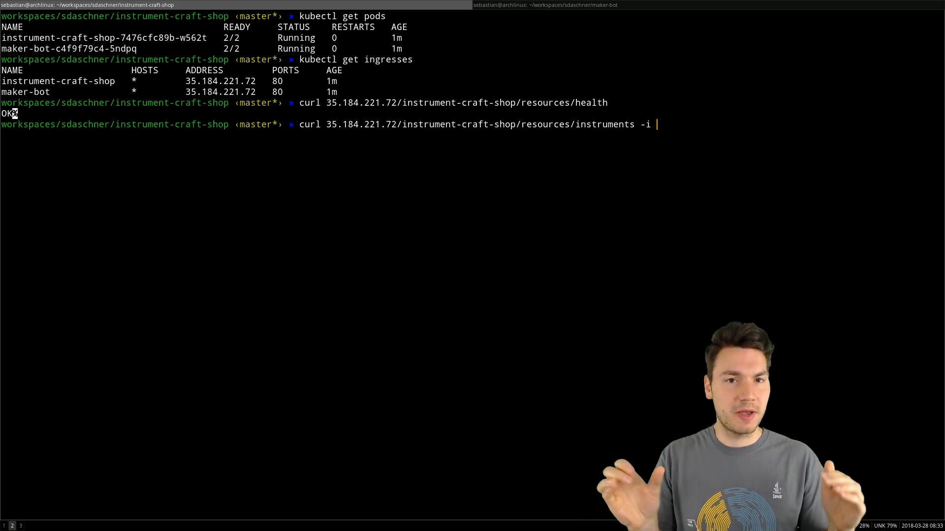
pyautogui.write('cpj')
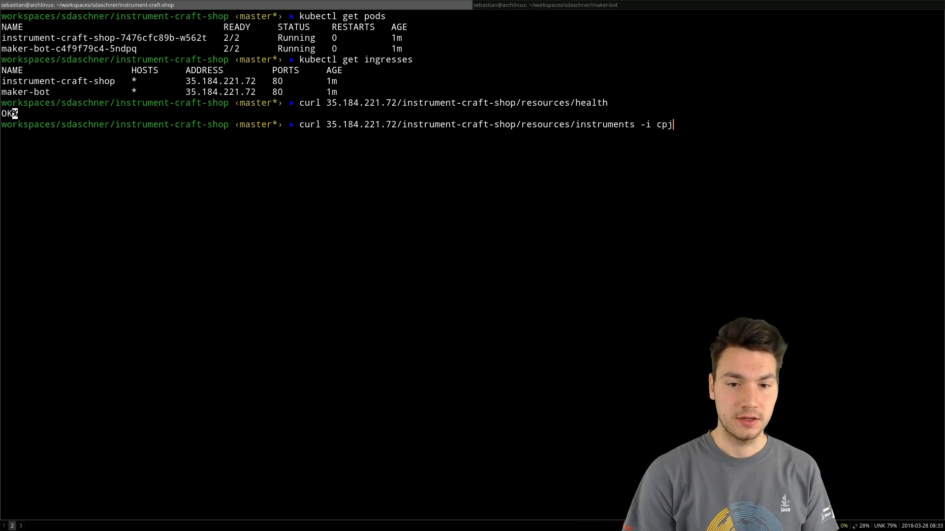
pyautogui.write('json')
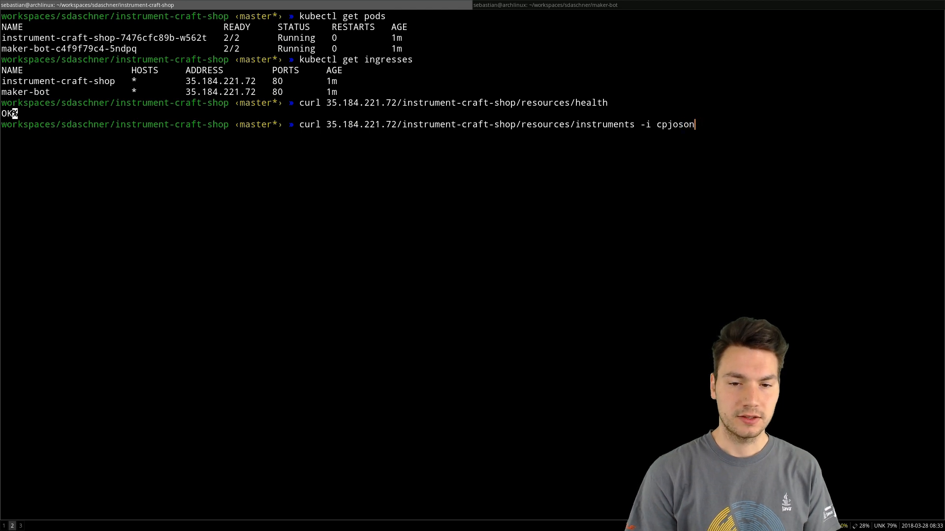
pyautogui.write("-XPOST -H 'Content-Type: application/json' -d '{}'")
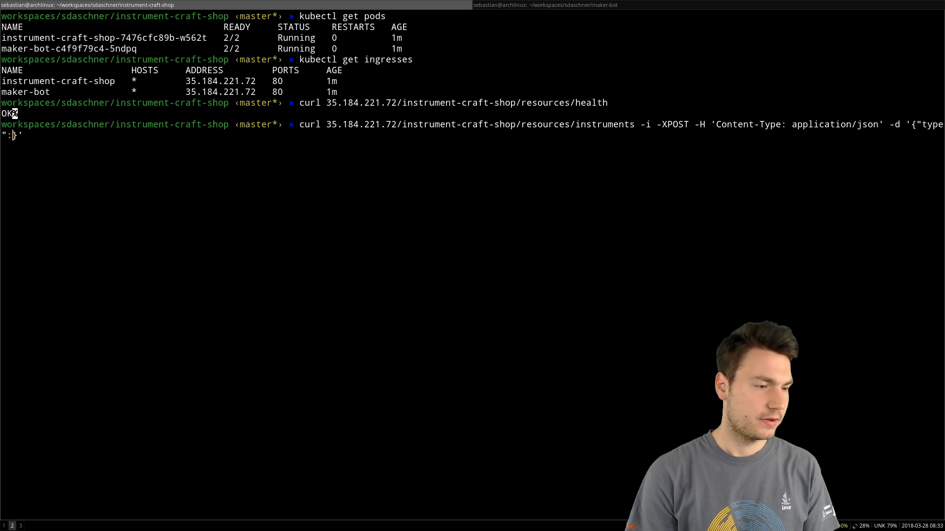
pyautogui.write('GUITAR')
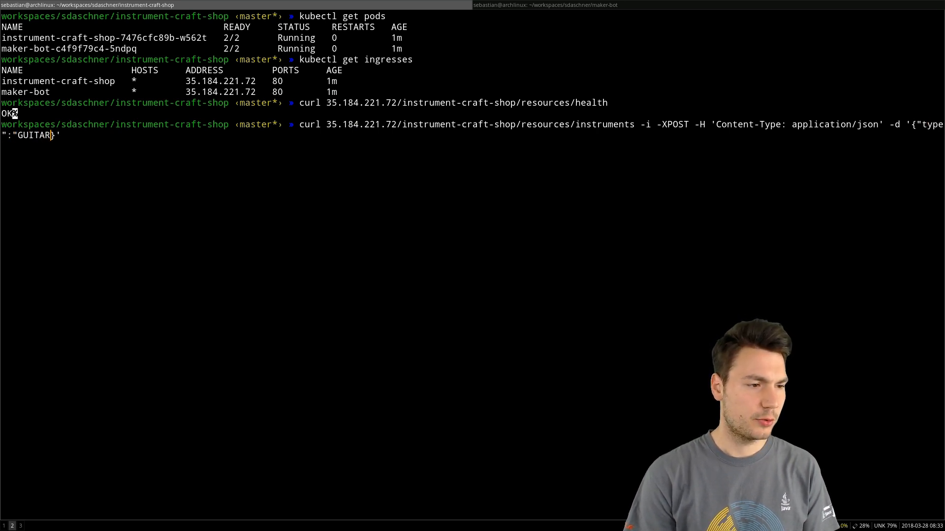
pyautogui.write(', }')
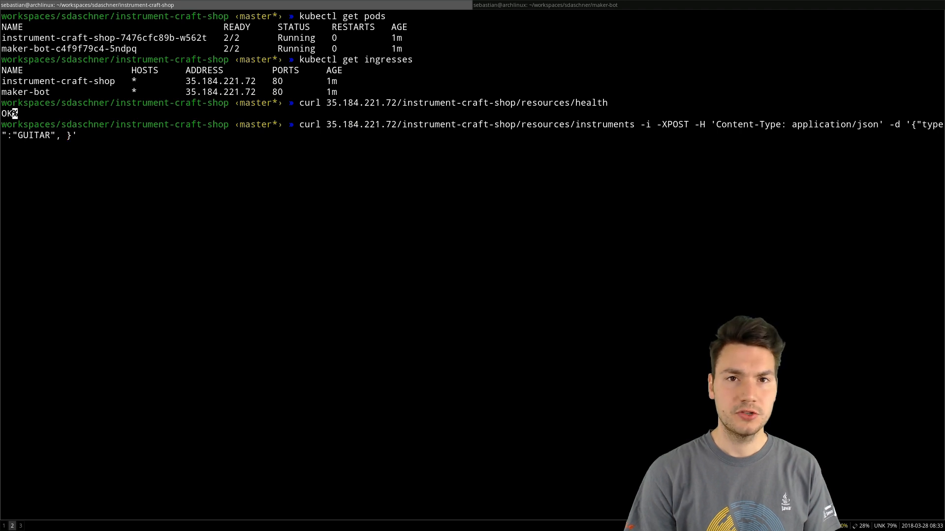
pyautogui.press('BackSpace')
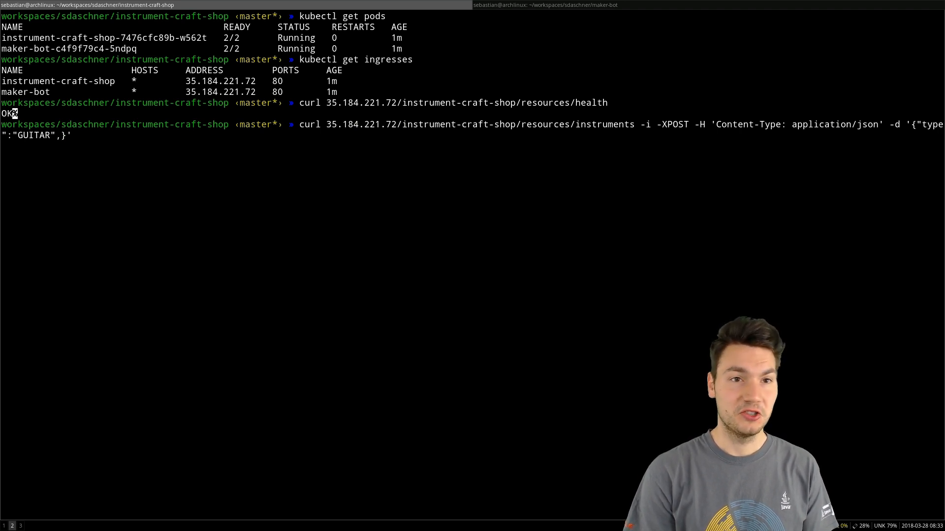
pyautogui.write('"price":')
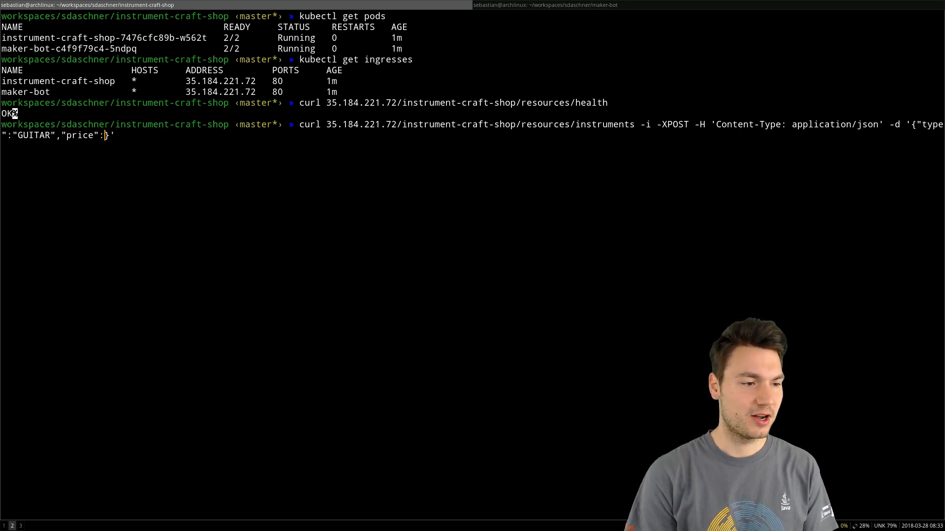
pyautogui.write('100')
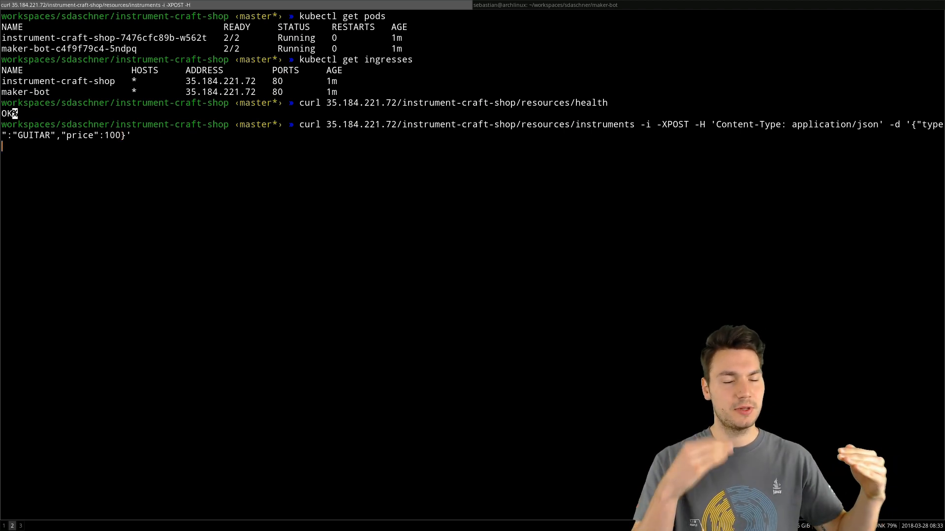
pyautogui.press('Return')
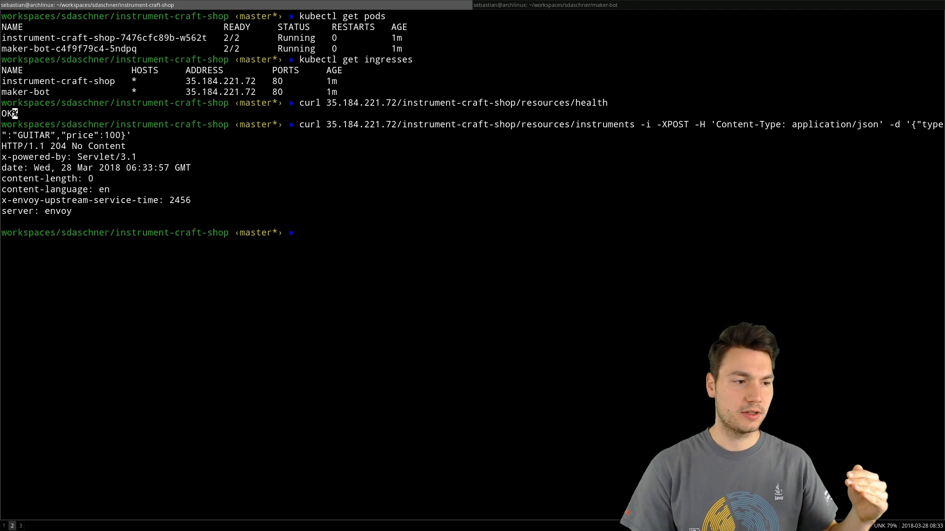
pyautogui.moveTo(608, 507)
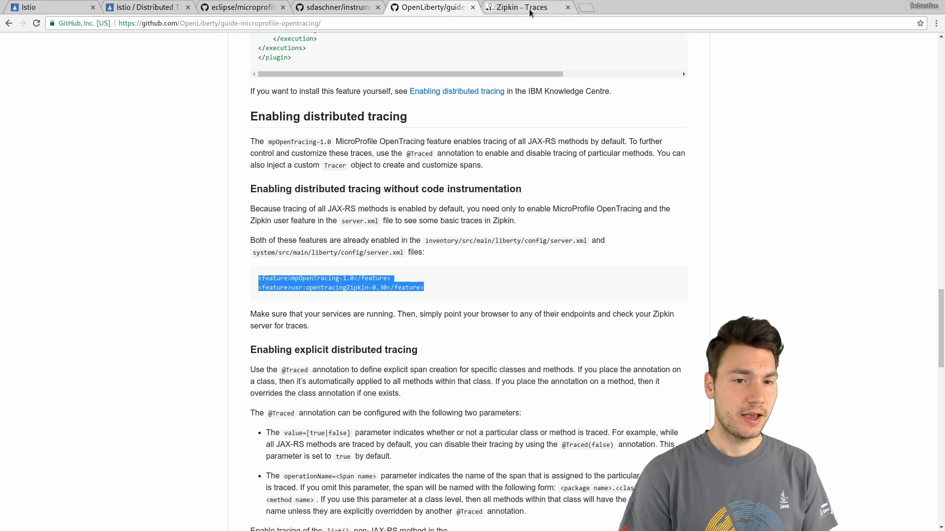
# Find instrument-craft-shop traces sorted newest first and open the latest 2.460s trace.
pyautogui.click(521, 7)
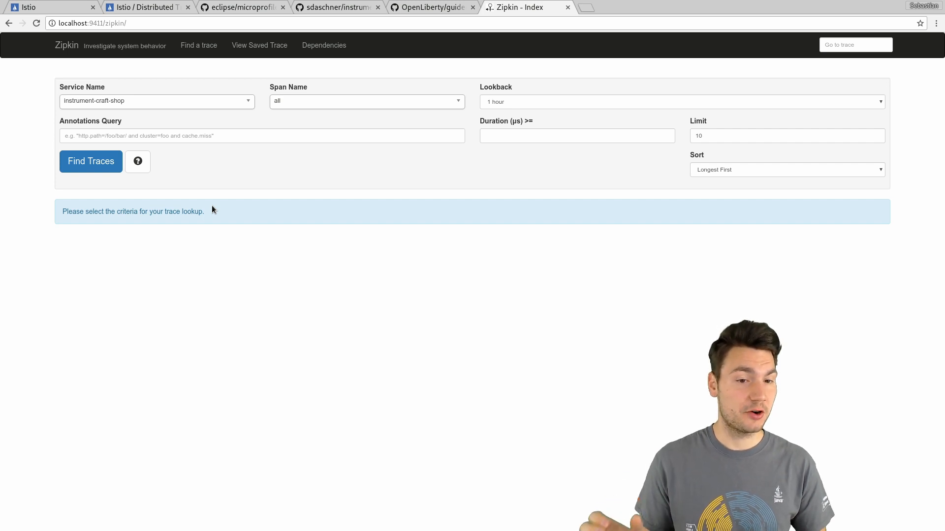
pyautogui.moveTo(732, 181)
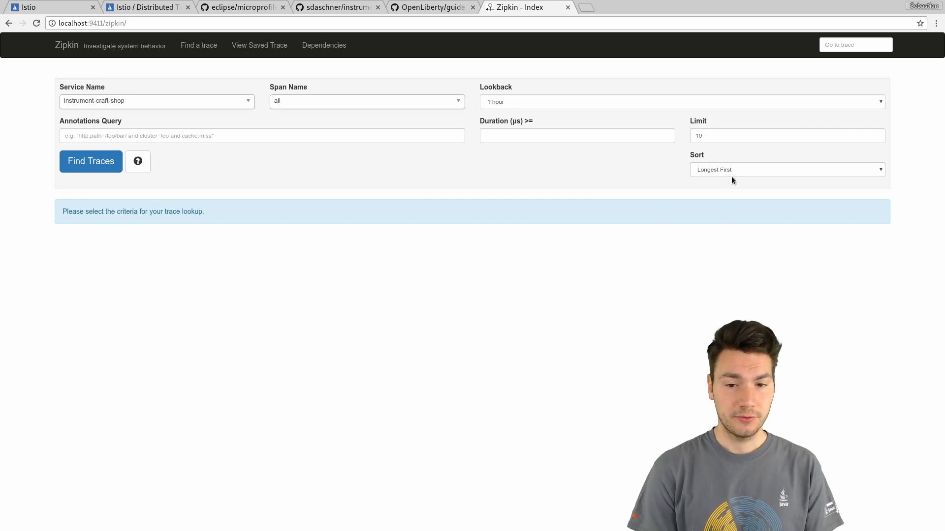
pyautogui.click(785, 169)
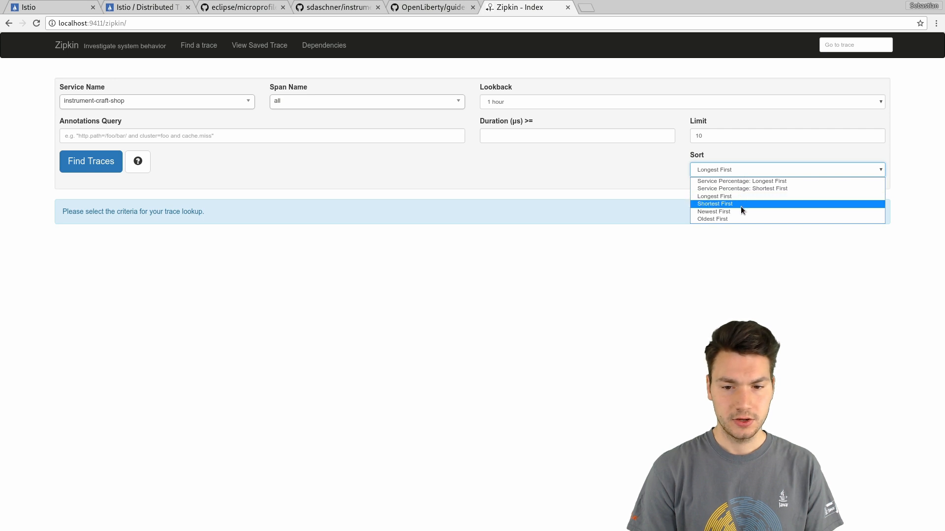
pyautogui.click(714, 211)
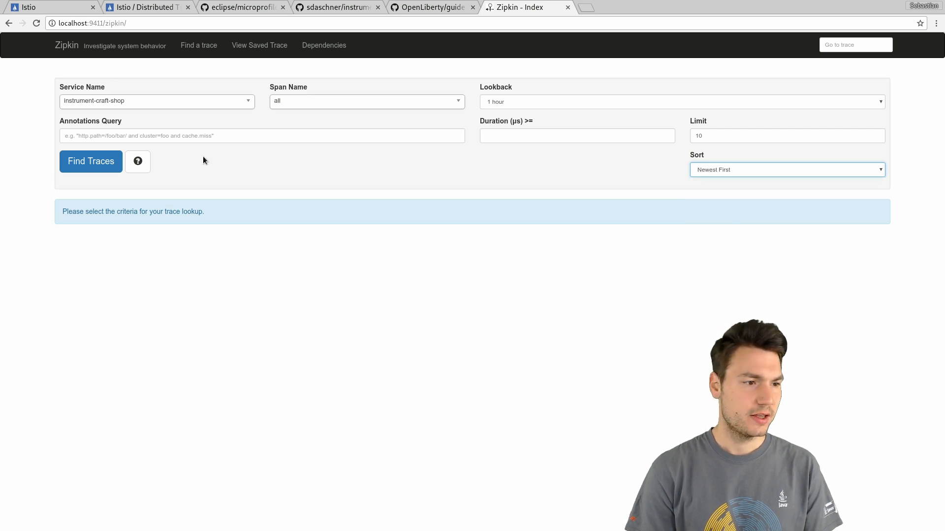
pyautogui.click(91, 162)
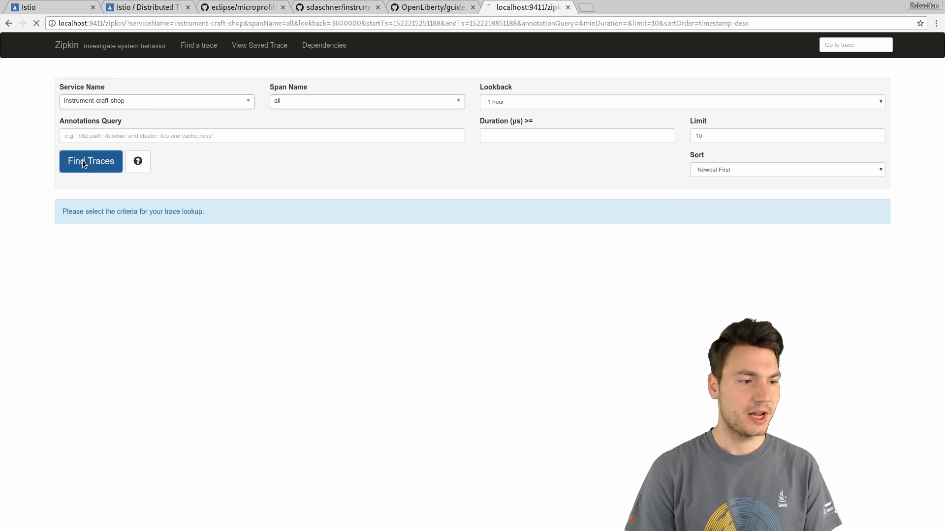
pyautogui.click(90, 161)
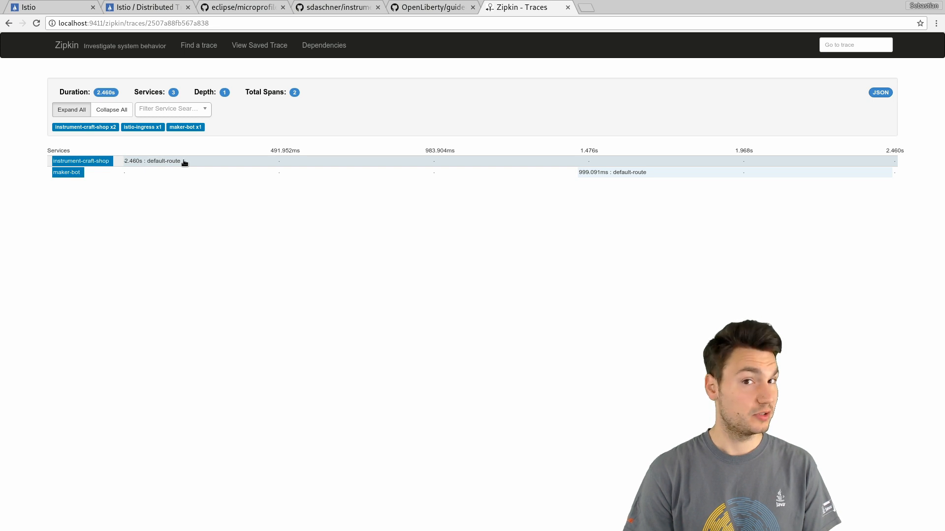
pyautogui.moveTo(539, 157)
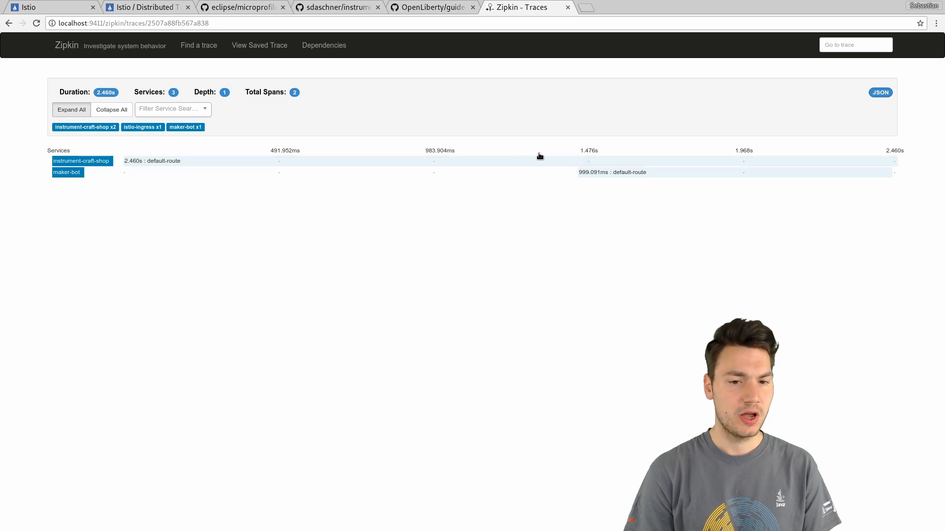
pyautogui.moveTo(661, 187)
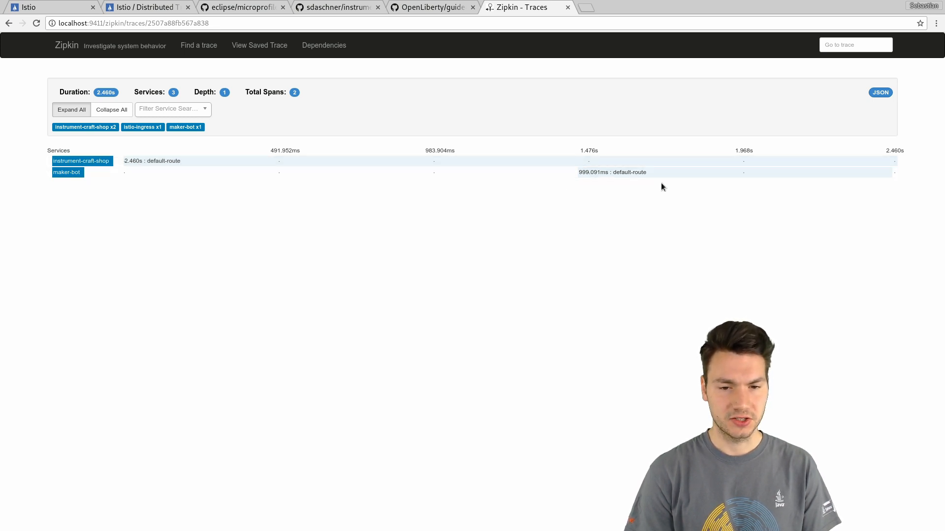
pyautogui.moveTo(631, 259)
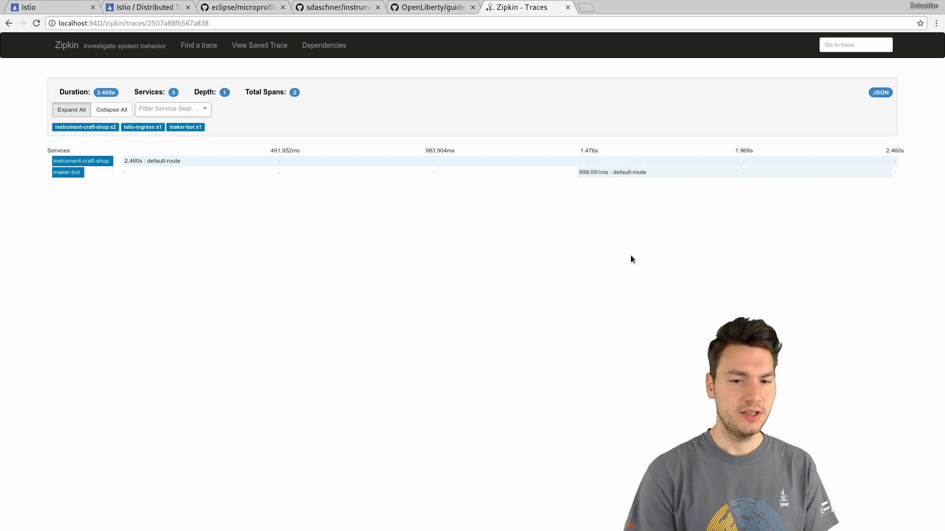
pyautogui.moveTo(617, 207)
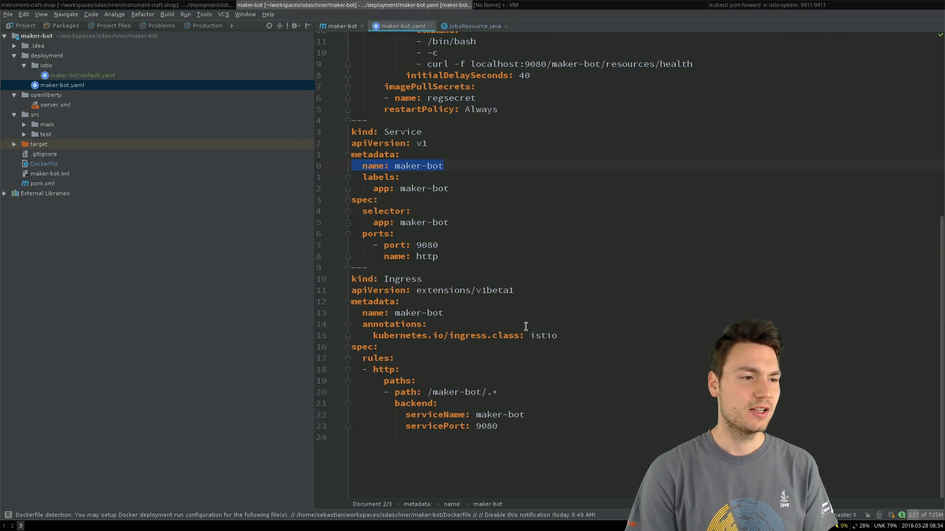
pyautogui.click(83, 75)
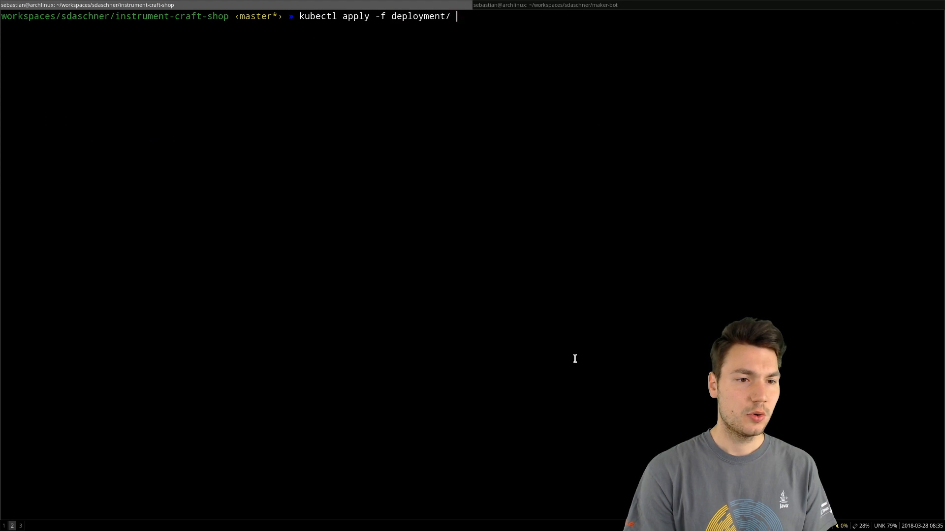
# Apply the Istio route rules from deployment/istio/ with kubectl apply.
pyautogui.write('istio/')
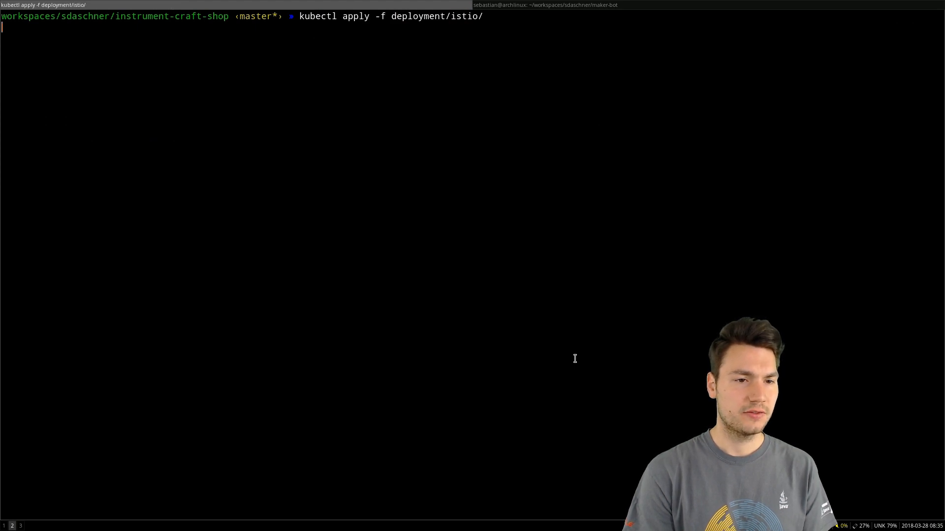
pyautogui.write('kc')
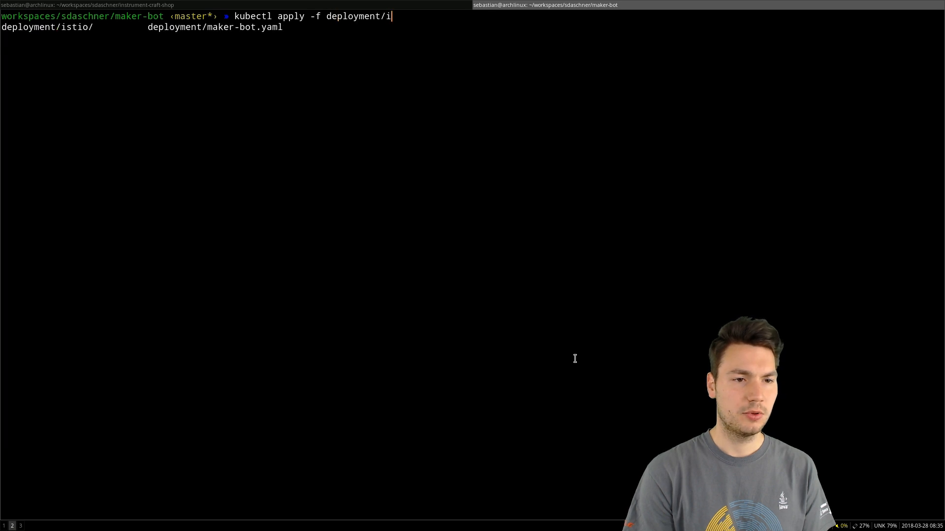
pyautogui.press('Tab')
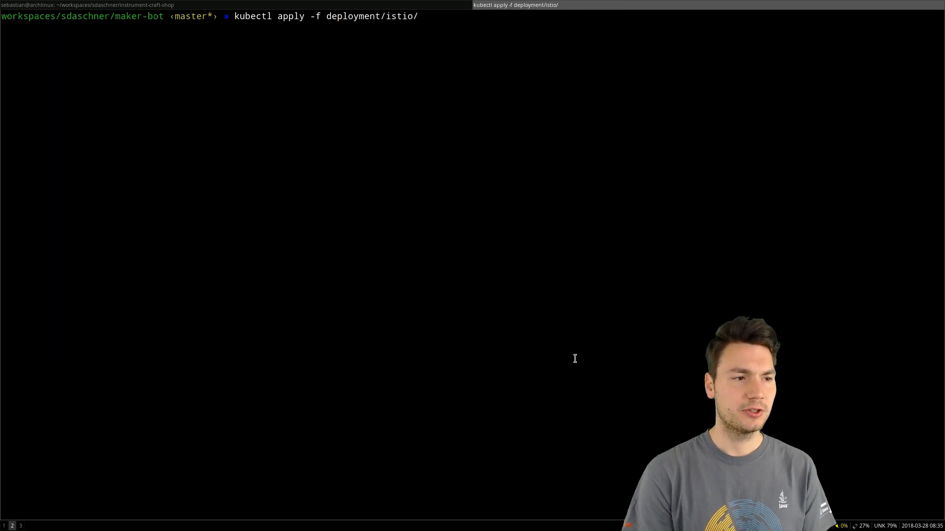
pyautogui.press('Return')
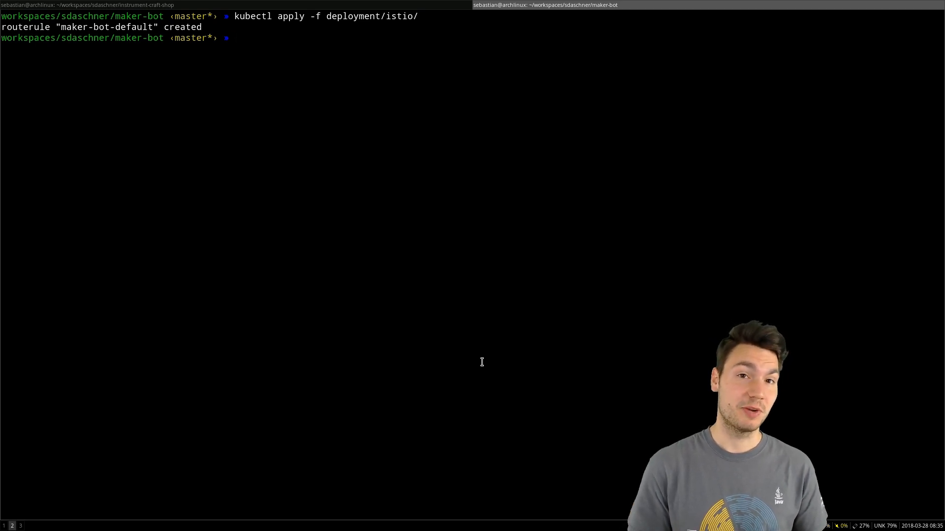
# List the existing route rules with kubectl get routerules.
pyautogui.write('k')
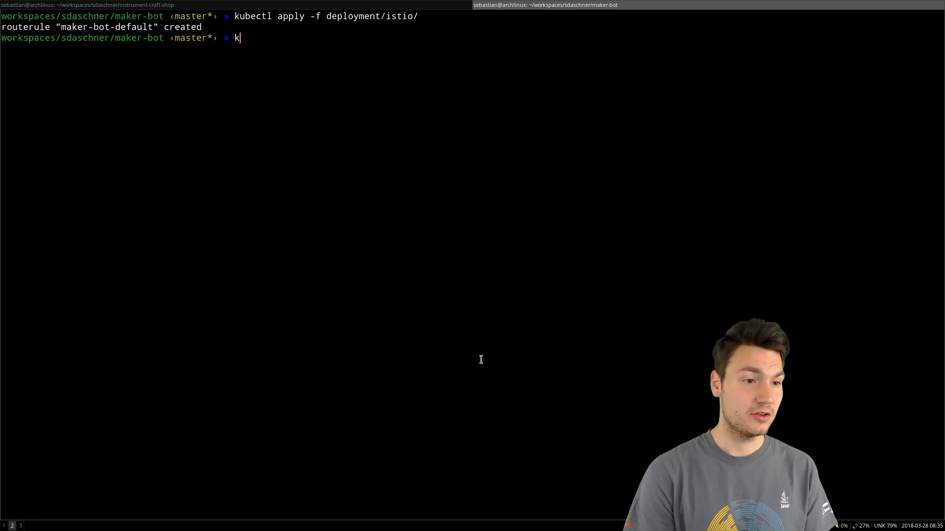
pyautogui.write('ubectl get routerules')
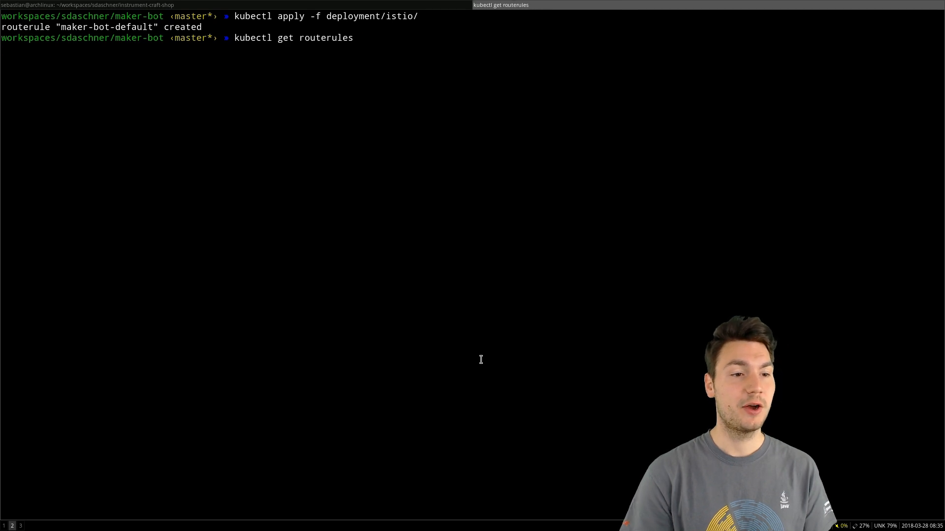
pyautogui.press('Return')
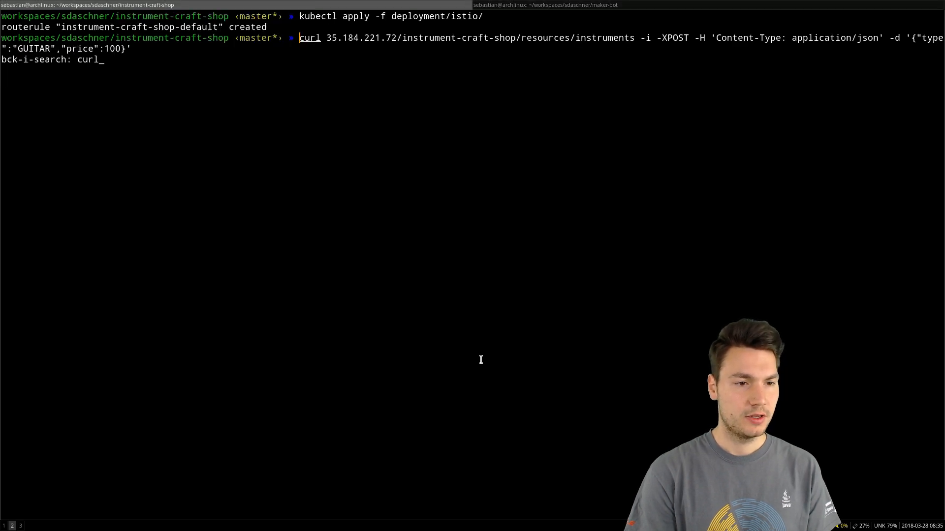
# Rerun the guitar POST and go back to Zipkin's list of found traces.
pyautogui.press('Return')
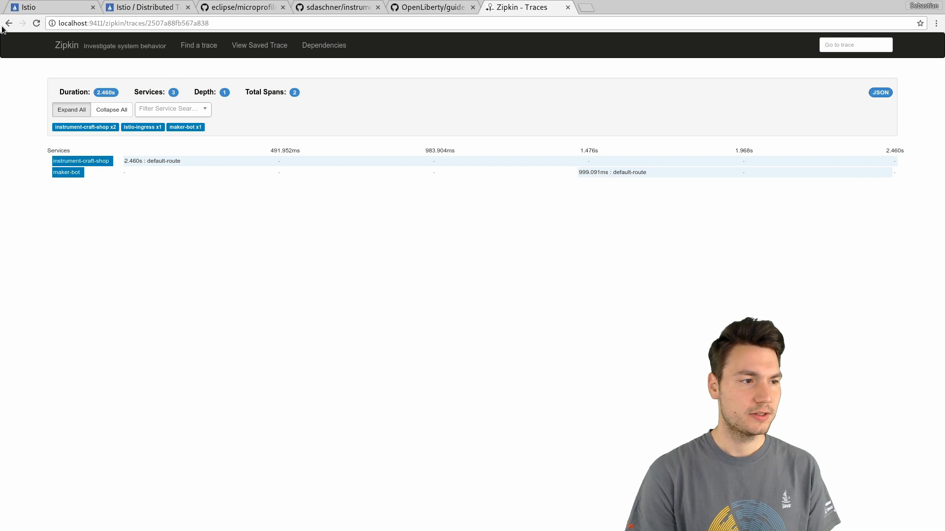
pyautogui.click(9, 23)
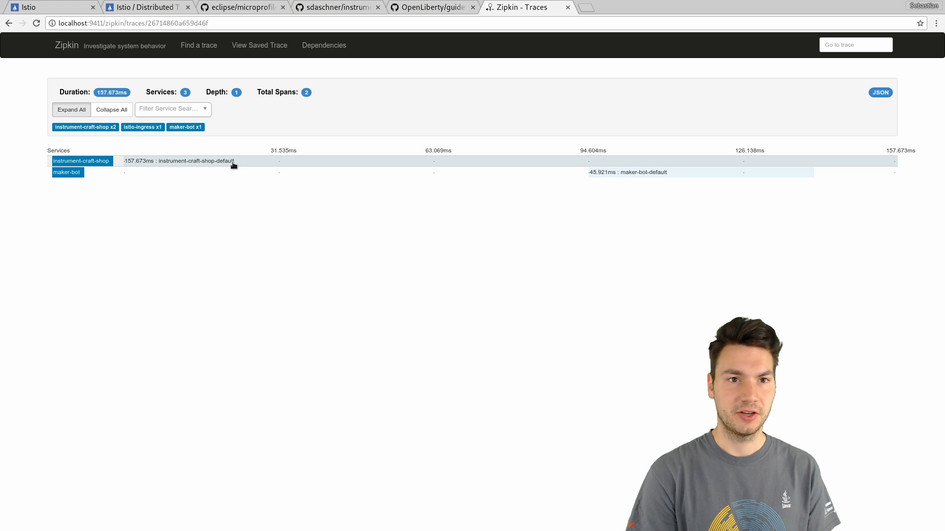
pyautogui.moveTo(643, 185)
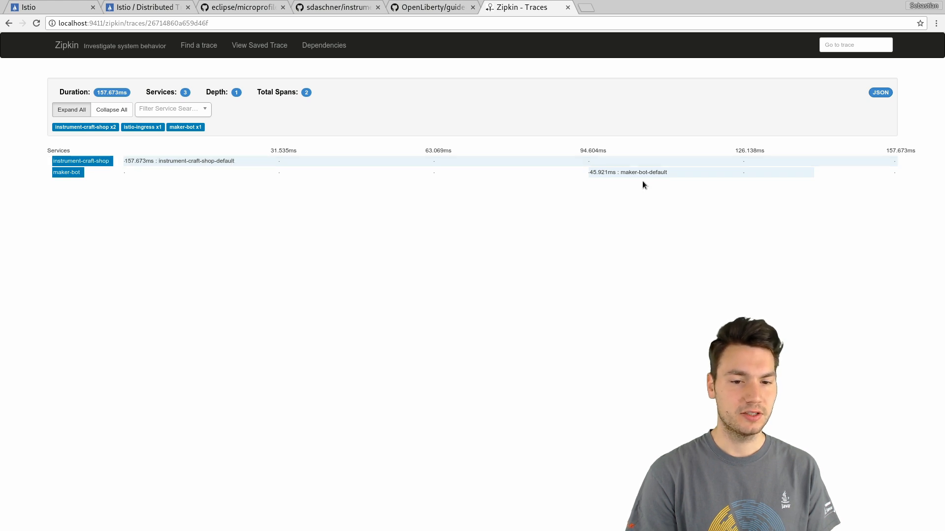
pyautogui.moveTo(580, 166)
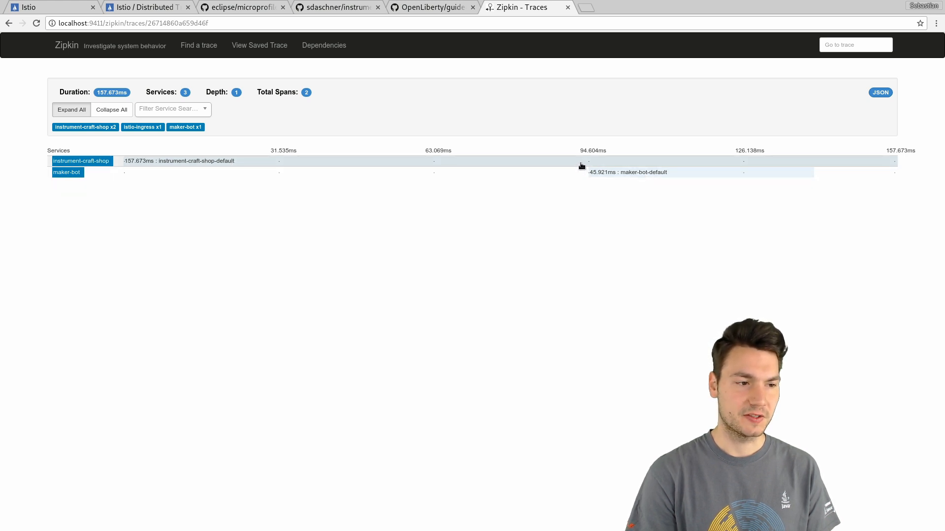
pyautogui.moveTo(324, 352)
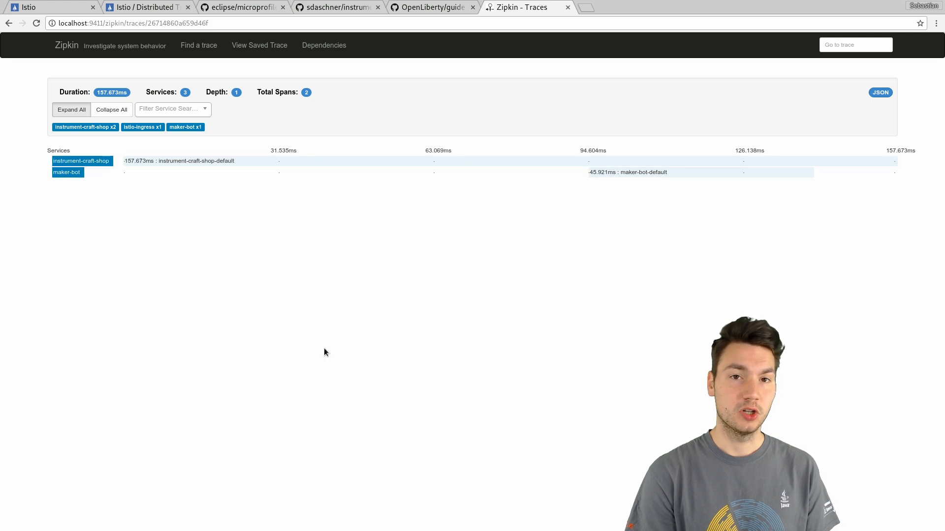
pyautogui.moveTo(376, 242)
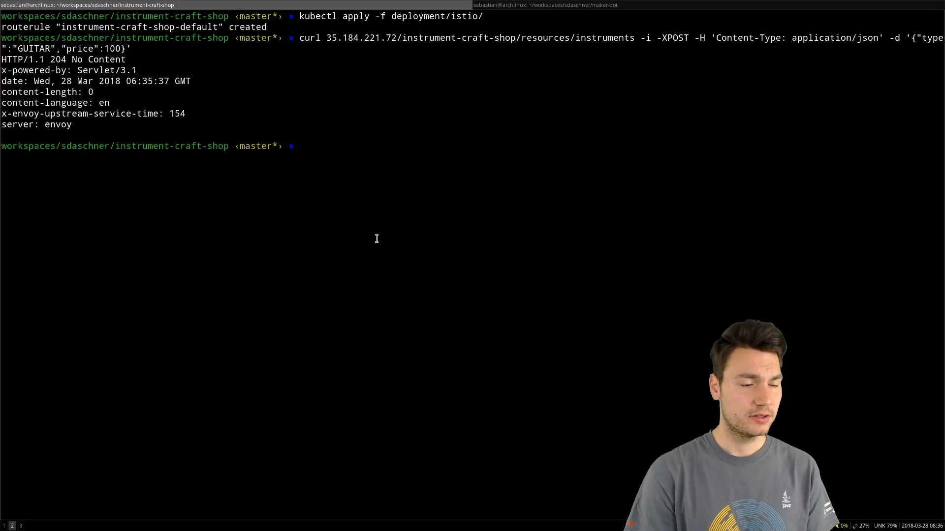
# Run kubectl get pods and copy the instrument-craft-shop pod name.
pyautogui.write('kubectl get pods')
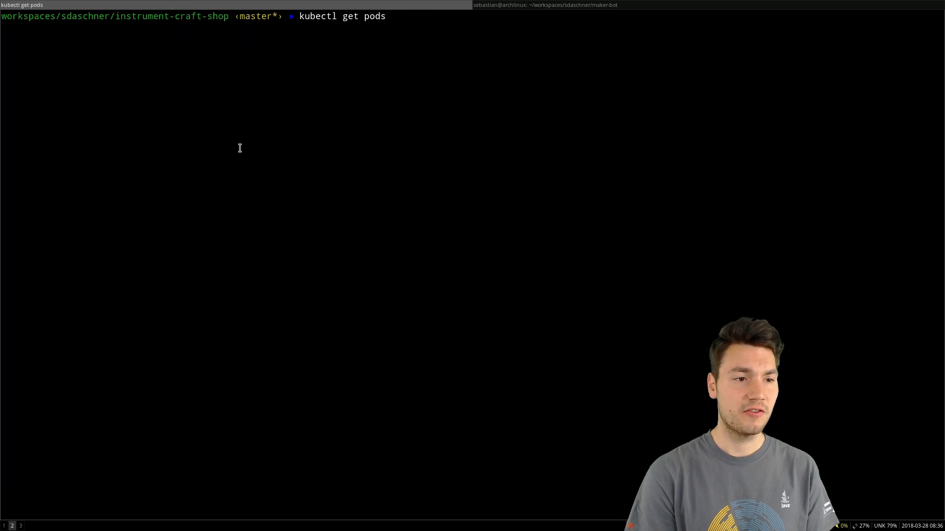
pyautogui.press('Return')
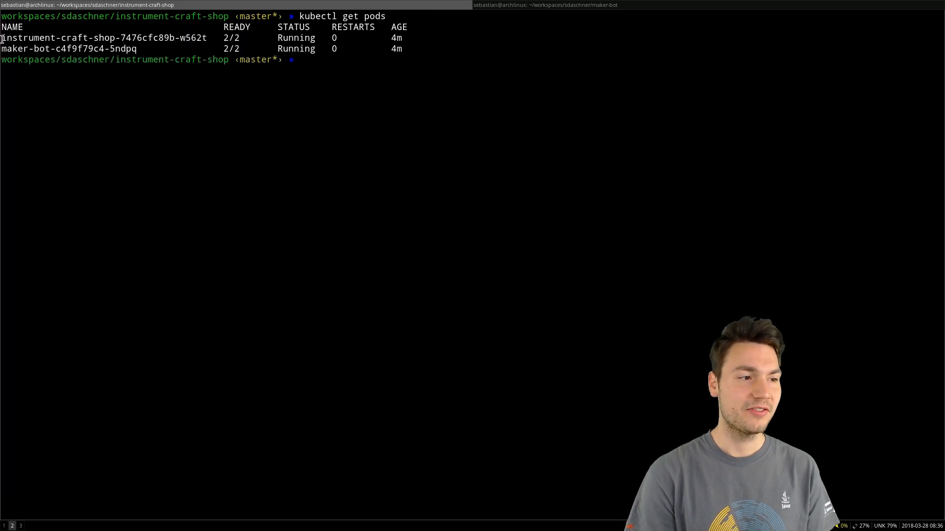
pyautogui.doubleClick(102, 37)
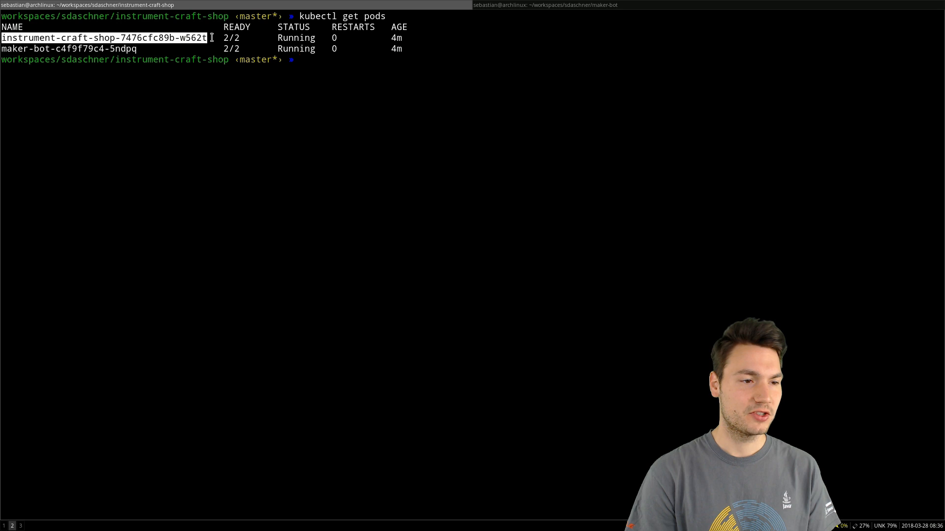
pyautogui.moveTo(228, 88)
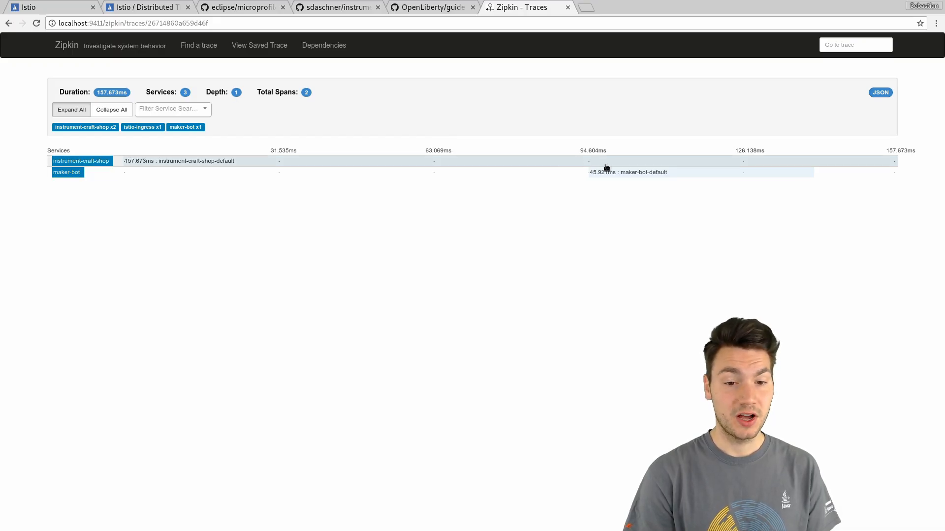
pyautogui.moveTo(614, 176)
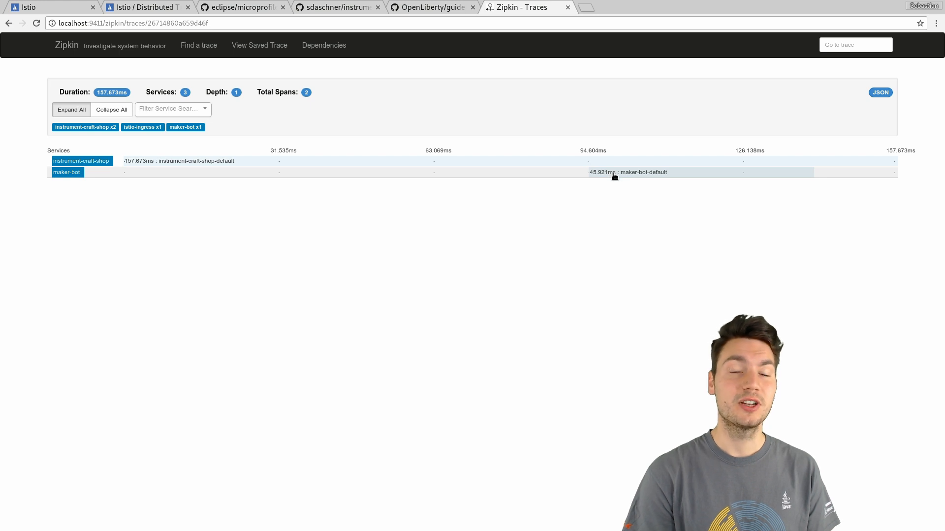
pyautogui.moveTo(579, 170)
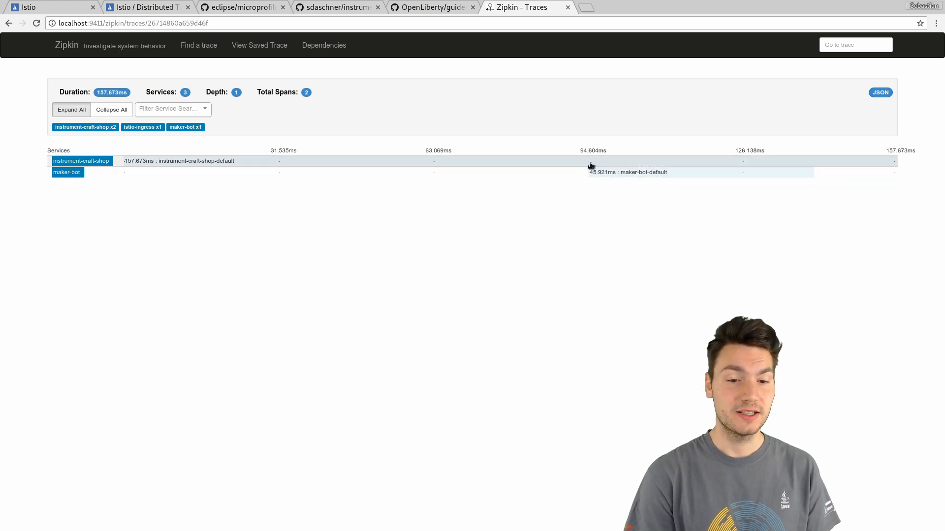
pyautogui.moveTo(631, 177)
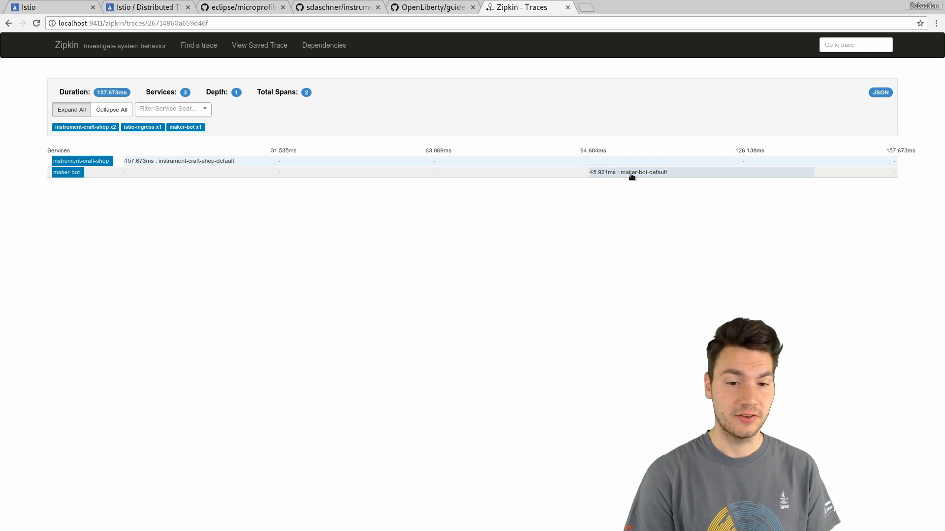
pyautogui.moveTo(596, 175)
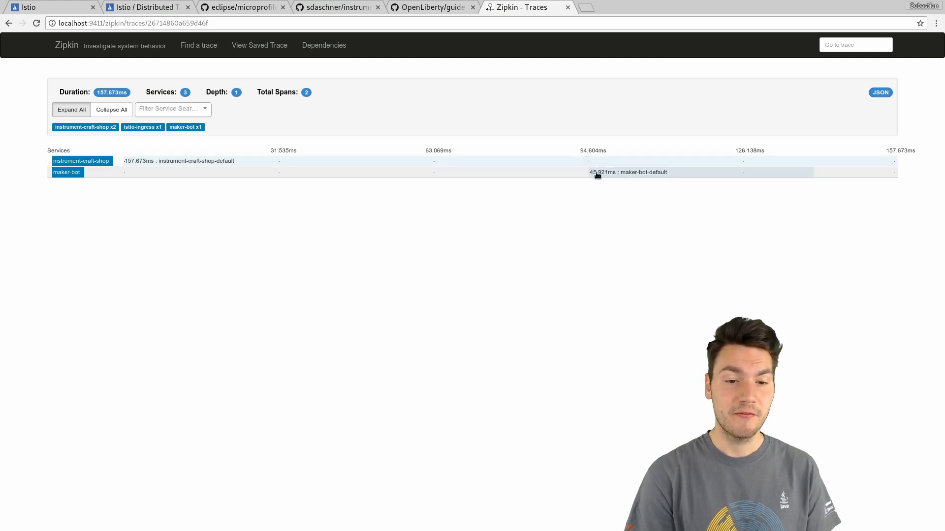
pyautogui.moveTo(813, 178)
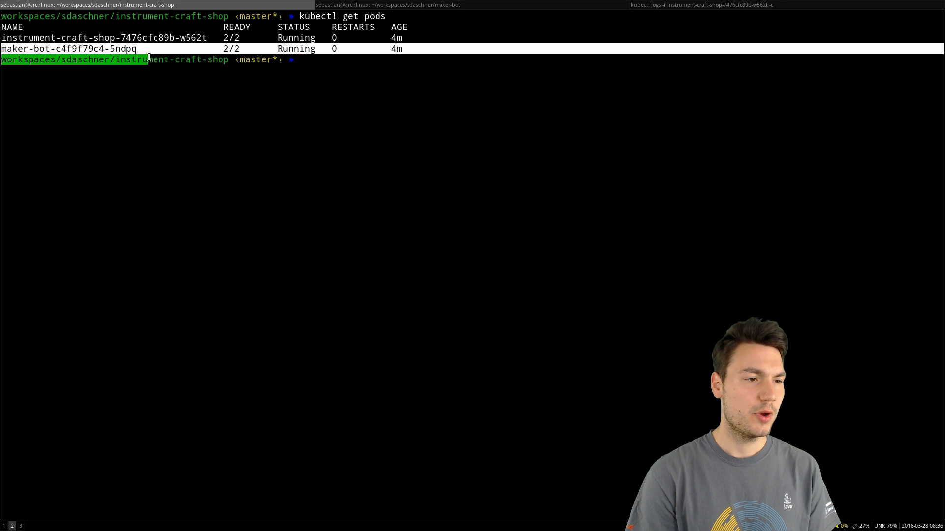
# Follow the logs of pod maker-bot-c4f9f79c4-5ndpq's maker-bot container.
pyautogui.click(700, 5)
pyautogui.write('kubectl logs -f')
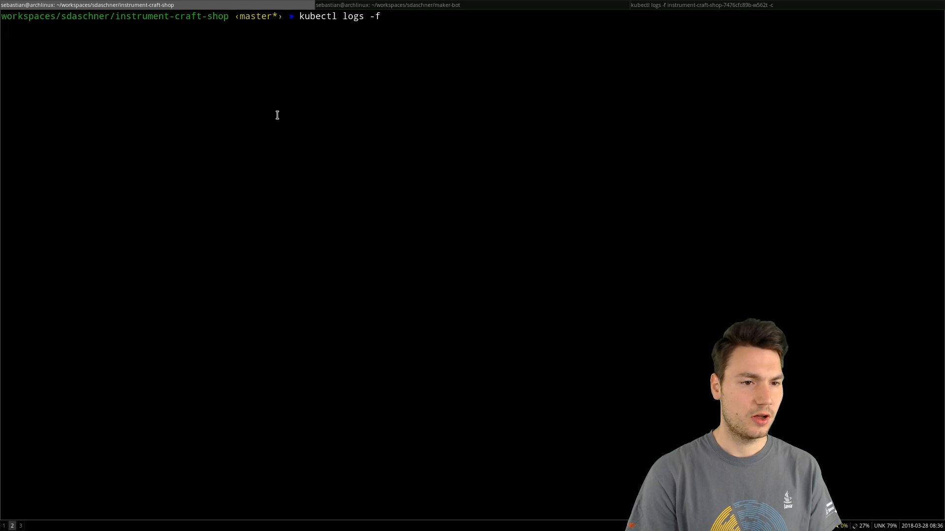
pyautogui.write('maker-bot-c4f9f79c4-5ndpq -c make')
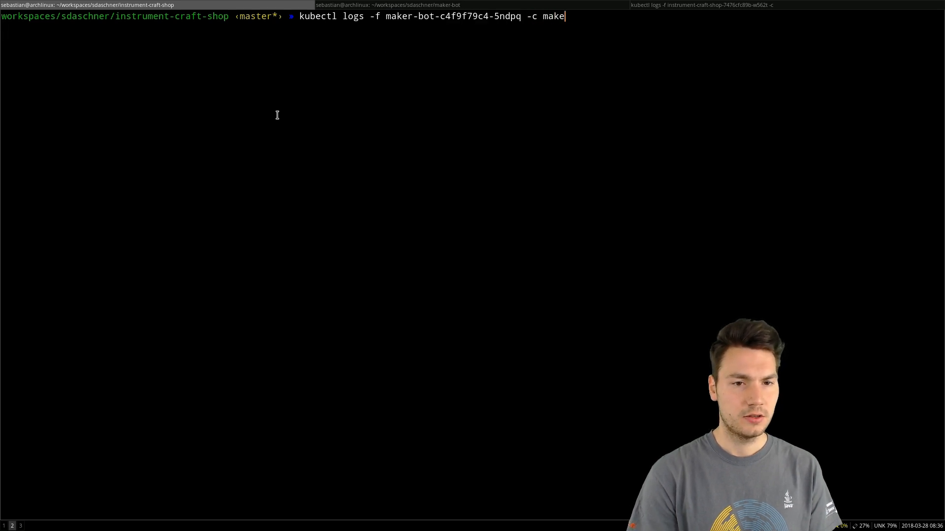
pyautogui.press('Return')
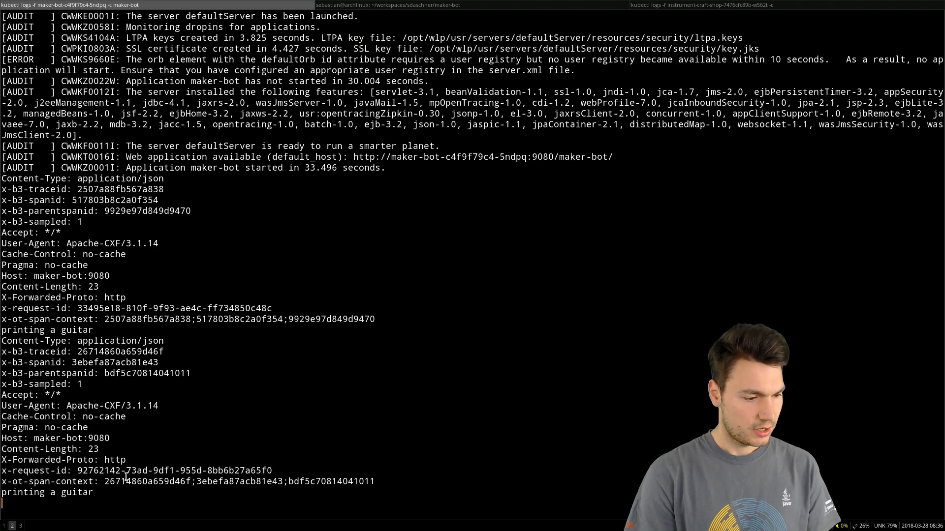
# Highlight trace ID 26714860a659d46f and span ID 3ebefa87acb81e43 in the logs.
pyautogui.click(711, 5)
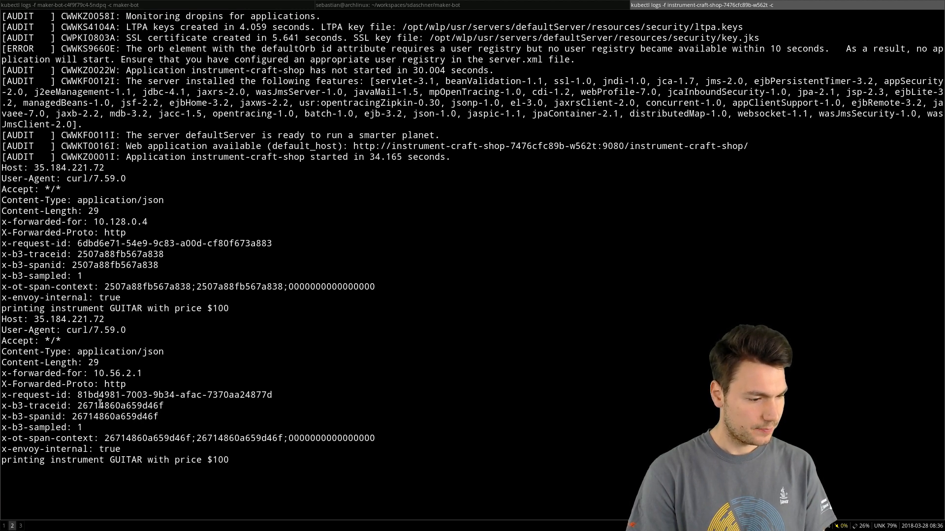
pyautogui.doubleClick(119, 406)
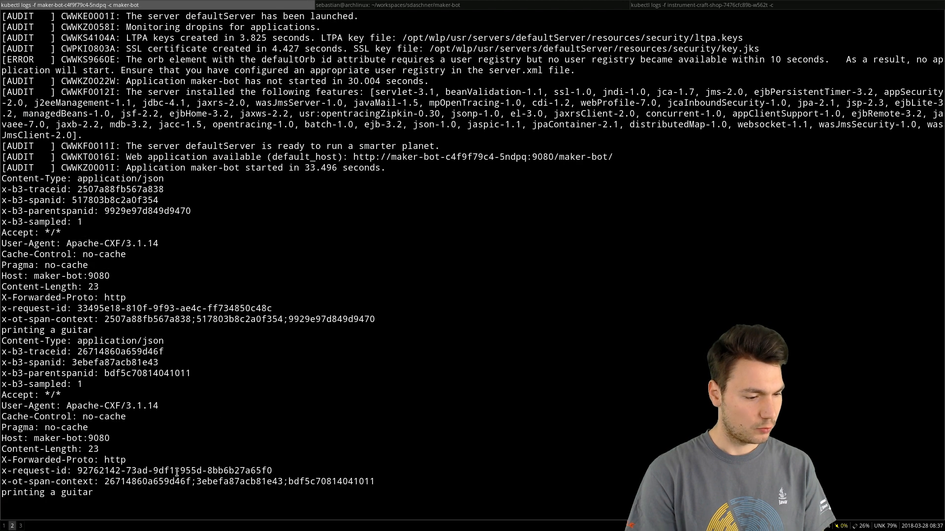
pyautogui.doubleClick(121, 351)
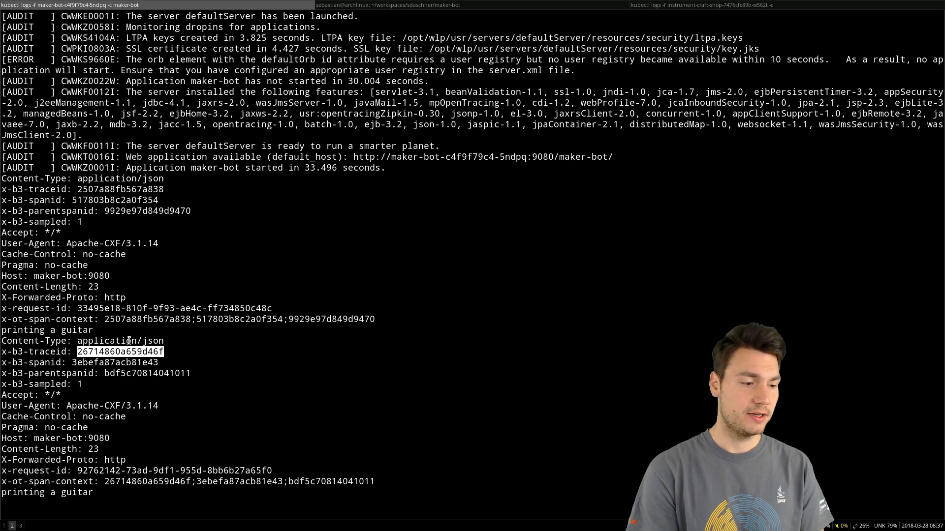
pyautogui.doubleClick(116, 362)
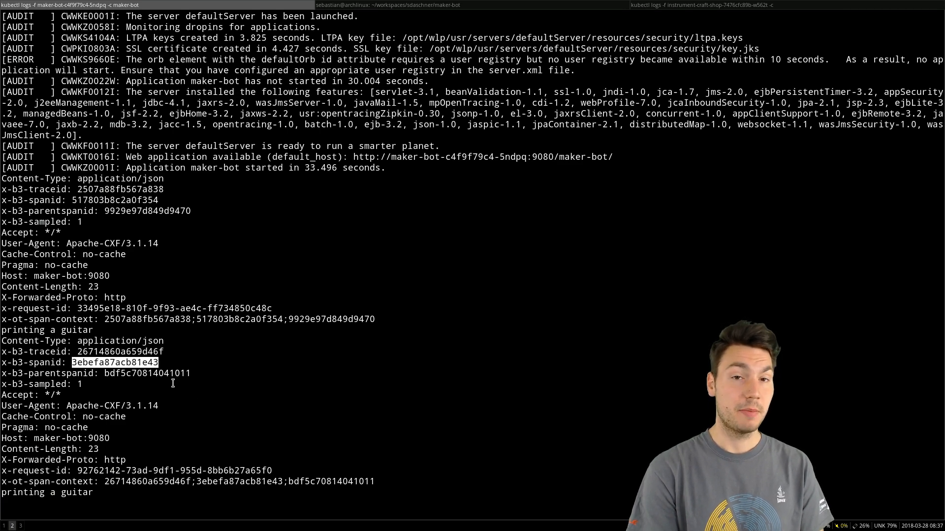
pyautogui.moveTo(198, 402)
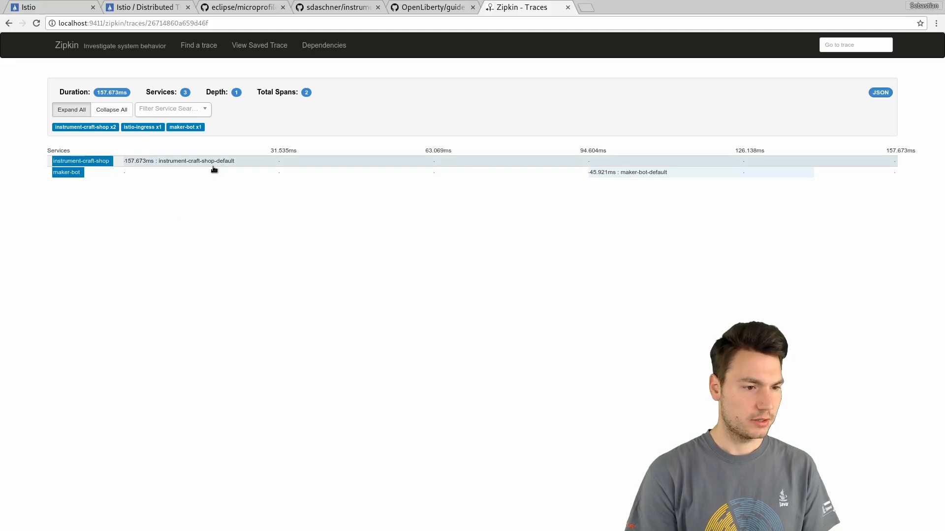
# Show the instrument-craft-shop span details in trace 26714860a659d46f: POST, status 204, timestamps.
pyautogui.click(178, 161)
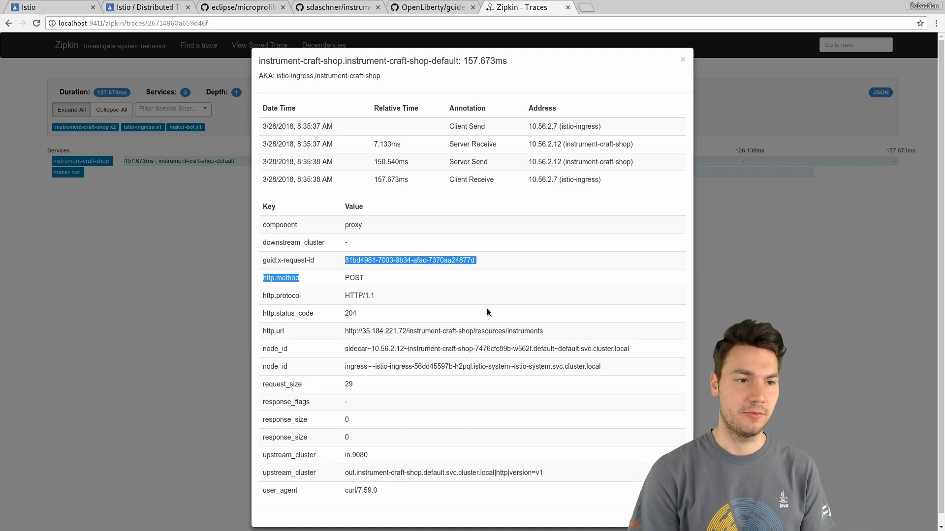
pyautogui.moveTo(263, 11)
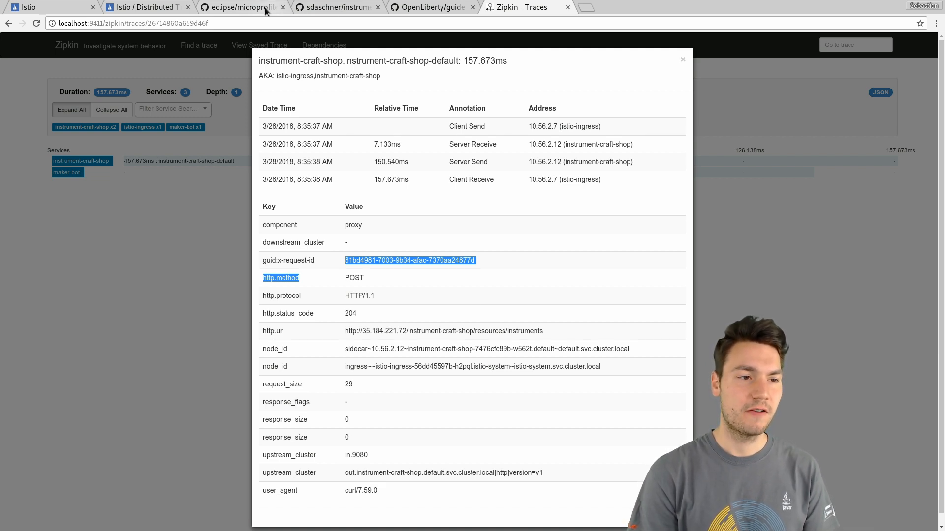
# Switch to the eclipse/microprofile-opentracing GitHub tab to view its OpenTracing README.
pyautogui.click(241, 7)
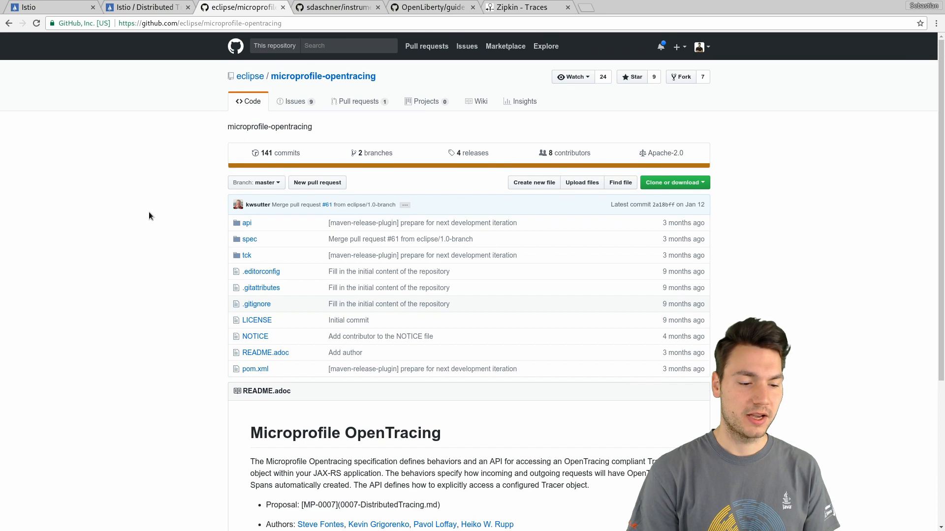
pyautogui.moveTo(186, 294)
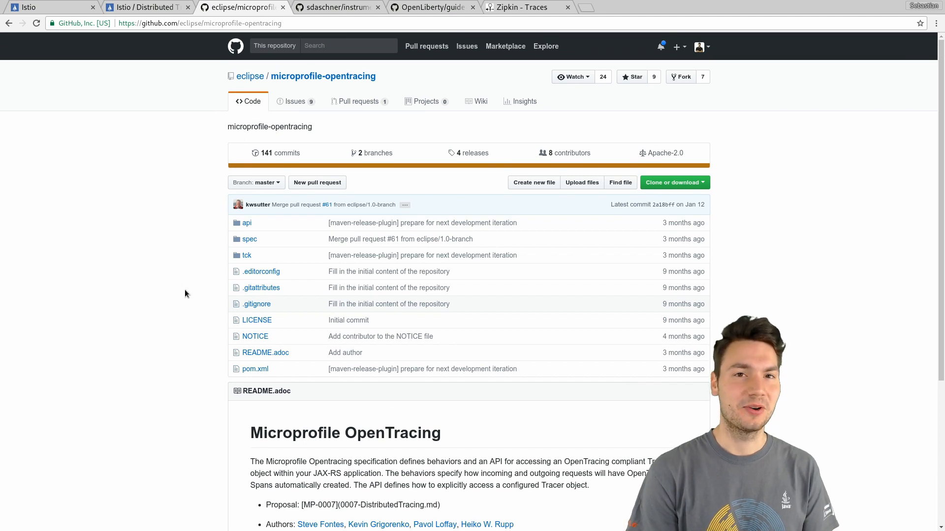
pyautogui.moveTo(193, 311)
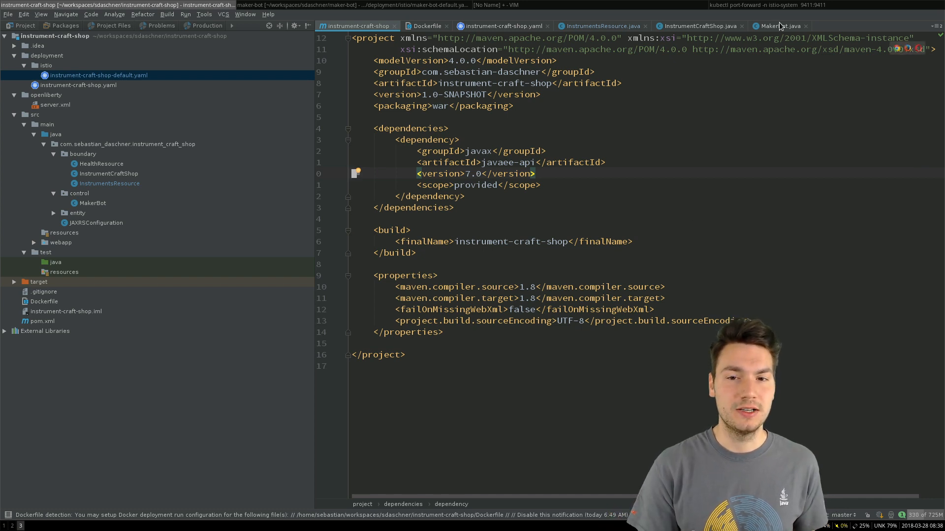
# Show the MakerBot.java client source and scroll through its print-job request code.
pyautogui.click(778, 26)
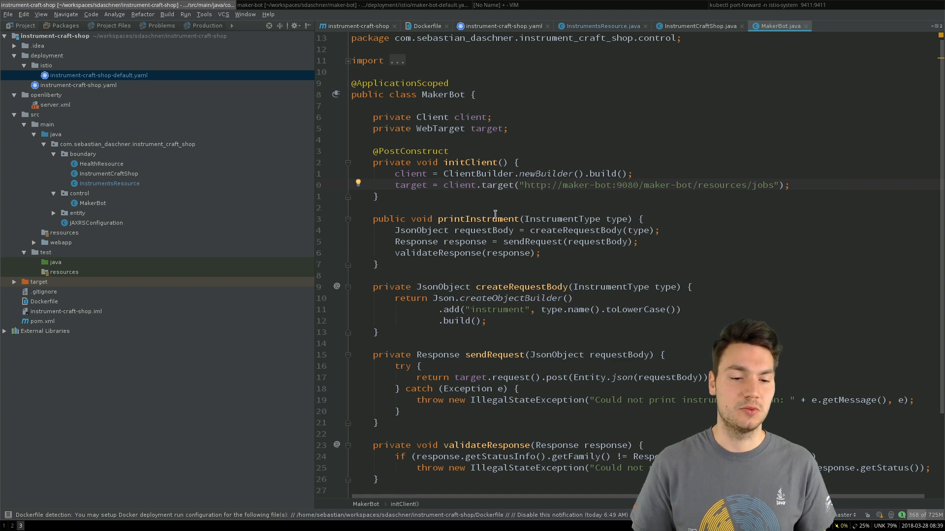
pyautogui.scroll(-3)
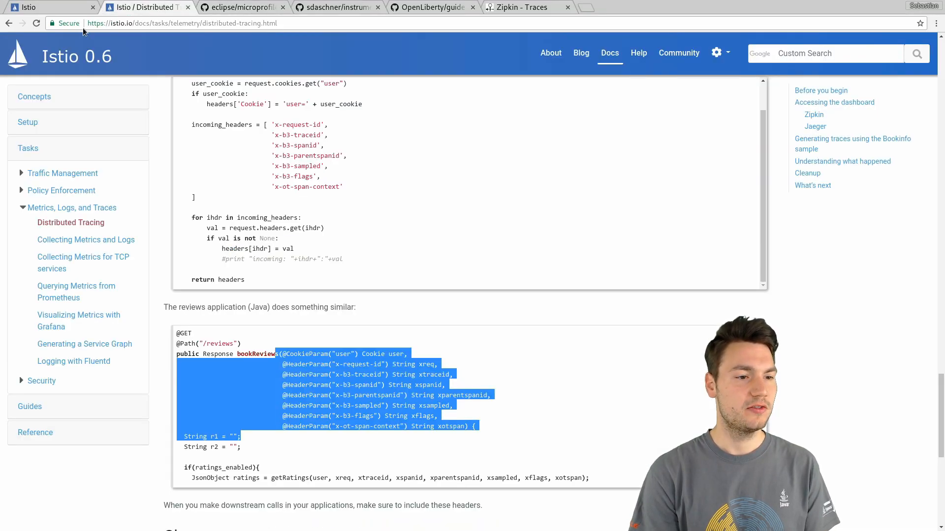
# Scroll the Istio tracing docs to the top, then view the sdaschner/instrument-craft-shop repository.
pyautogui.scroll(3)
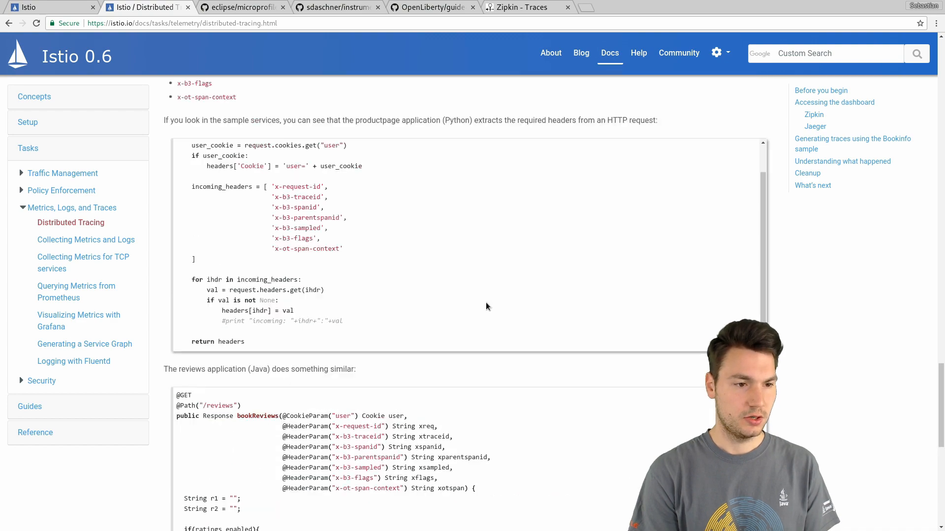
pyautogui.scroll(3)
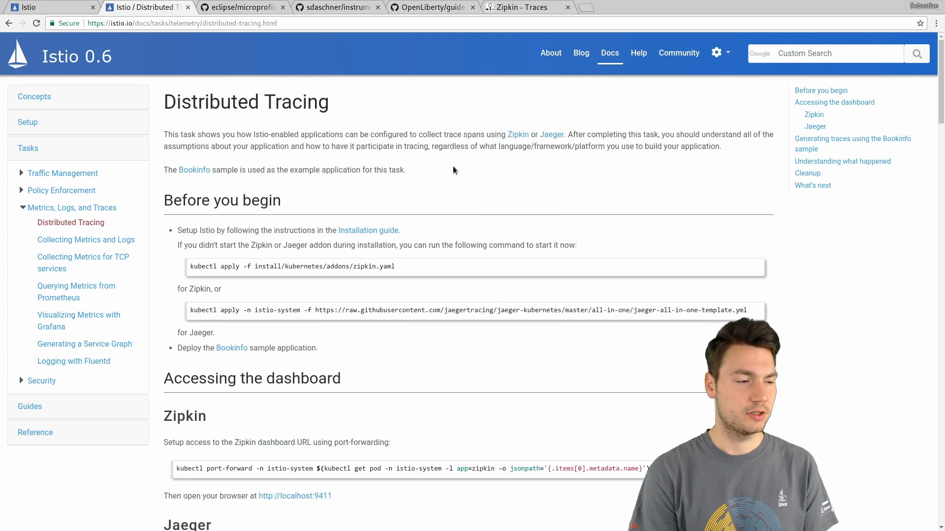
pyautogui.moveTo(380, 253)
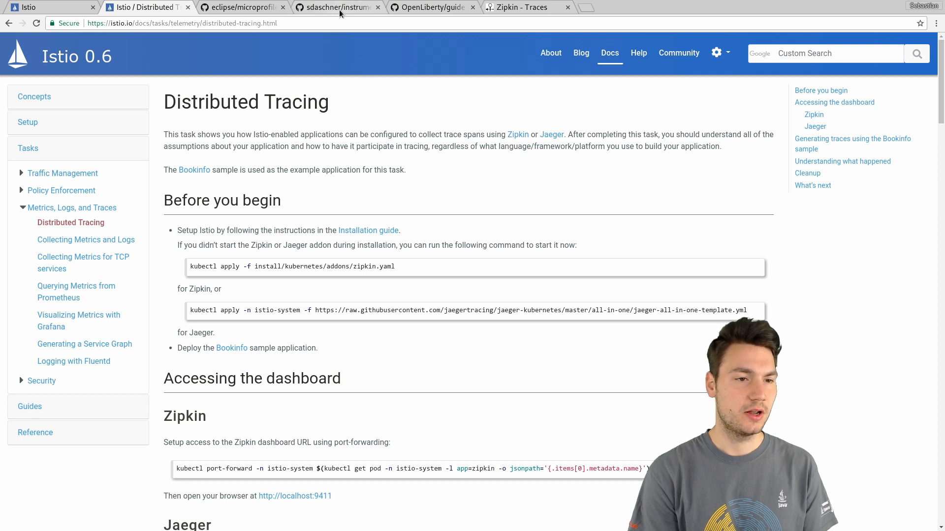
pyautogui.click(334, 6)
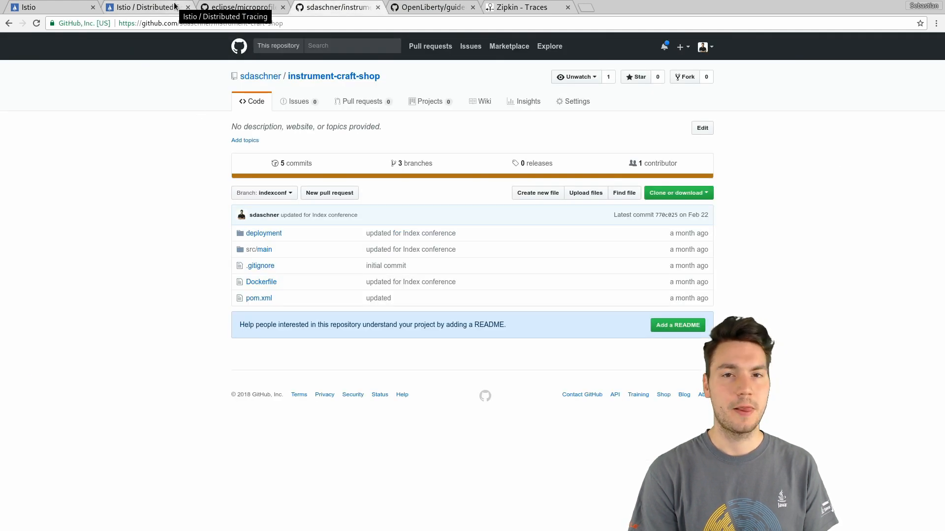
pyautogui.moveTo(132, 169)
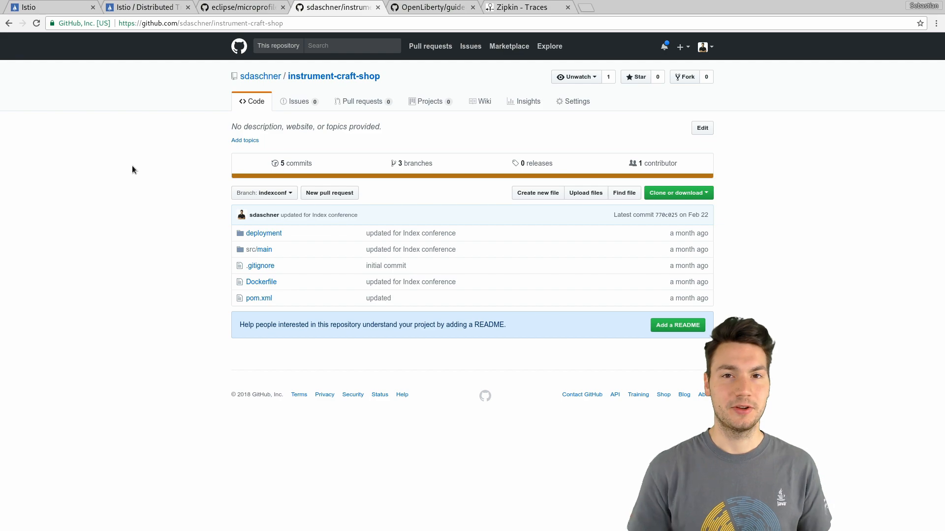